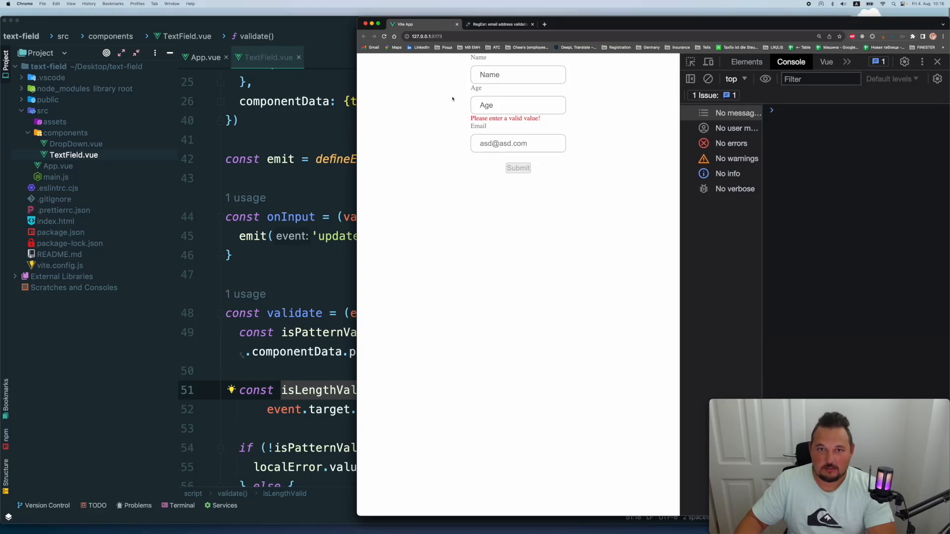
Step: Enter 'ASd' as the name and '1' as the age to trigger validation errors
type("ASd")
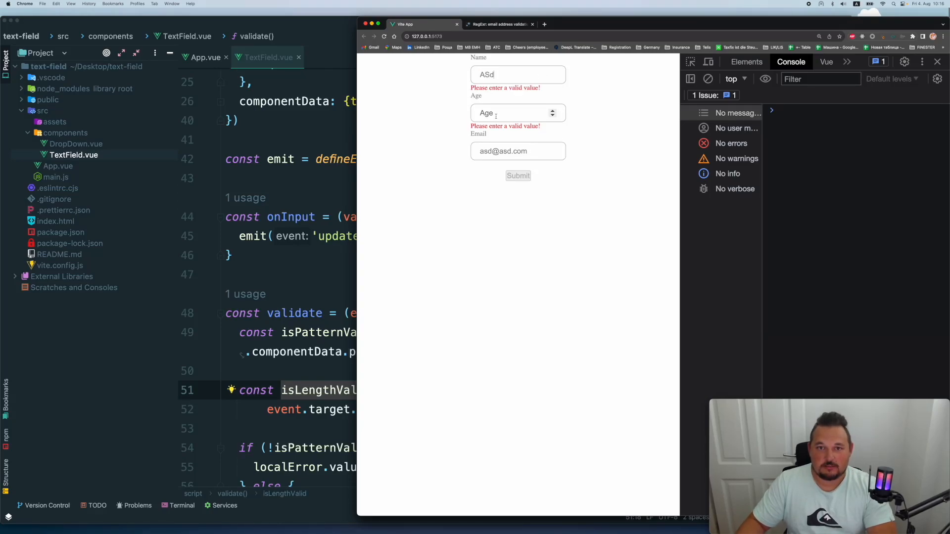
type("1")
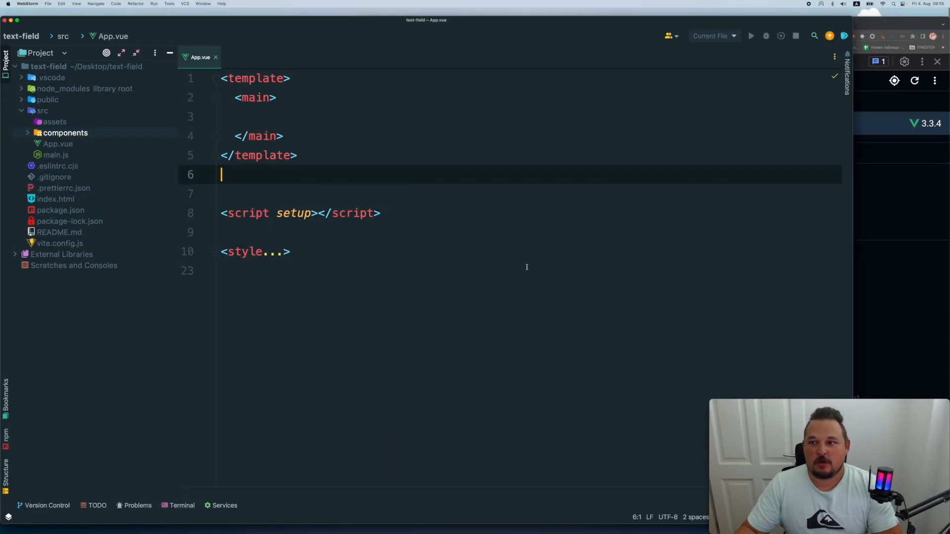
mouse_move(460, 237)
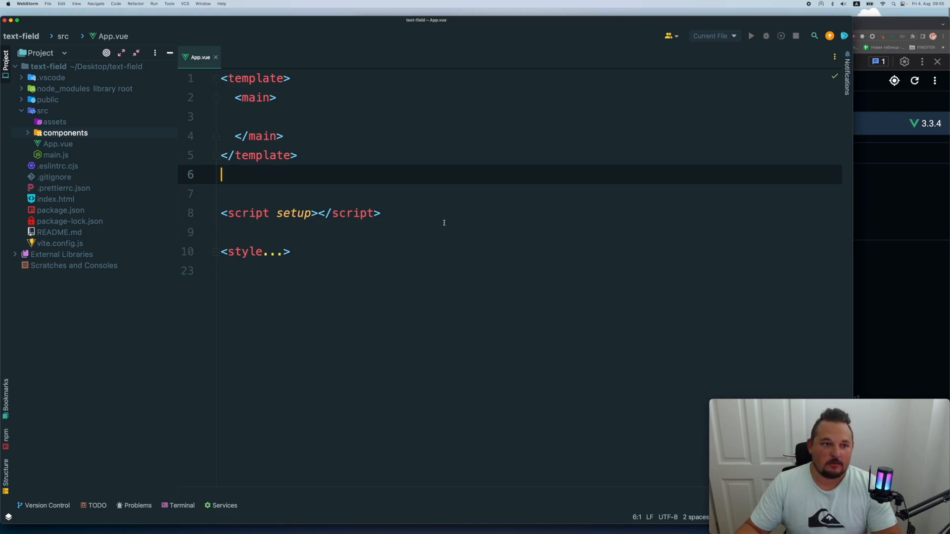
mouse_move(430, 214)
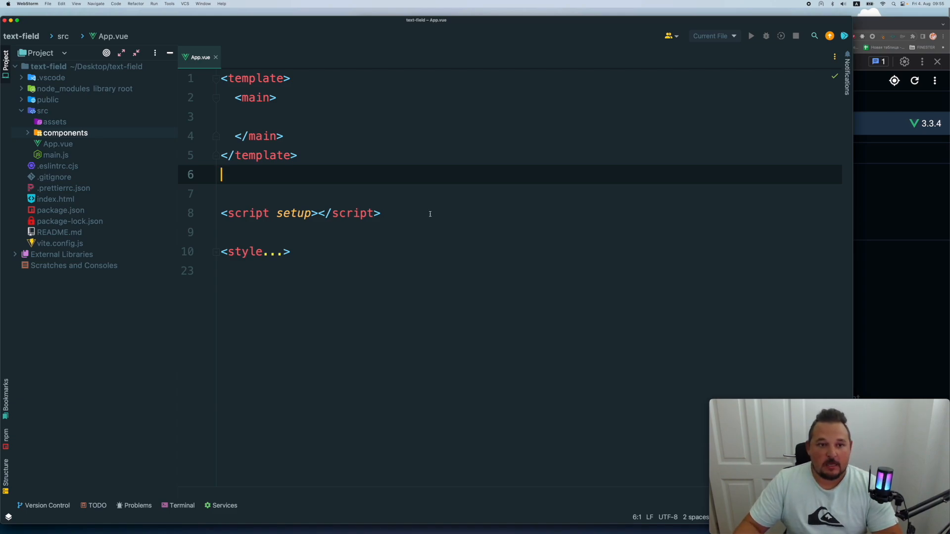
mouse_move(268, 111)
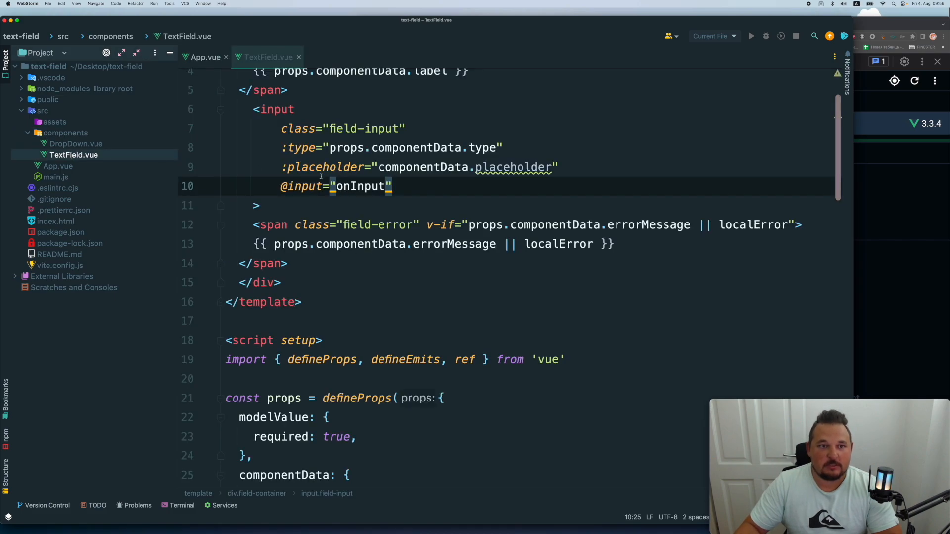
Step: Scroll through TextField.vue's template down to the componentData default() object
scroll("up", 3)
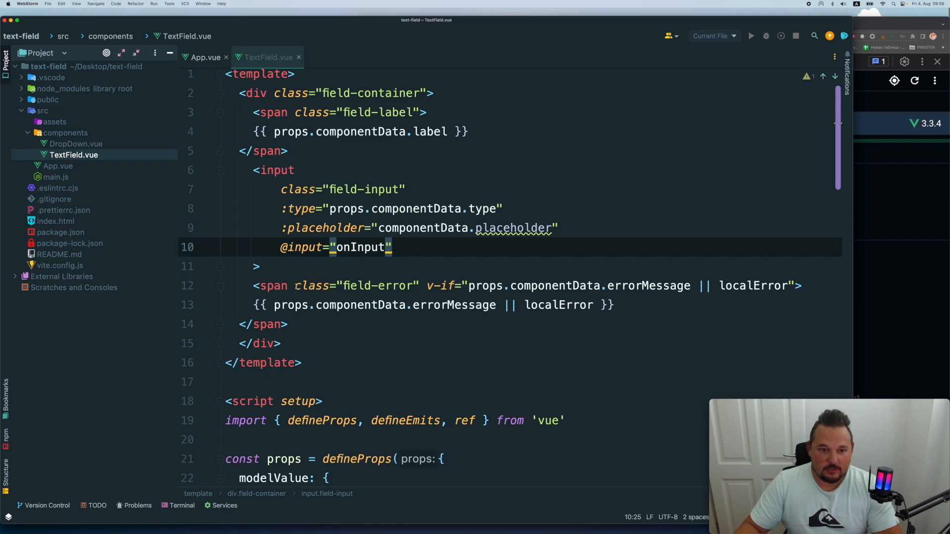
mouse_move(434, 274)
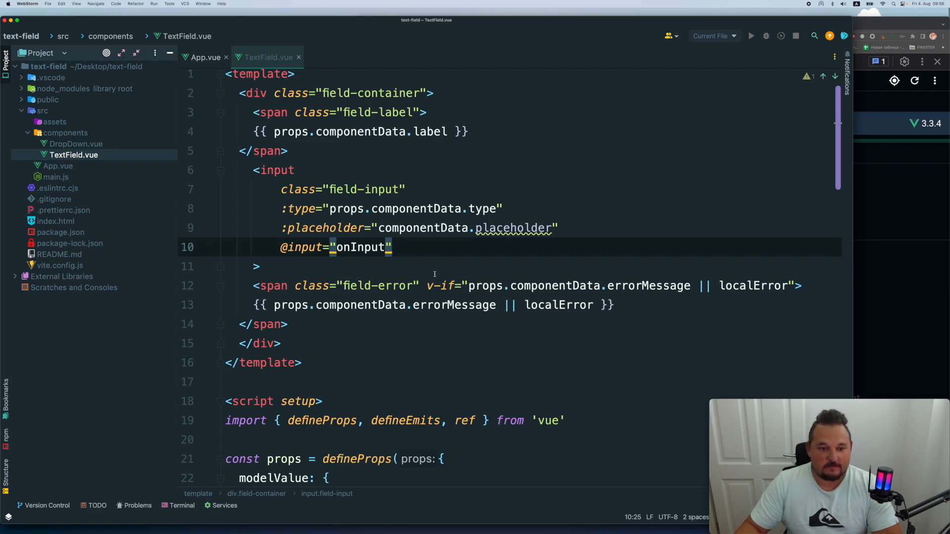
scroll("down", 3)
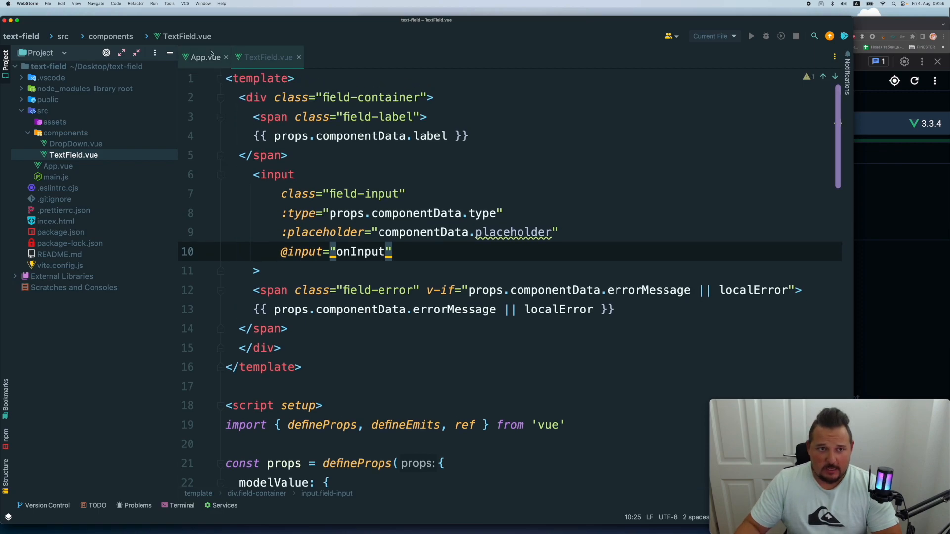
mouse_move(205, 57)
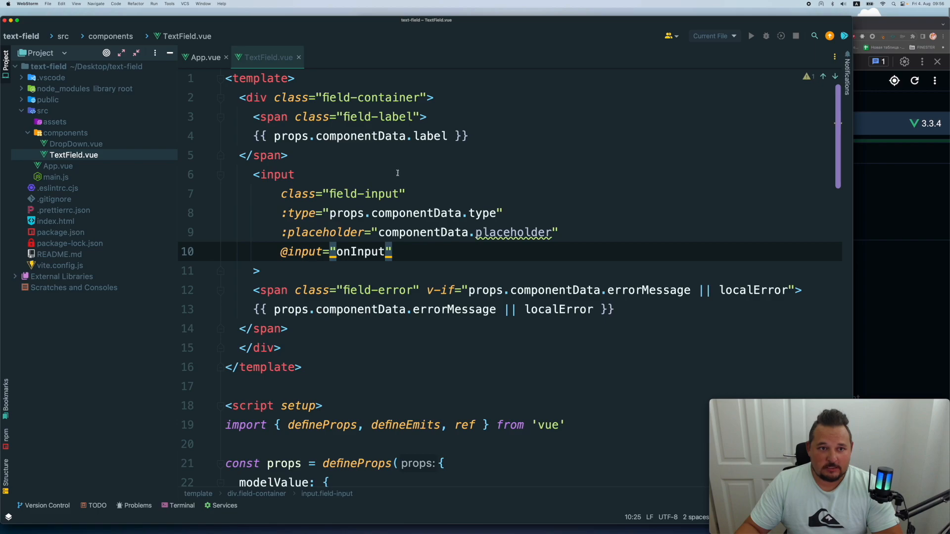
scroll("down", 3)
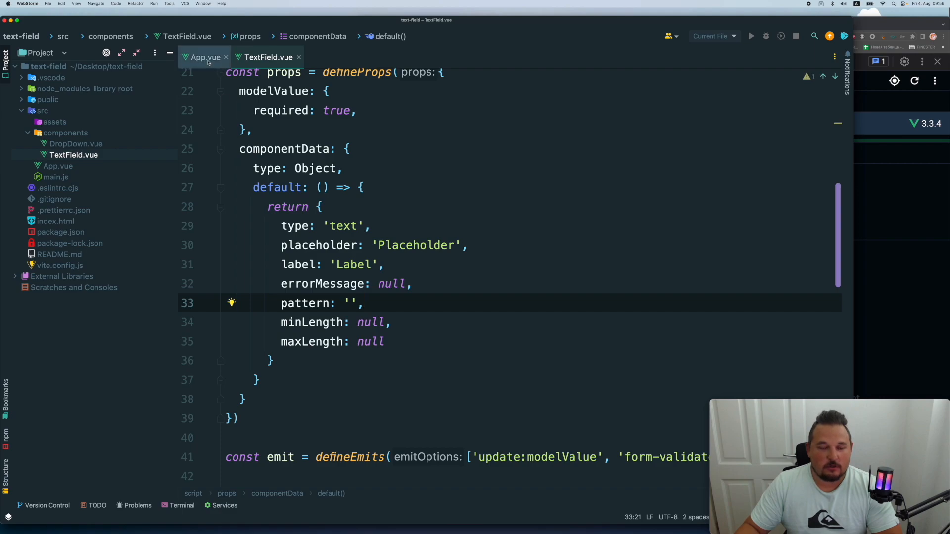
Step: In App.vue, import TextField from '@/components/TextField.vue' and ref from vue
left_click(205, 57)
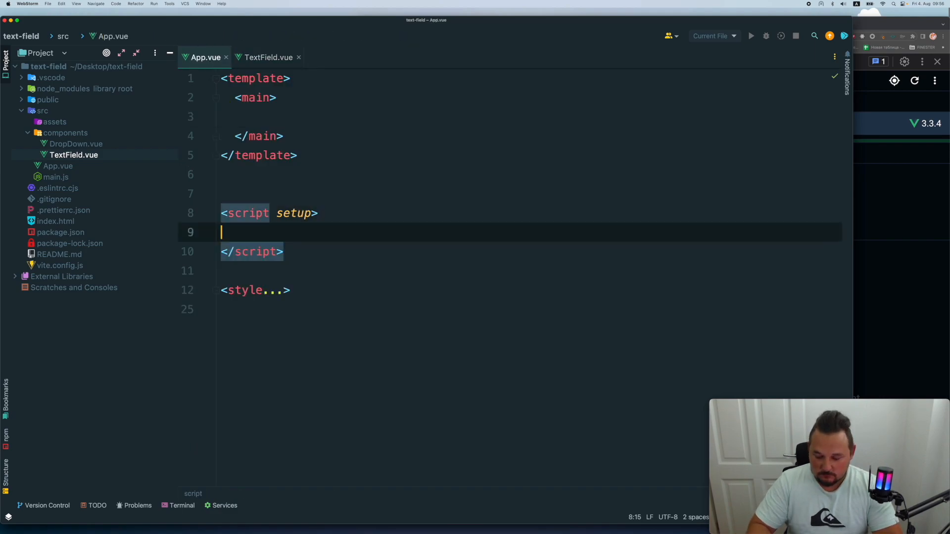
type("import")
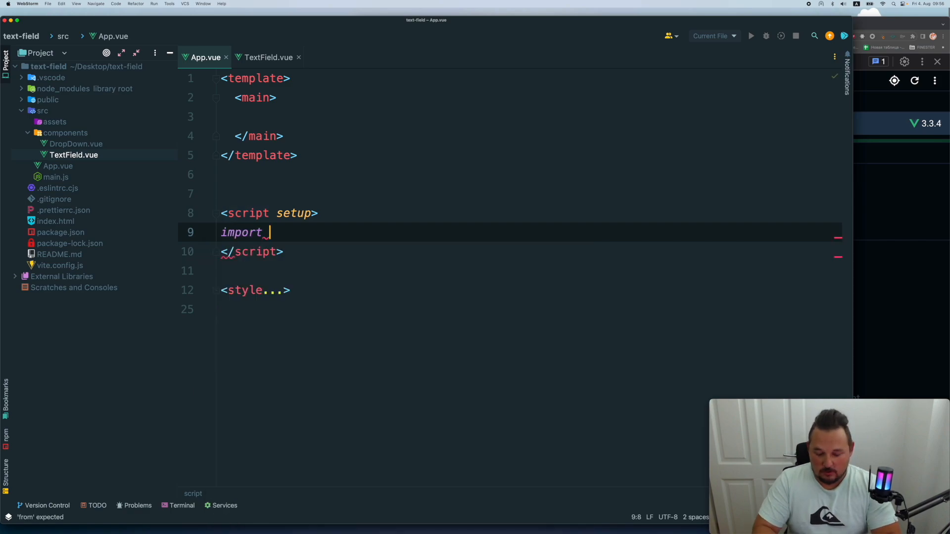
type("TextField from \"@/components/TextField.vue\";")
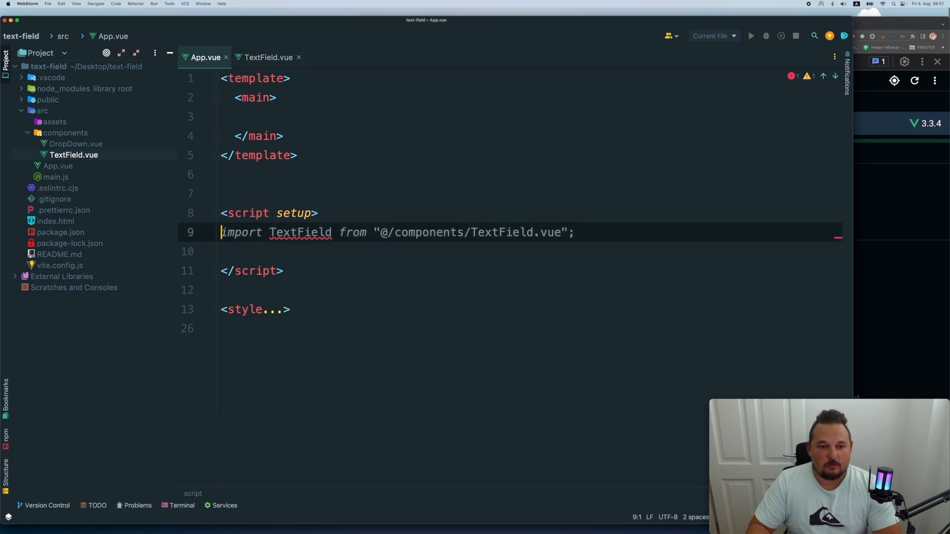
type("import { re")
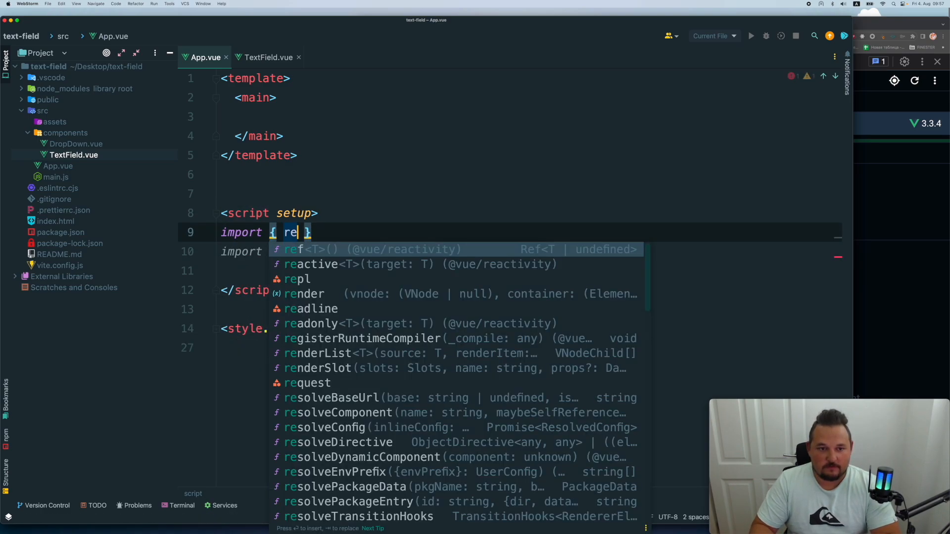
key("enter")
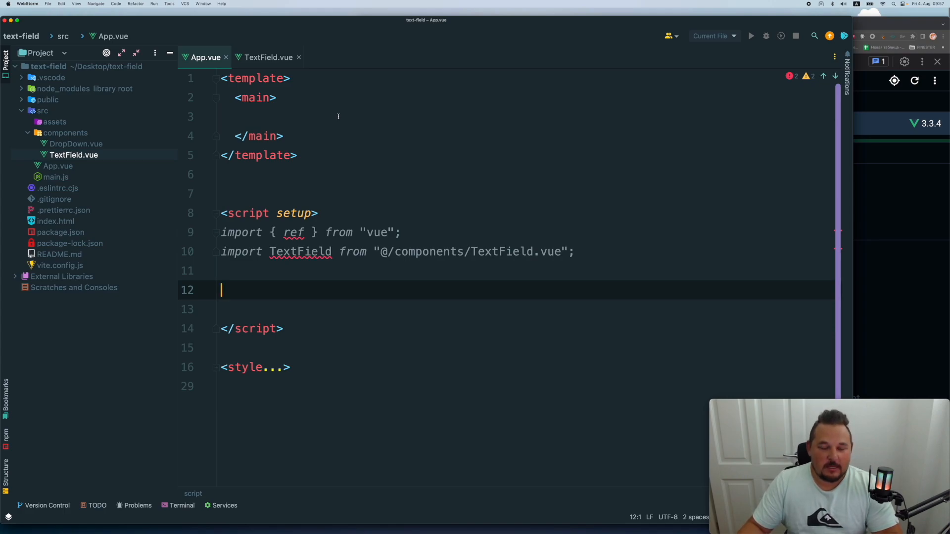
mouse_move(334, 208)
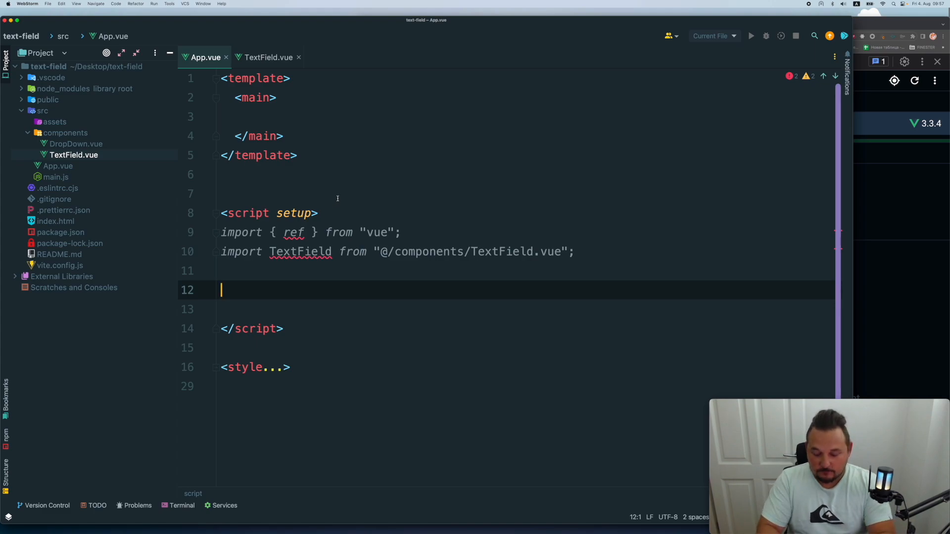
Step: Declare const nameComponent = ref({}) and start its value object
type("const")
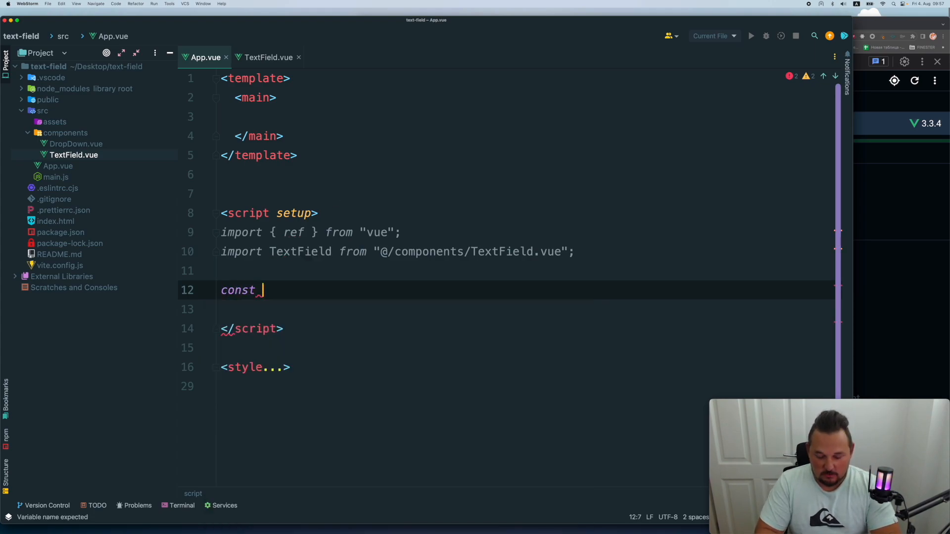
type("nameCom")
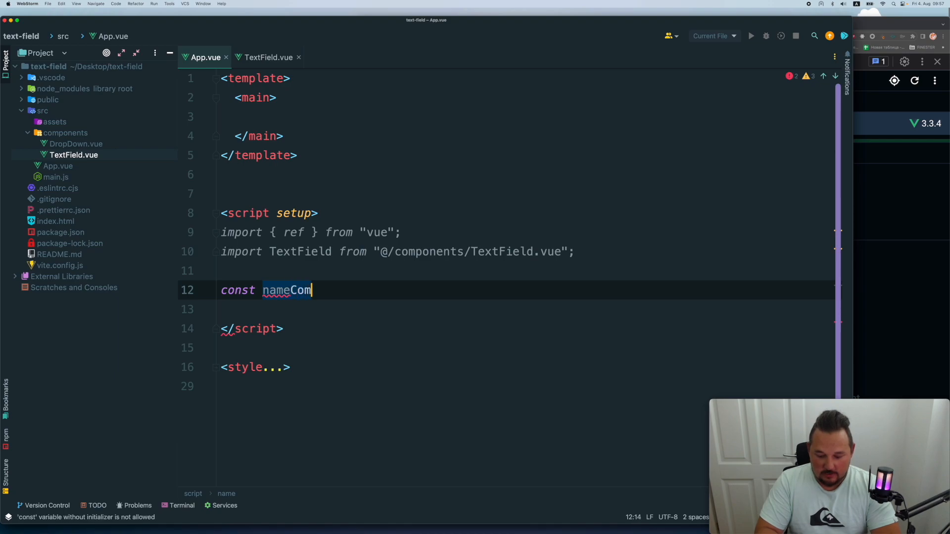
type("ponent =")
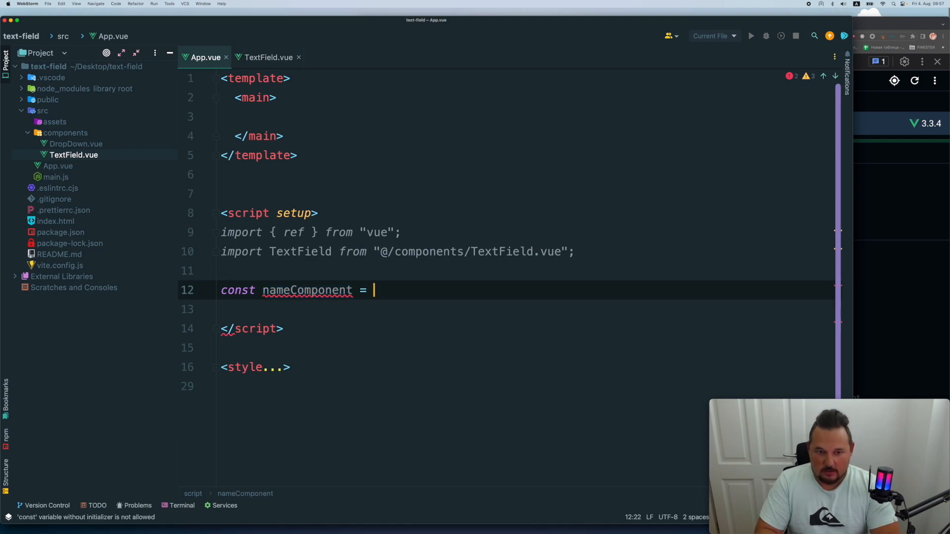
type("ref({})")
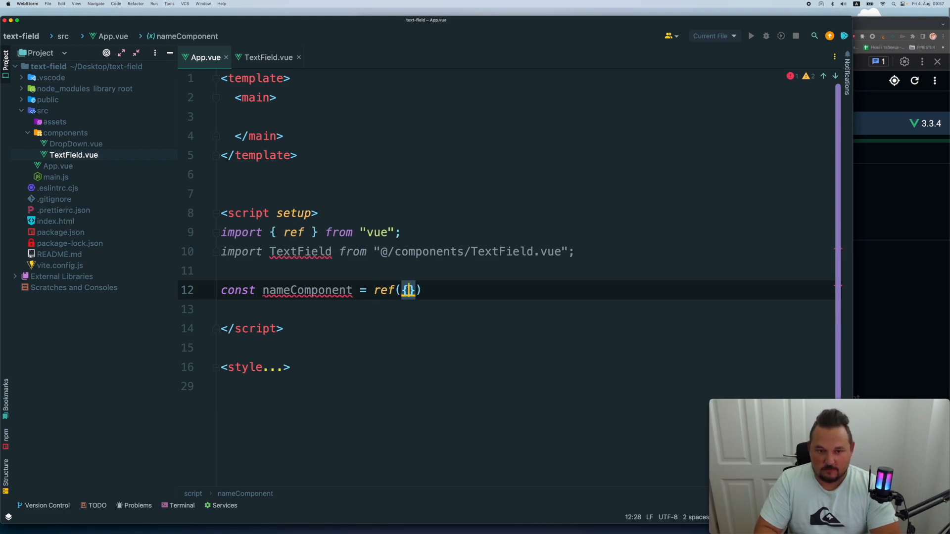
type("value: {")
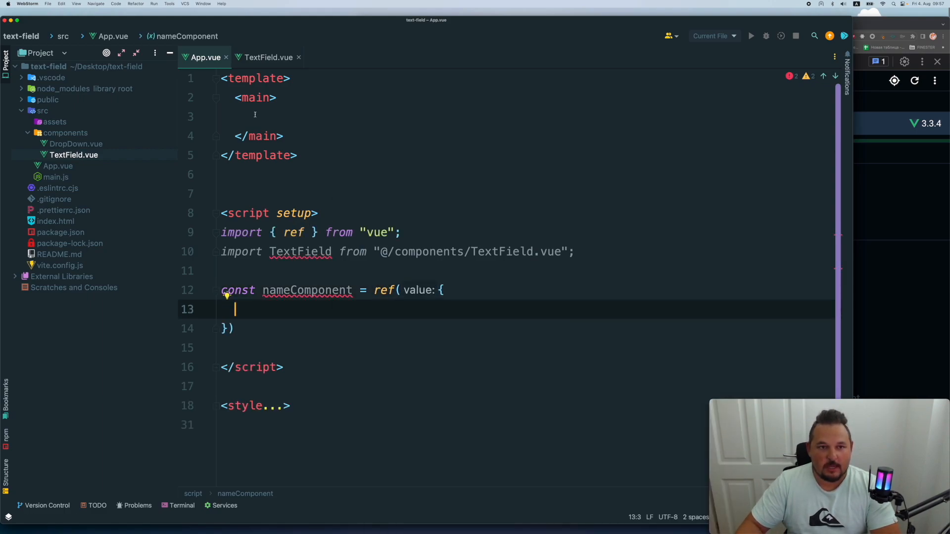
Step: Paste TextField's default props into nameComponent: placeholder and label 'Name', minLength 2, maxLength 30
left_click(269, 56)
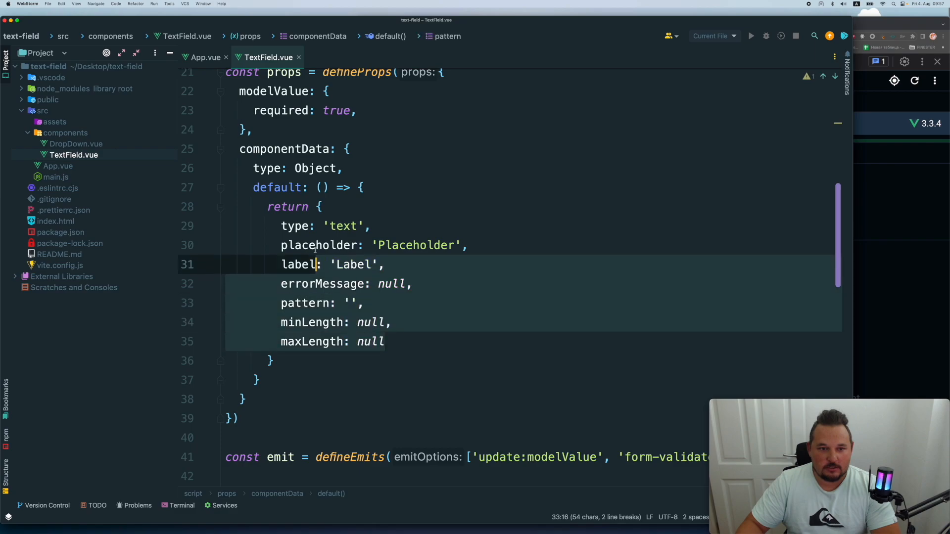
left_click(205, 57)
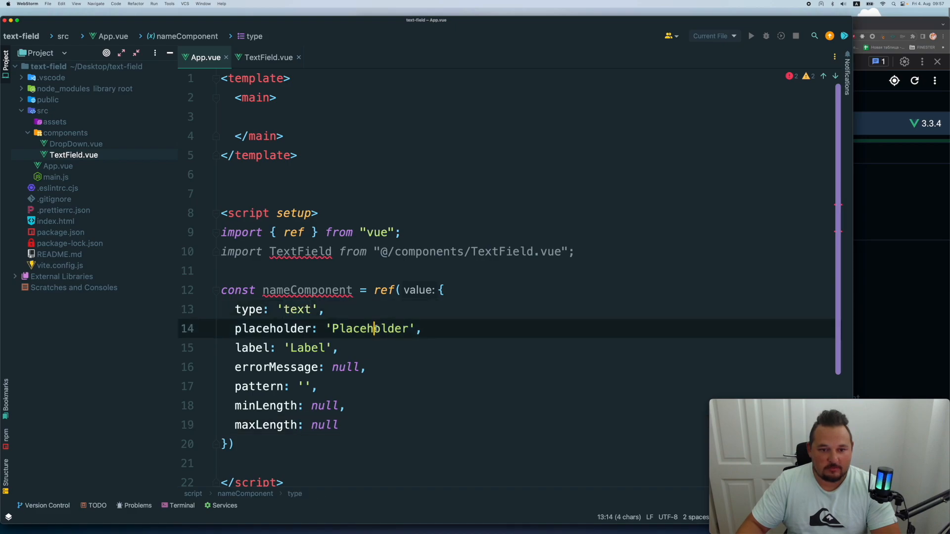
type("Name")
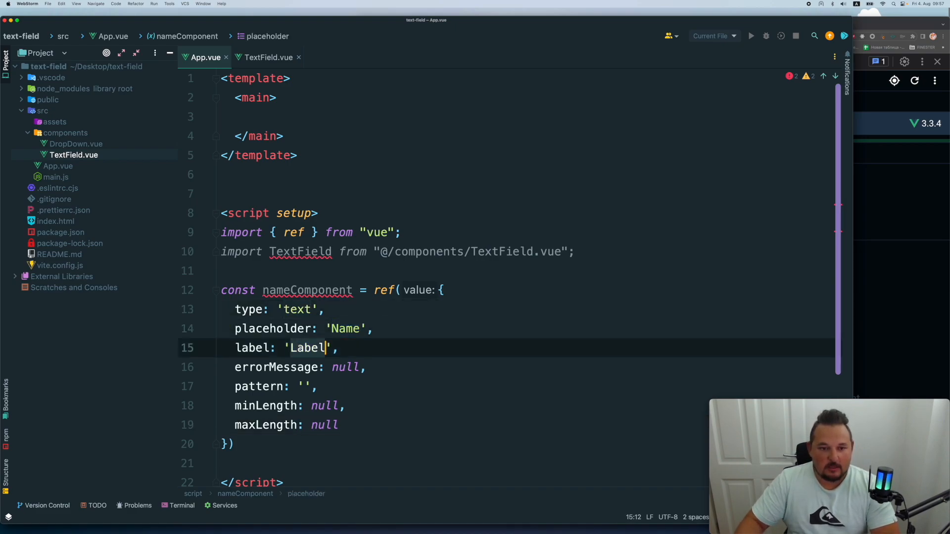
type("Name")
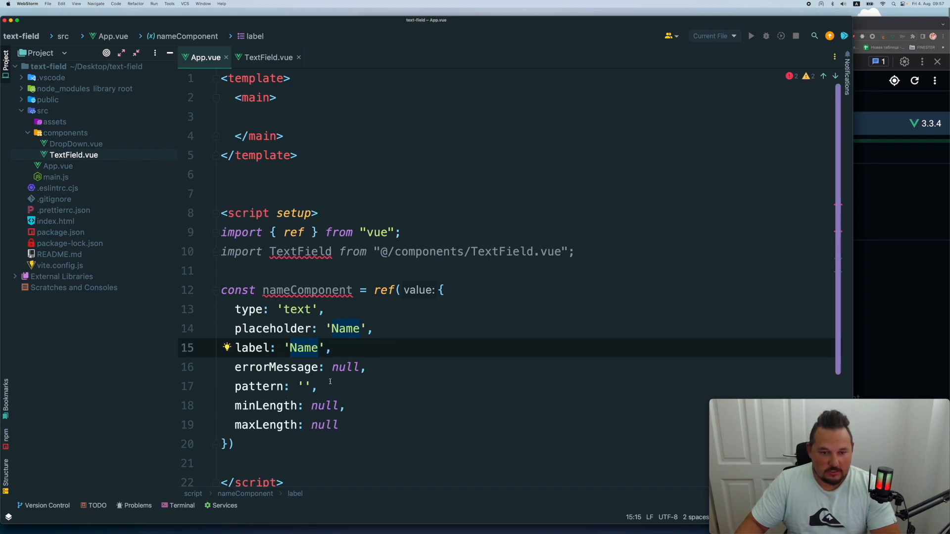
left_click(308, 387)
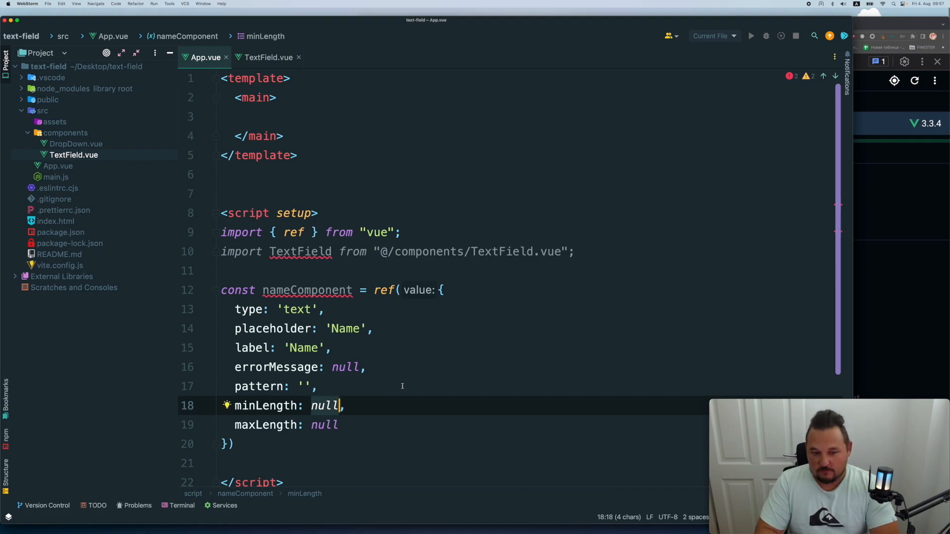
type("2")
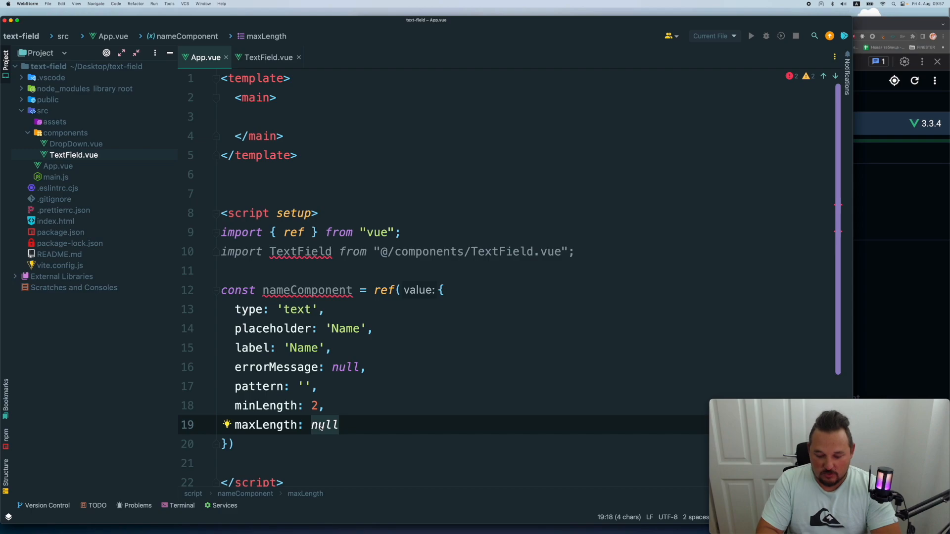
type("30")
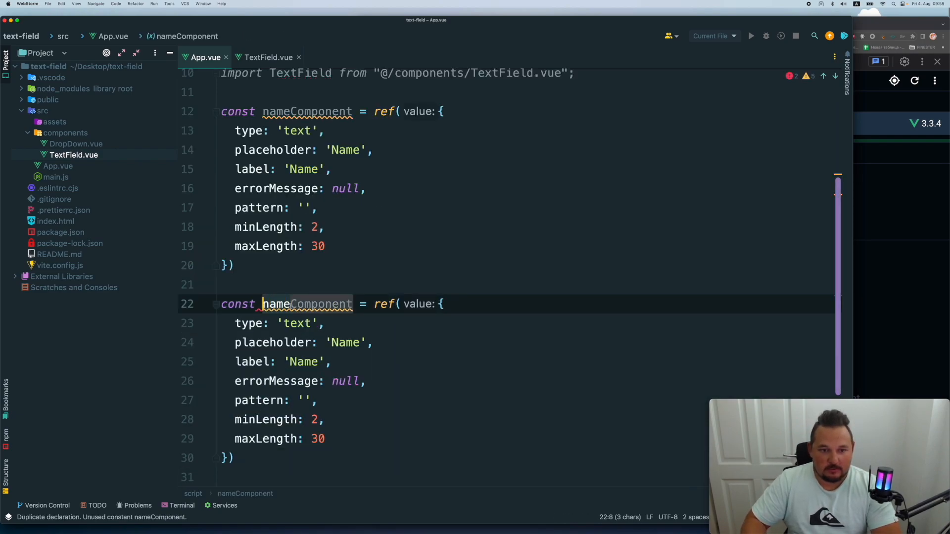
Step: Turn the copy into ageComponent: type number, placeholder and label 'Age', lengths 1–3
type("ageComponent")
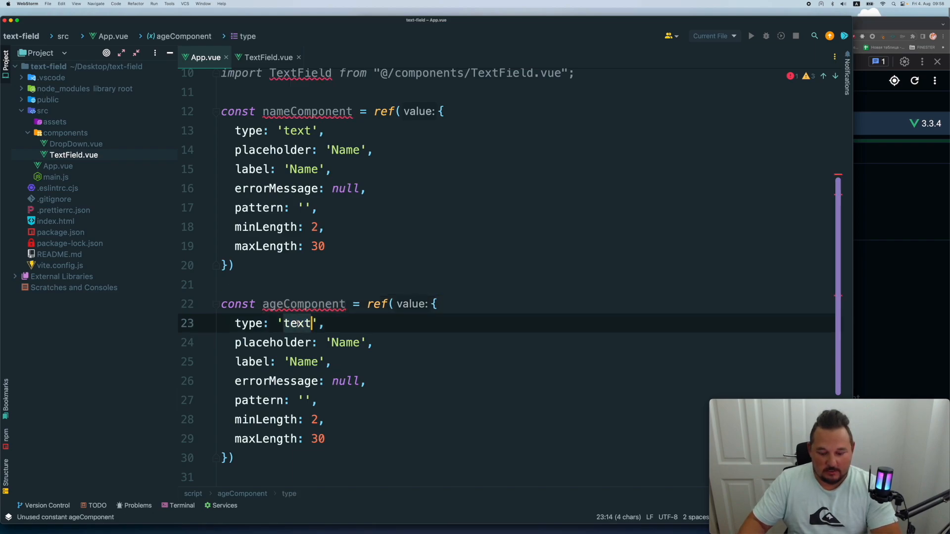
type("number")
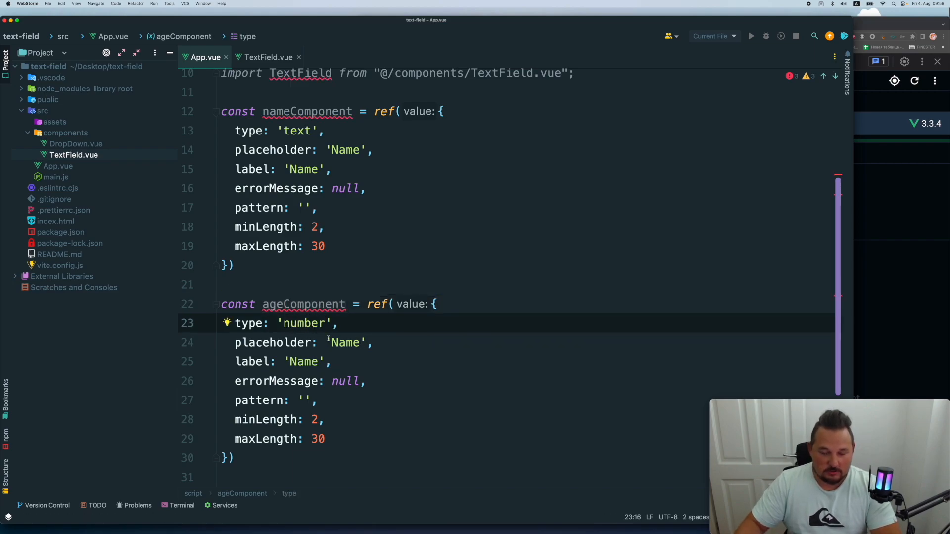
type("Age")
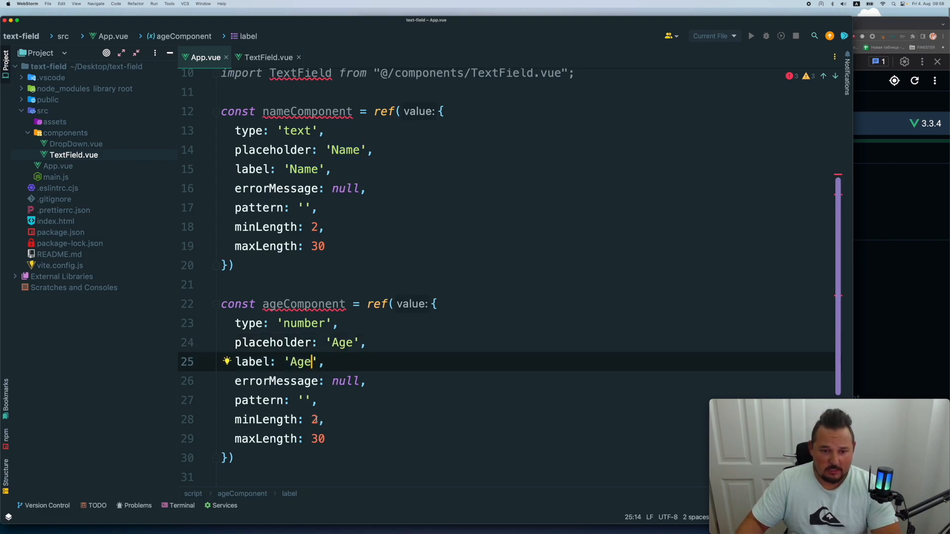
type("1")
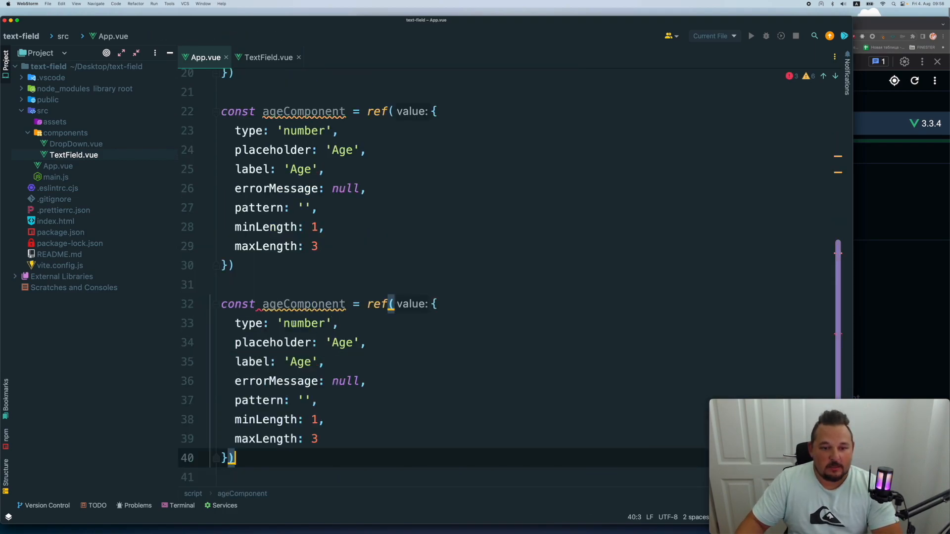
Step: Set the duplicated block's type to email and its placeholder and label to 'Email'
type("email")
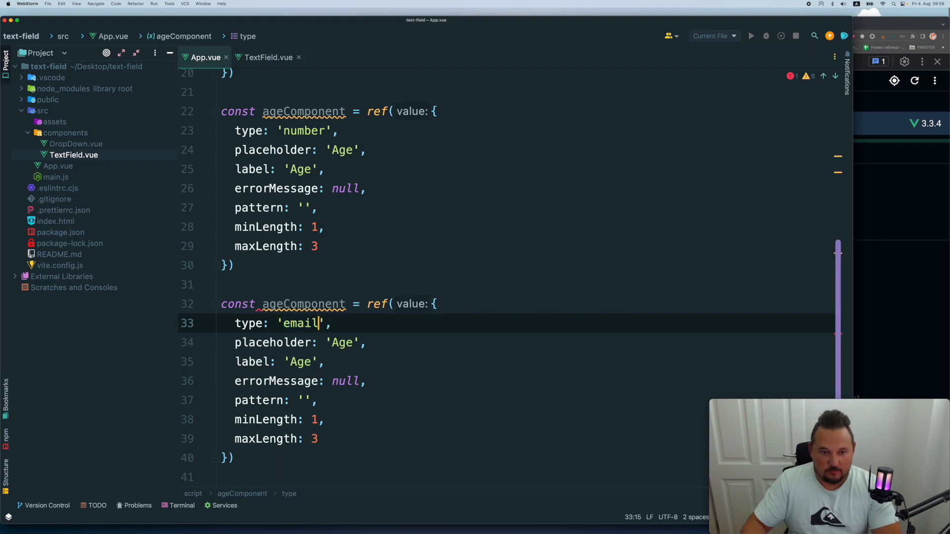
type("Email")
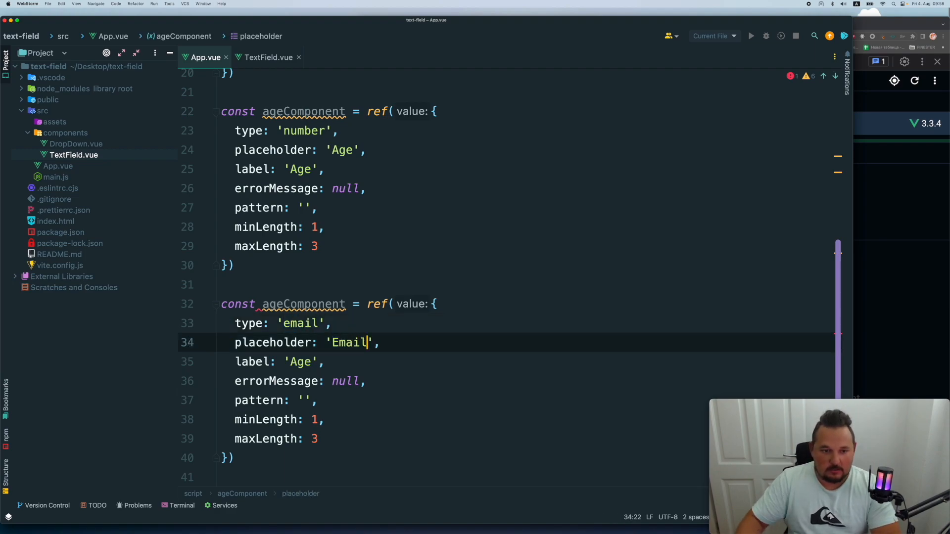
type("Email")
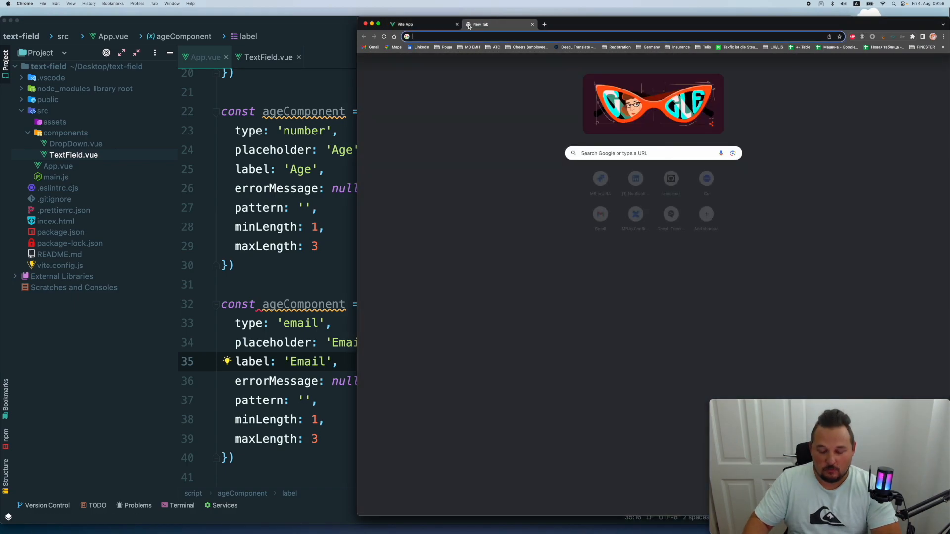
Step: Search Google for 'email regexp' and open the RegExr email address validation result
type("email regexp")
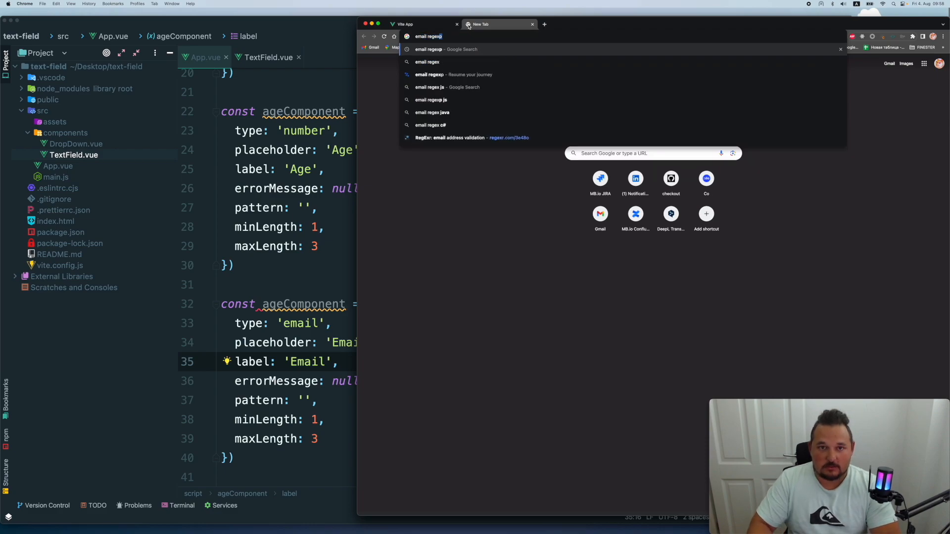
left_click(471, 138)
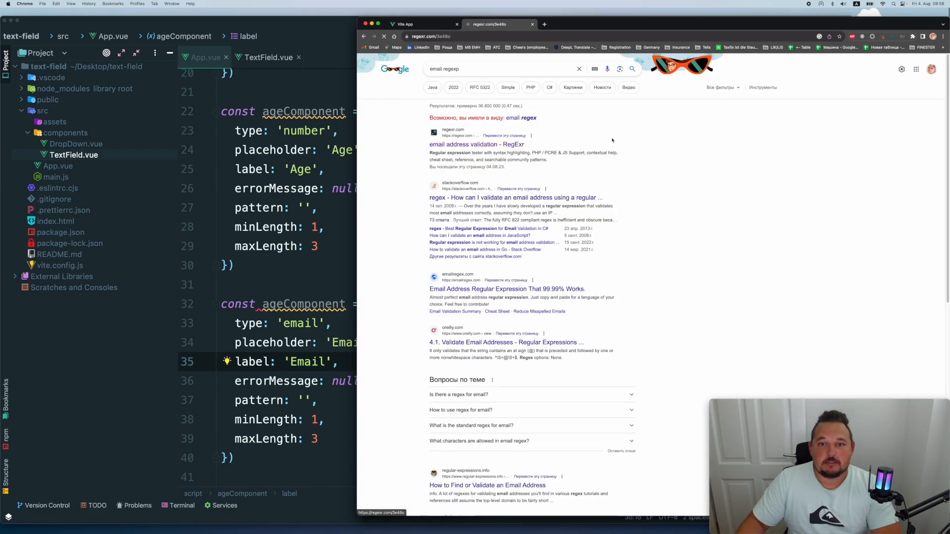
left_click(476, 144)
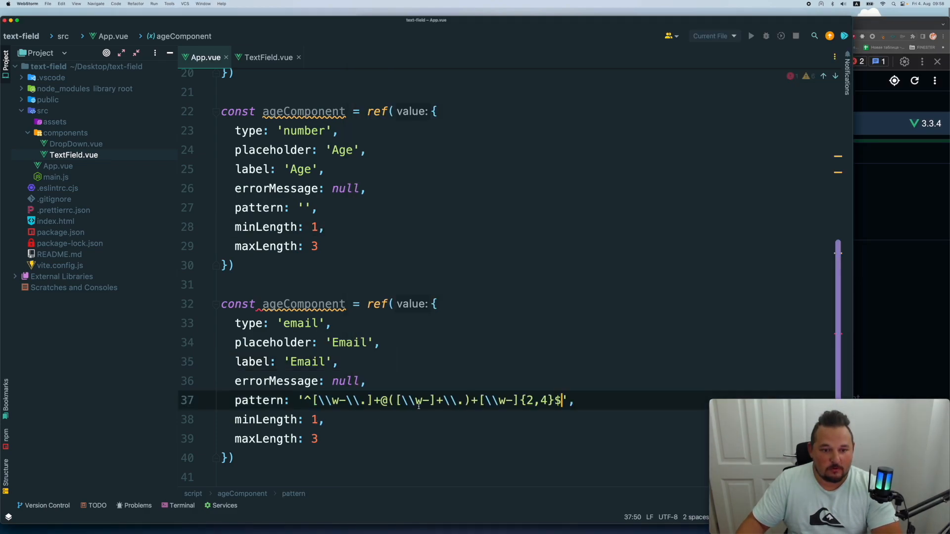
Step: Paste the email regex, set minLength 5 and maxLength 100, and rename it emailComponent
scroll("down", 3)
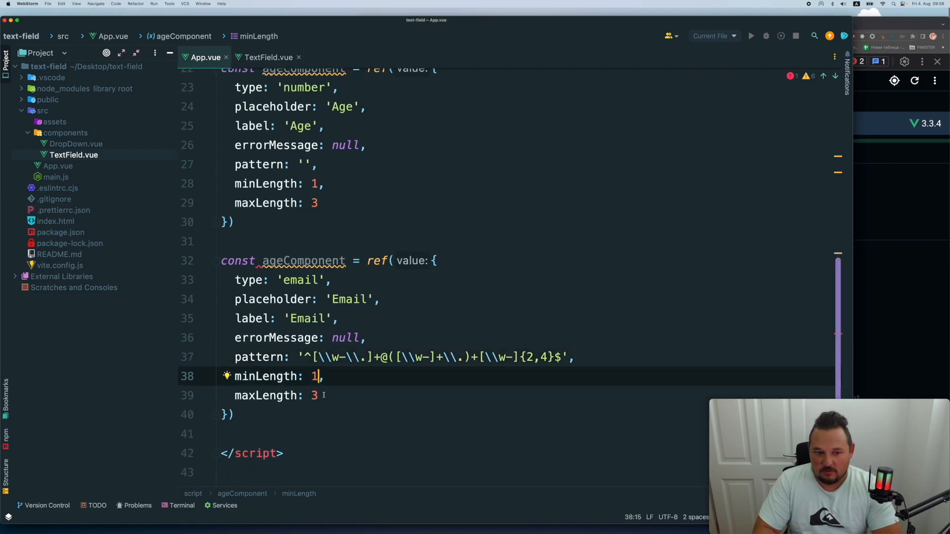
type("5")
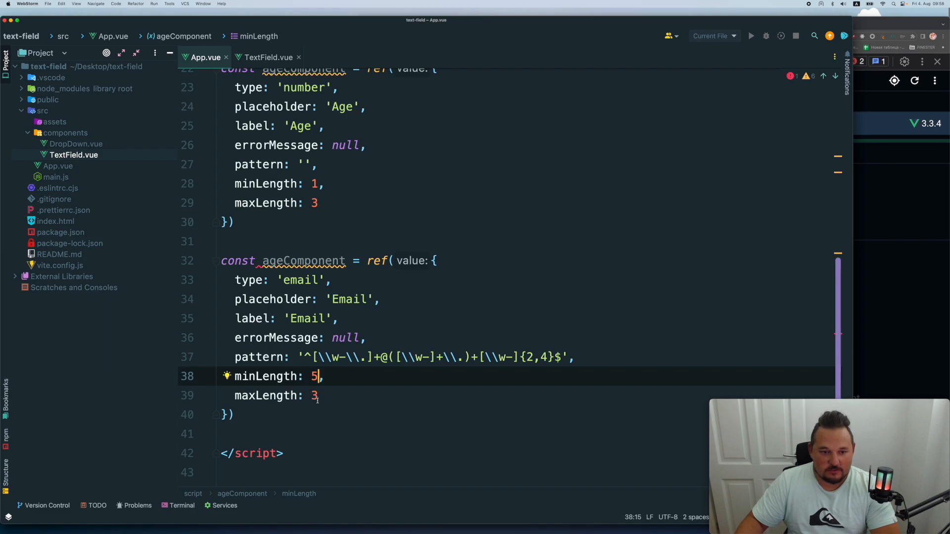
type("100")
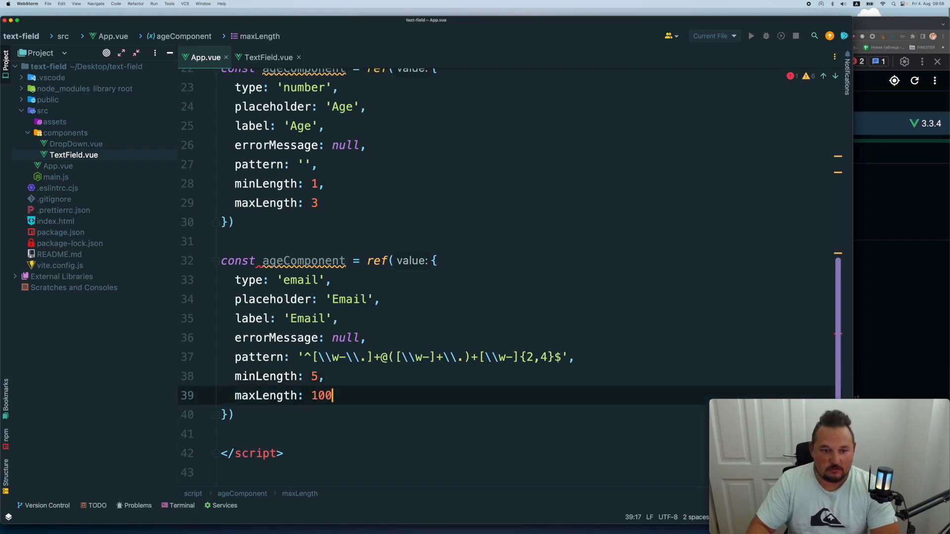
double_click(303, 260)
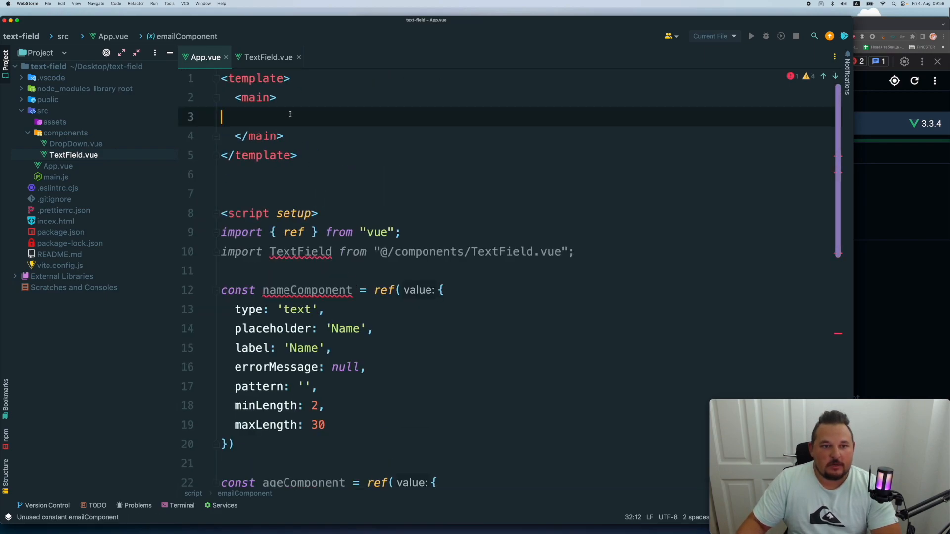
Step: Add a multi-line text-field tag in <main>, declare nameModel = ref(null), and begin v-model
type("text-field model-value=\"\" />")
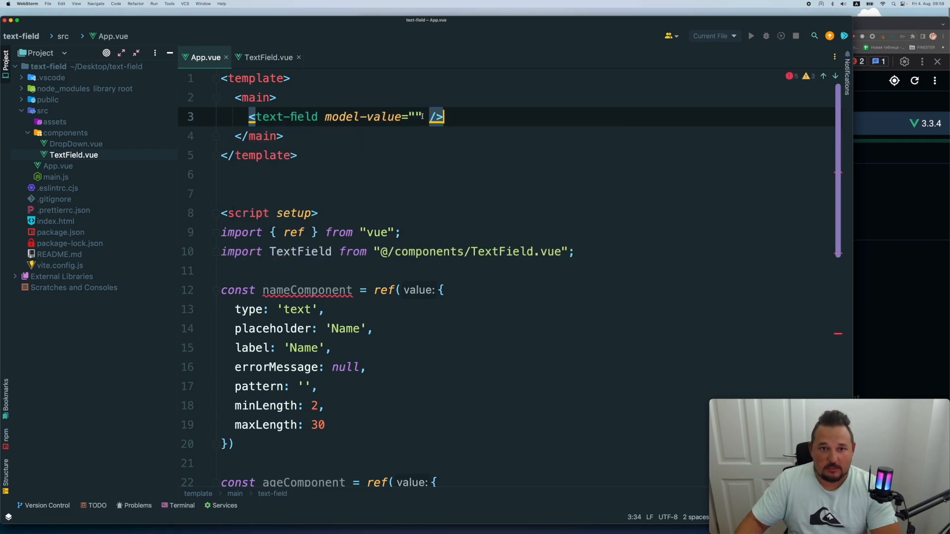
key("Enter")
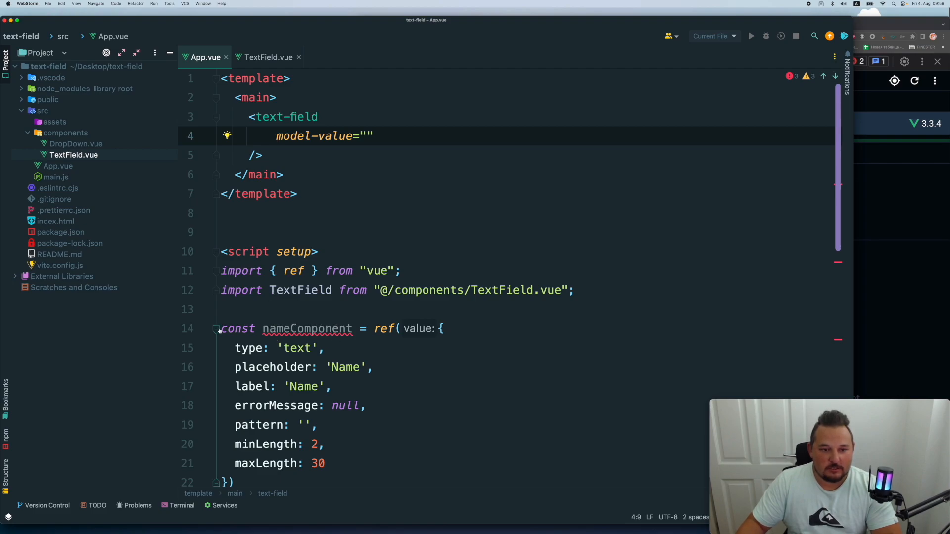
left_click(306, 309)
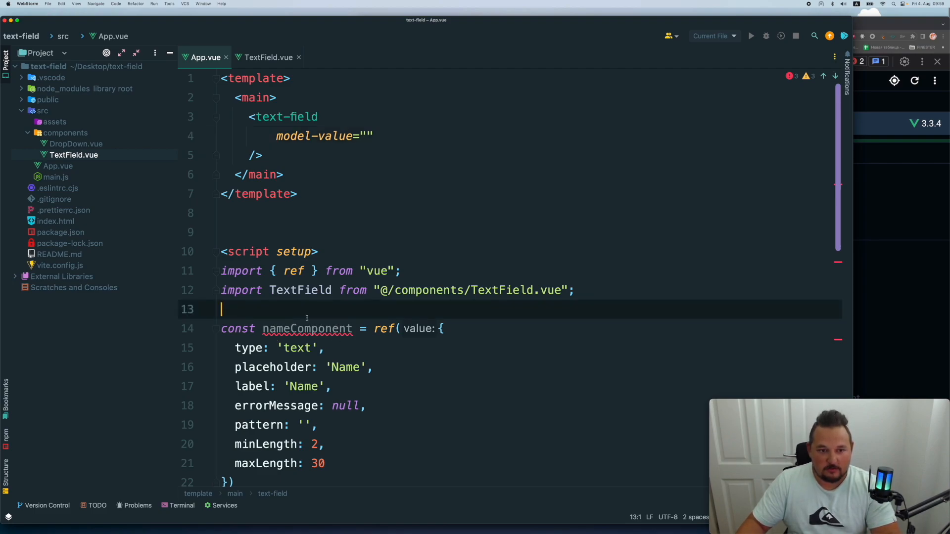
type("const")
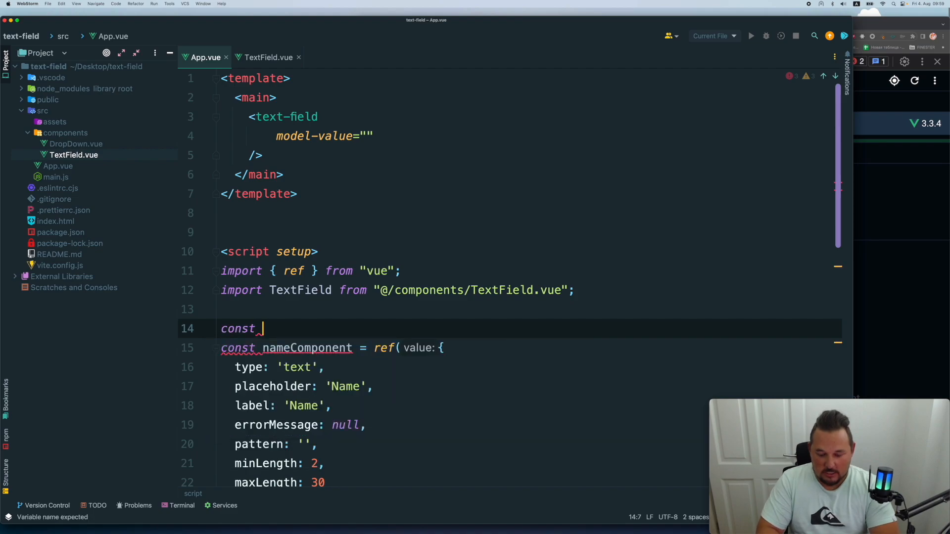
type("nameMode")
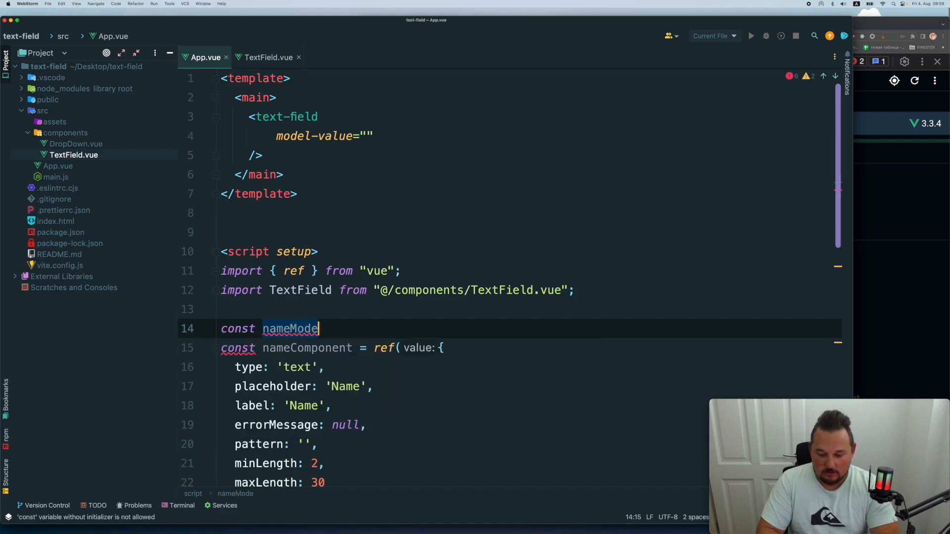
type("= ref()")
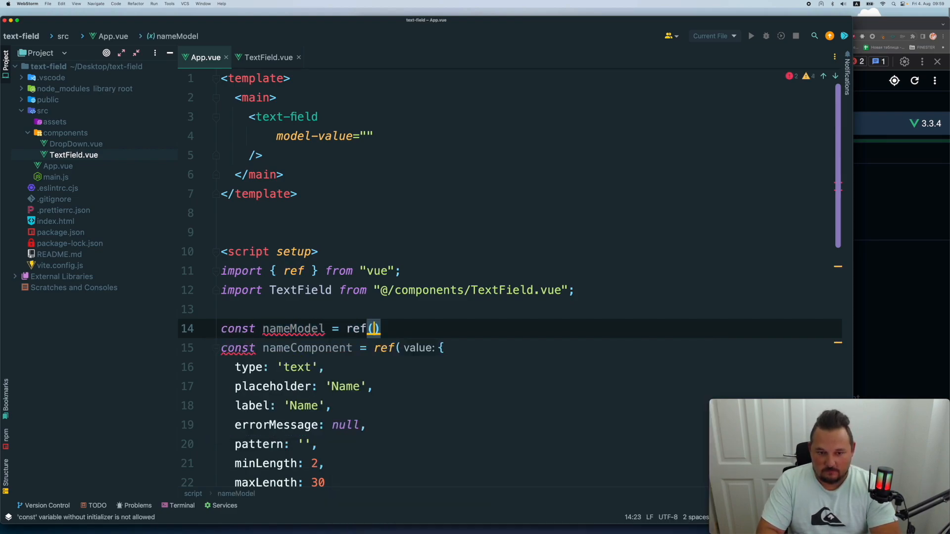
type("value: null")
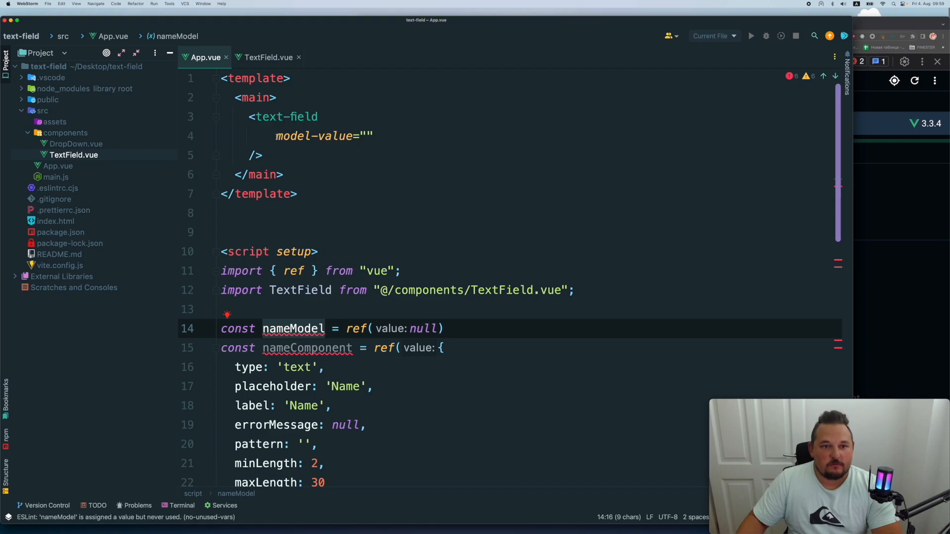
type("v-miodel")
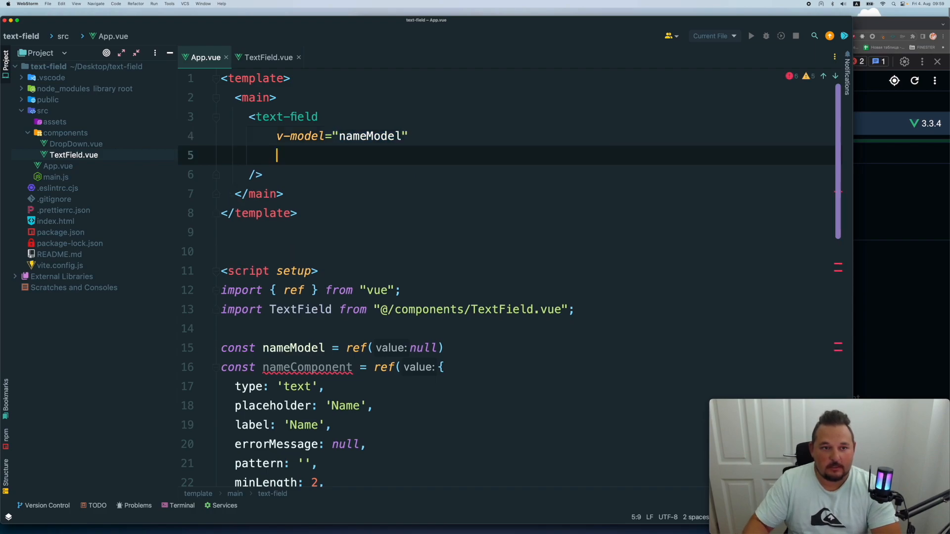
type(":component-data=\"")
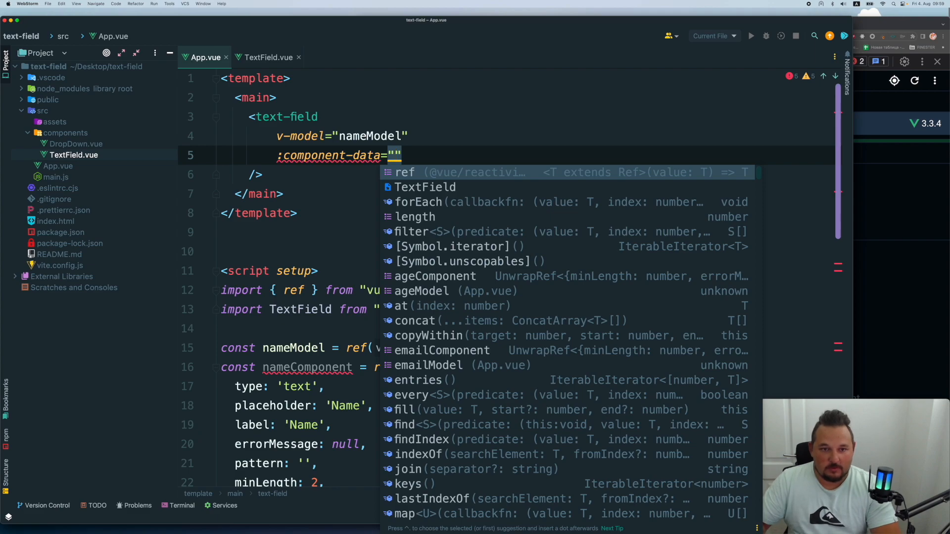
type("nameComponent")
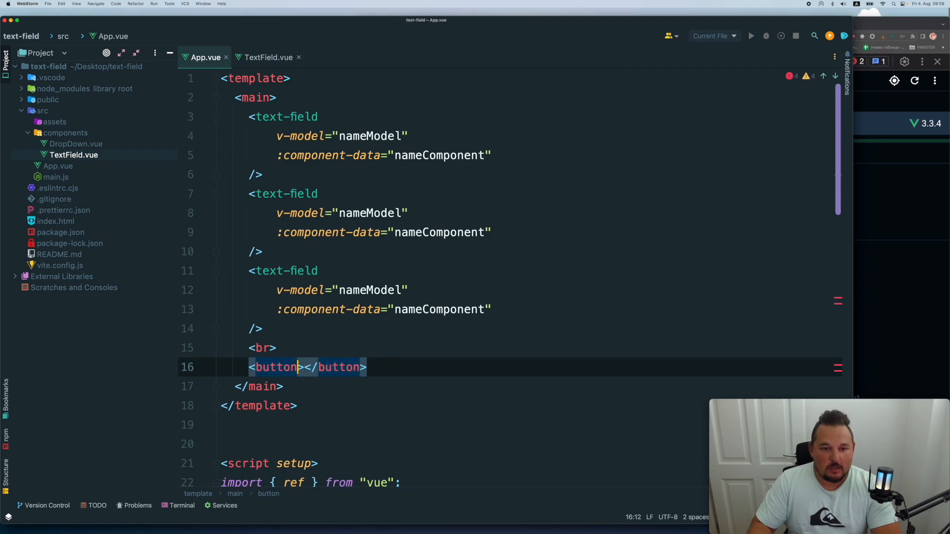
type("Submit")
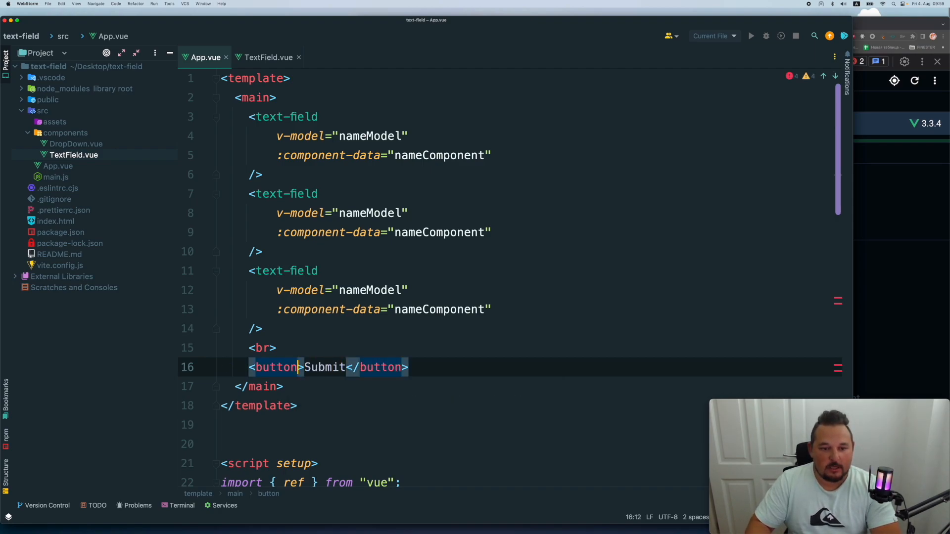
type("@click=\"su")
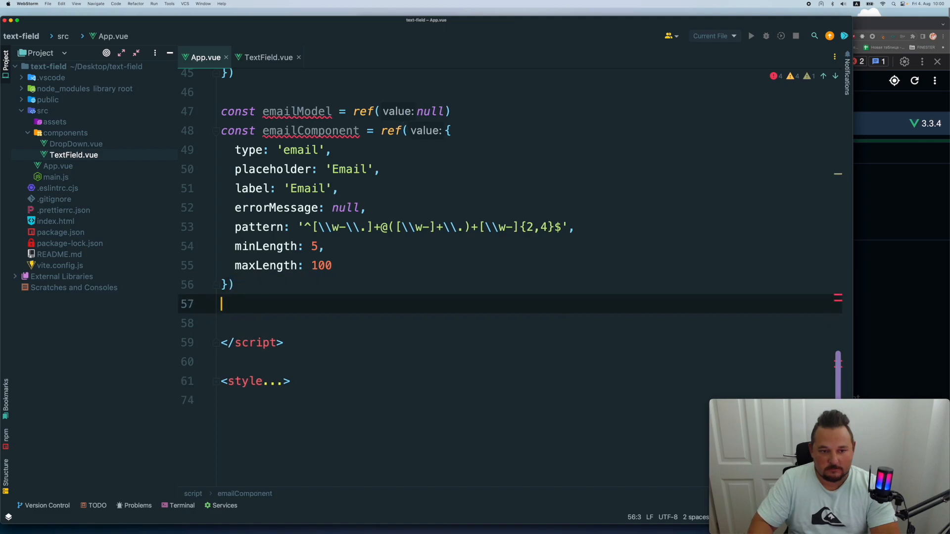
Step: Start defining const submit = () => {} in the script
type("const submit")
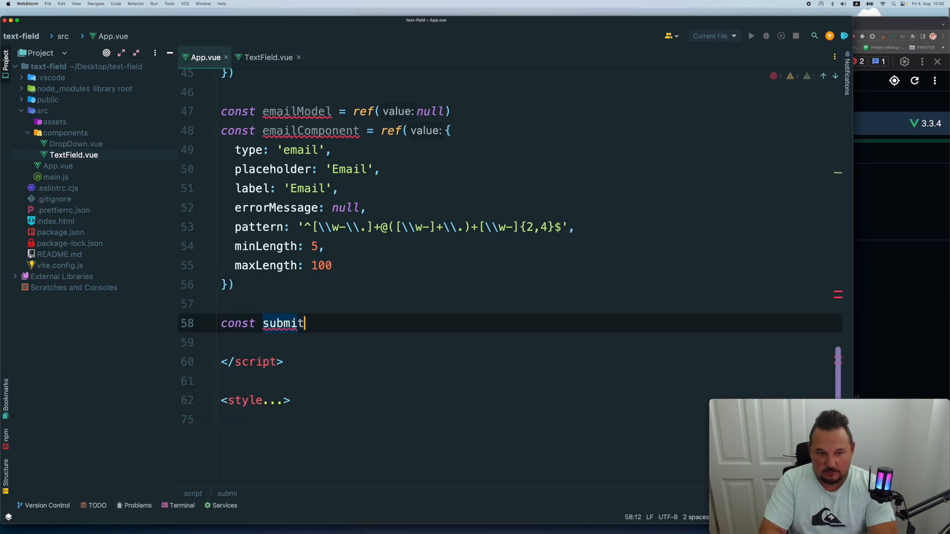
type("= ()")
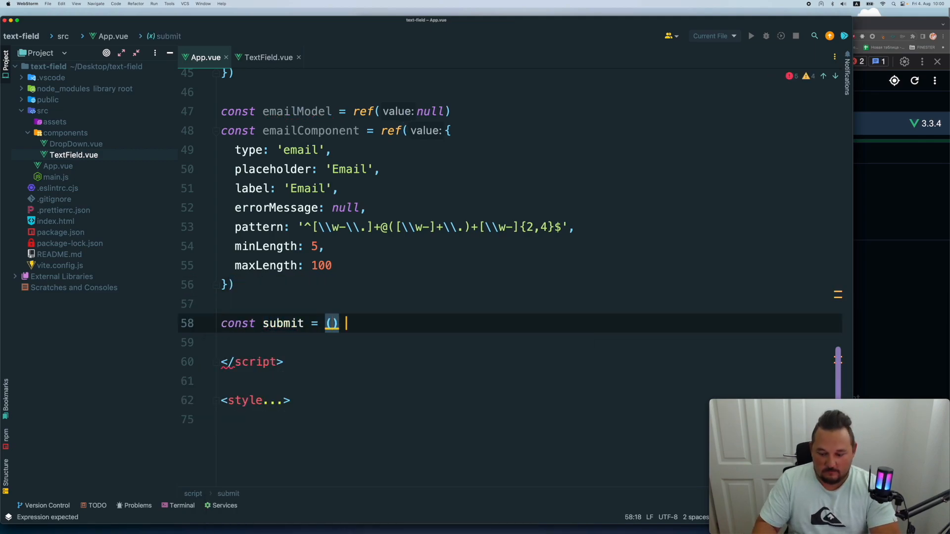
type("=> {")
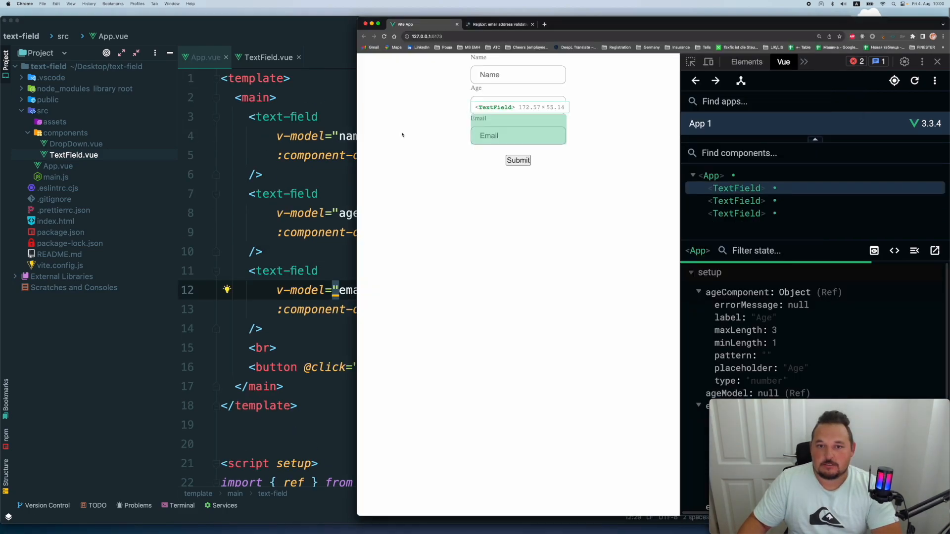
left_click(741, 81)
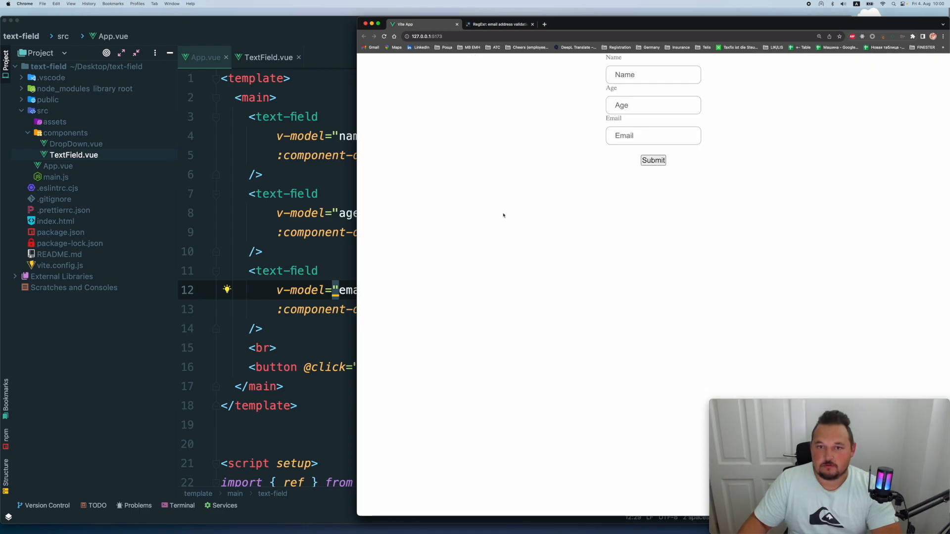
mouse_move(445, 71)
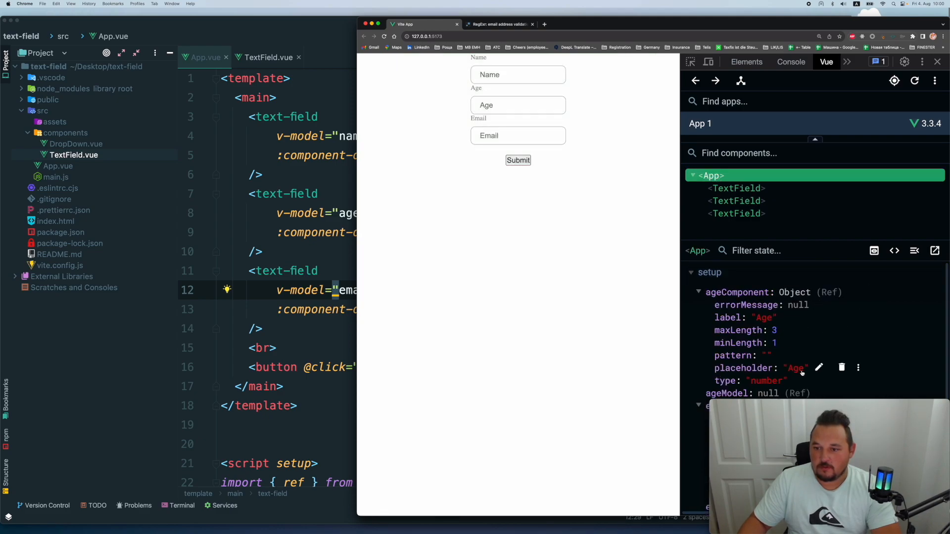
left_click(698, 292)
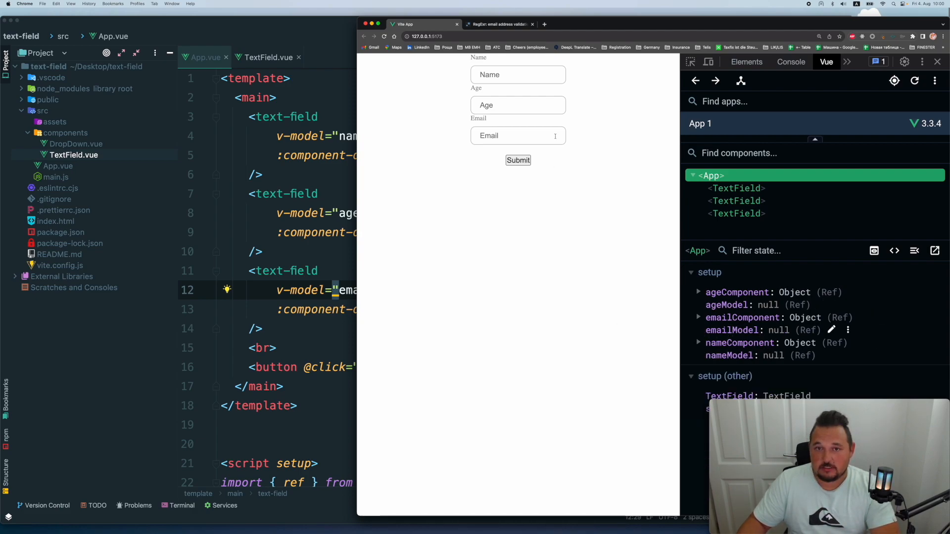
type("asdasd")
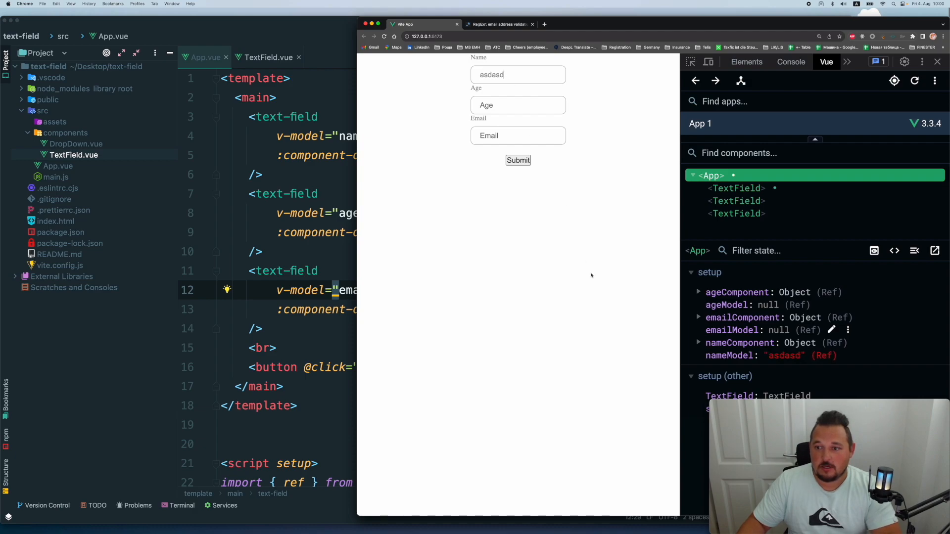
type("123")
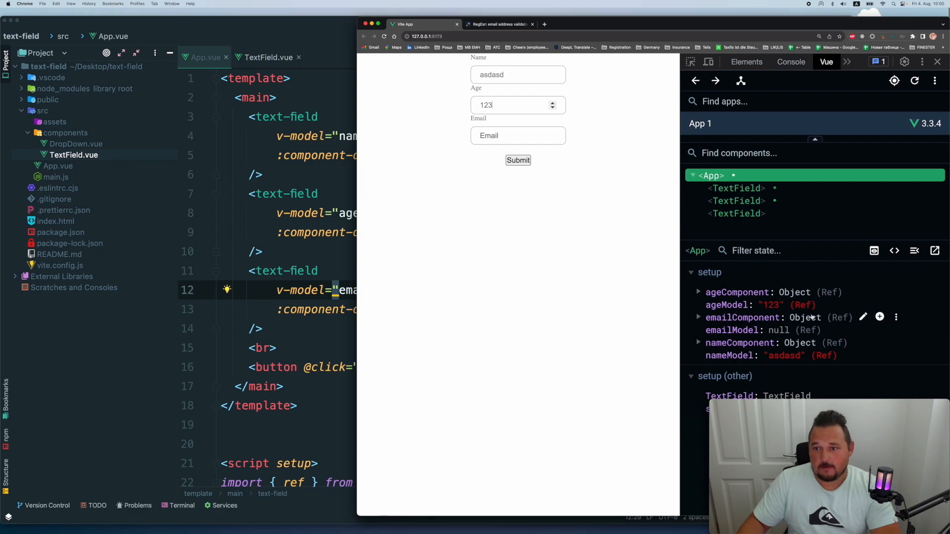
type("a")
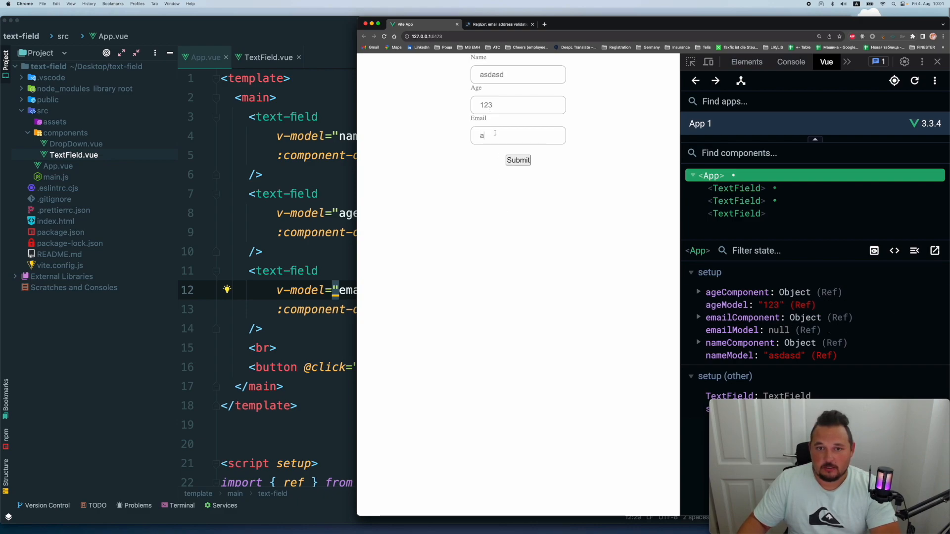
type("sd@asd.com")
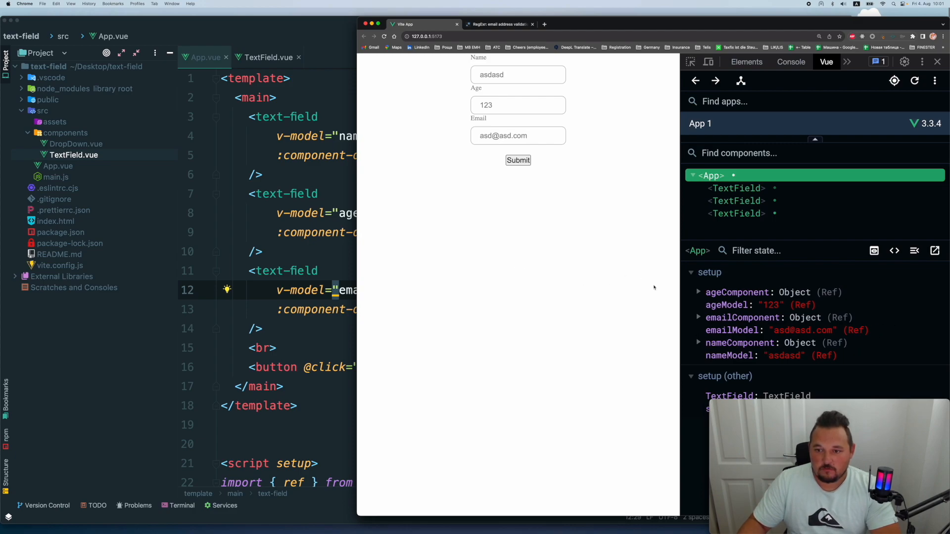
left_click(518, 160)
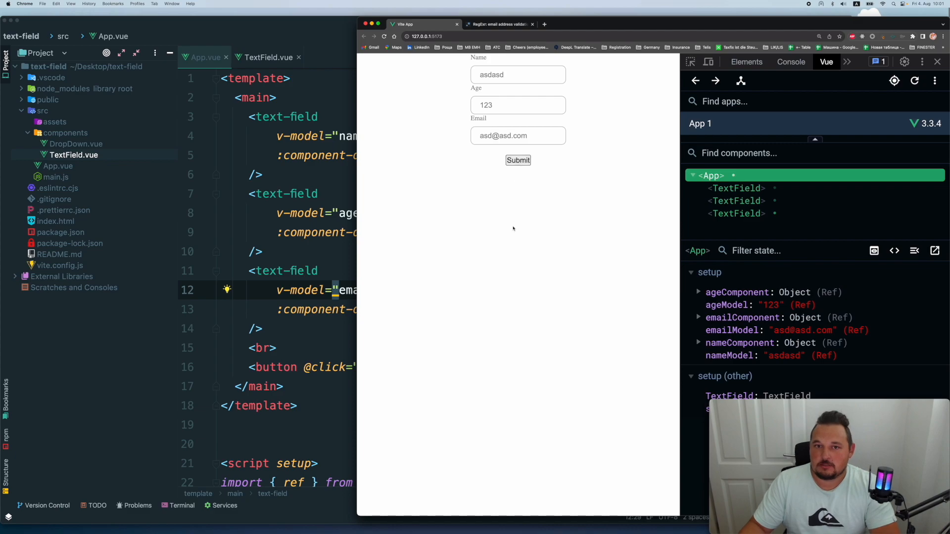
mouse_move(548, 239)
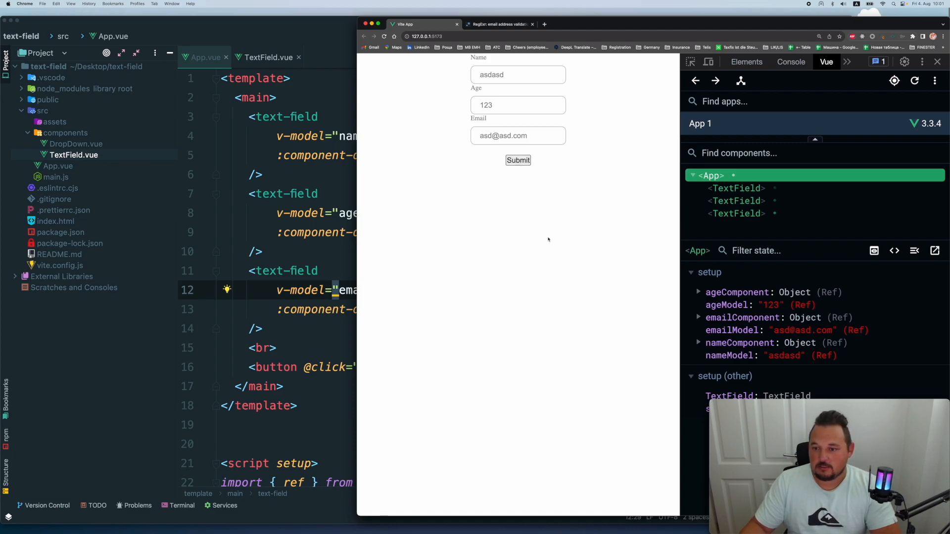
mouse_move(343, 181)
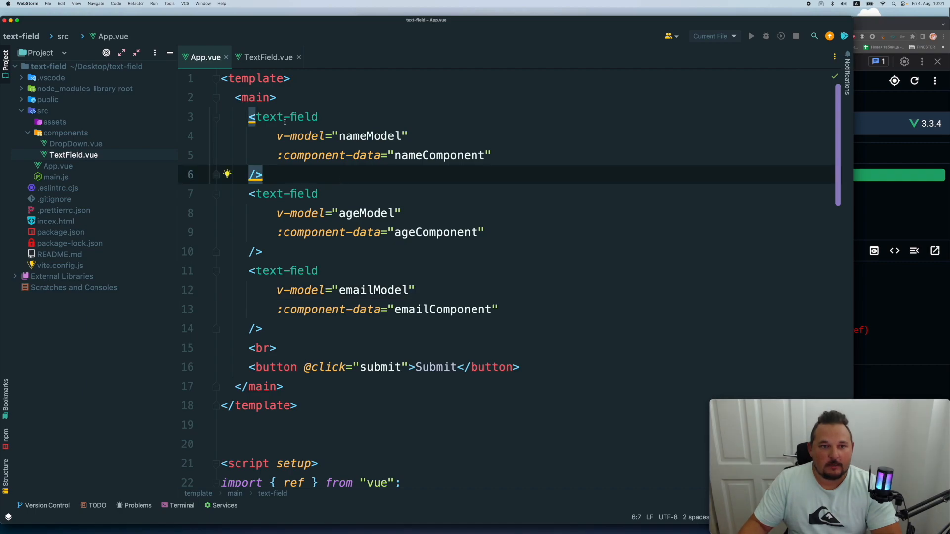
Step: Check the name field's minLength 2 / maxLength 30 rules, then enter '1' as the name
left_click(268, 57)
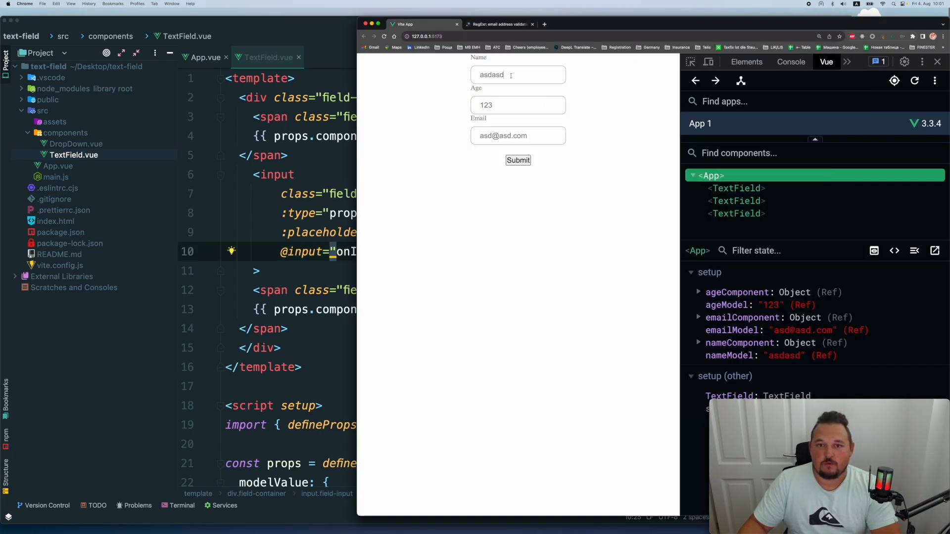
double_click(491, 75)
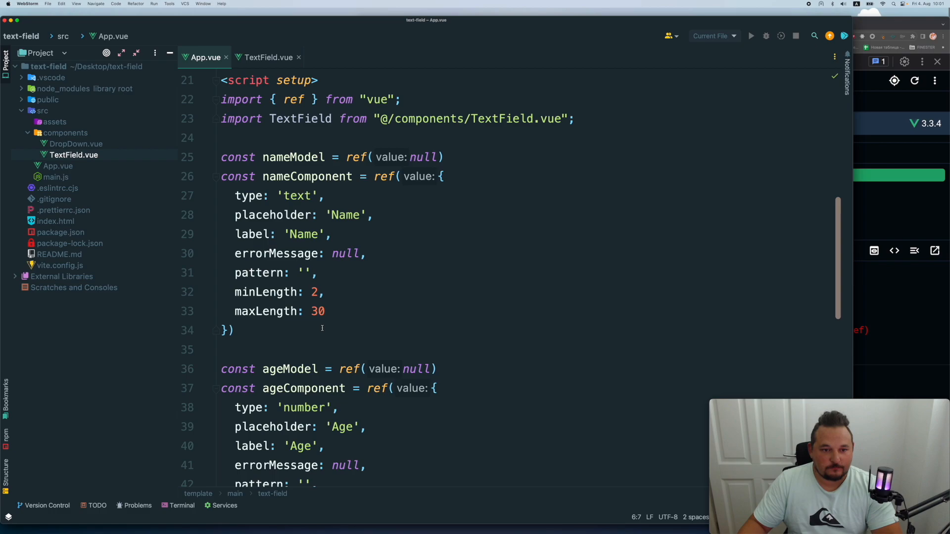
scroll("down", 3)
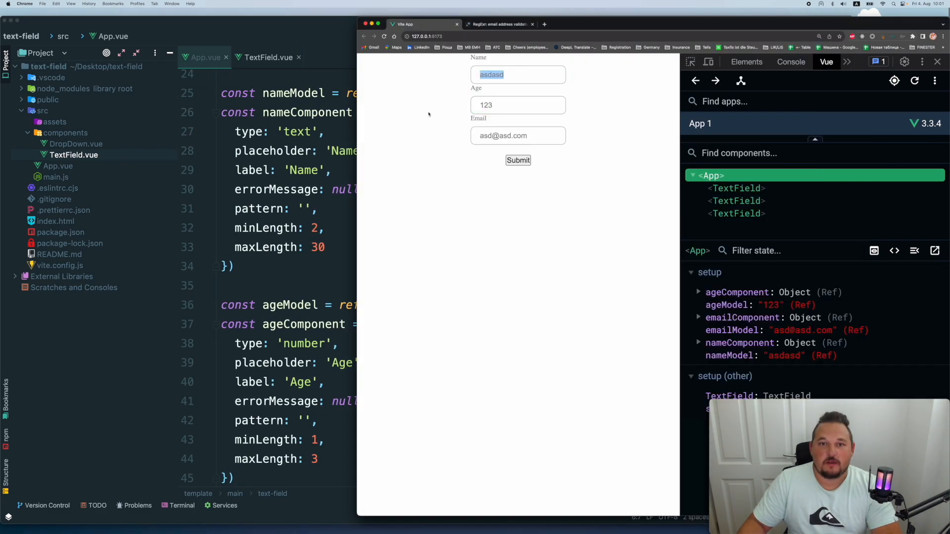
type("1")
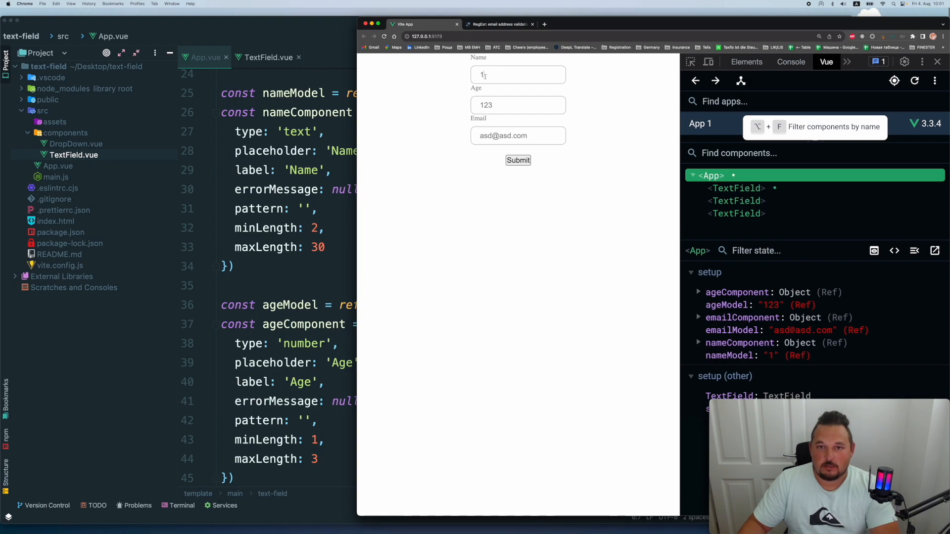
type("a")
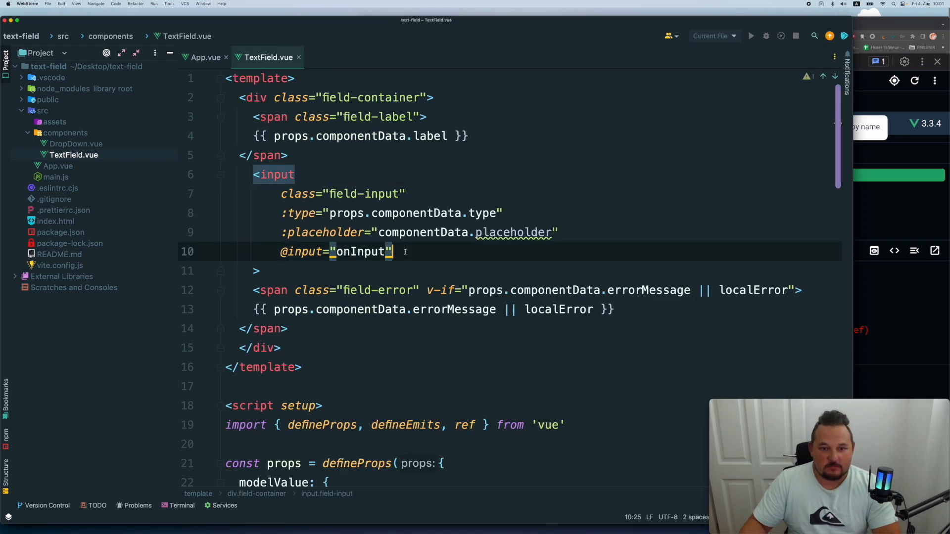
type("@blur")
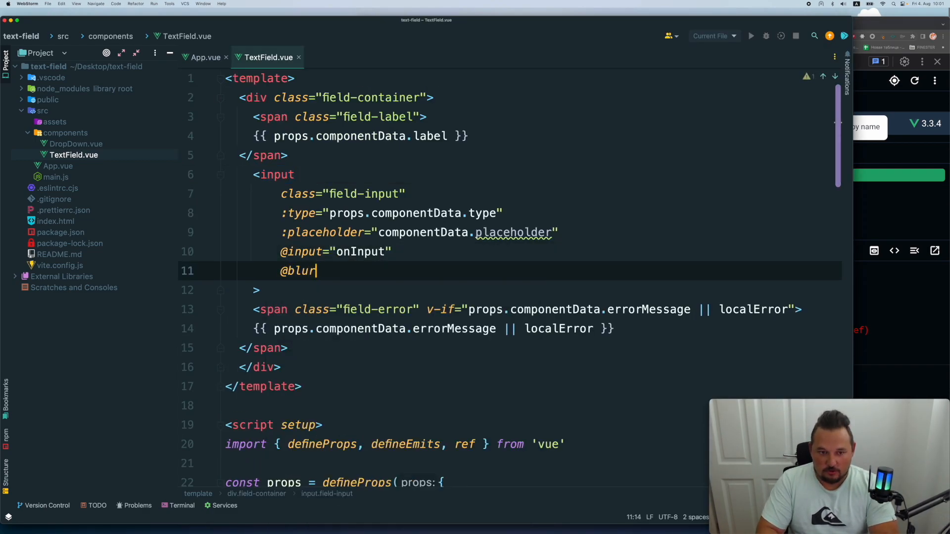
type("=\"valida")
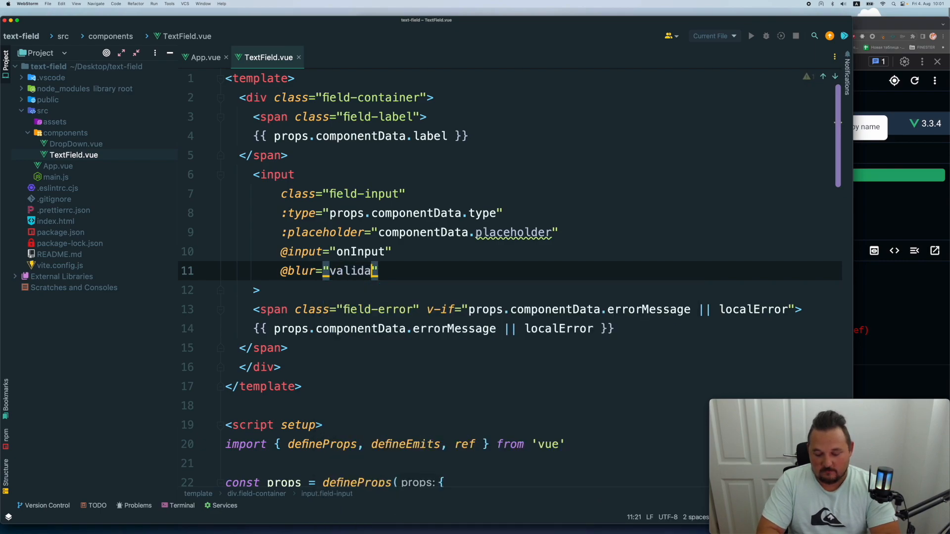
type("te")
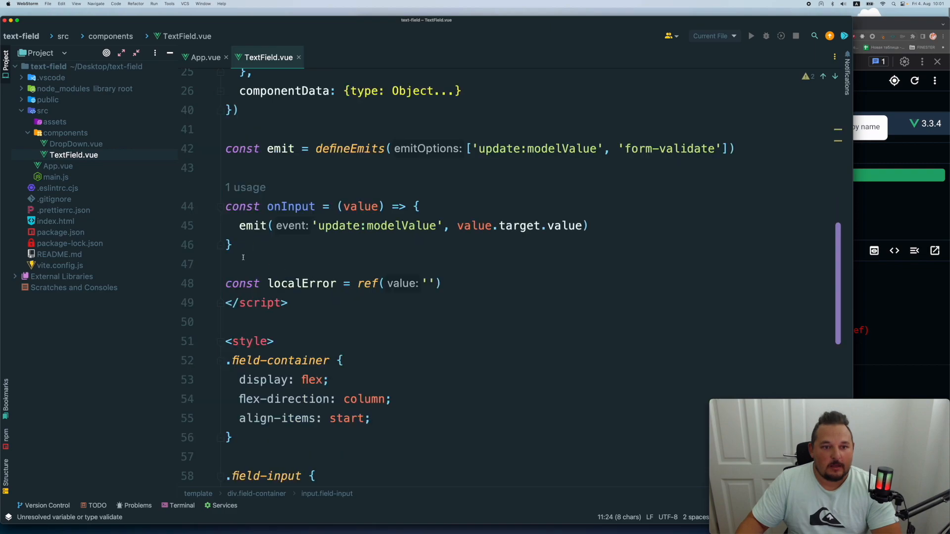
Step: Define an empty const validate = (event) => { } function below onInput
left_click(229, 244)
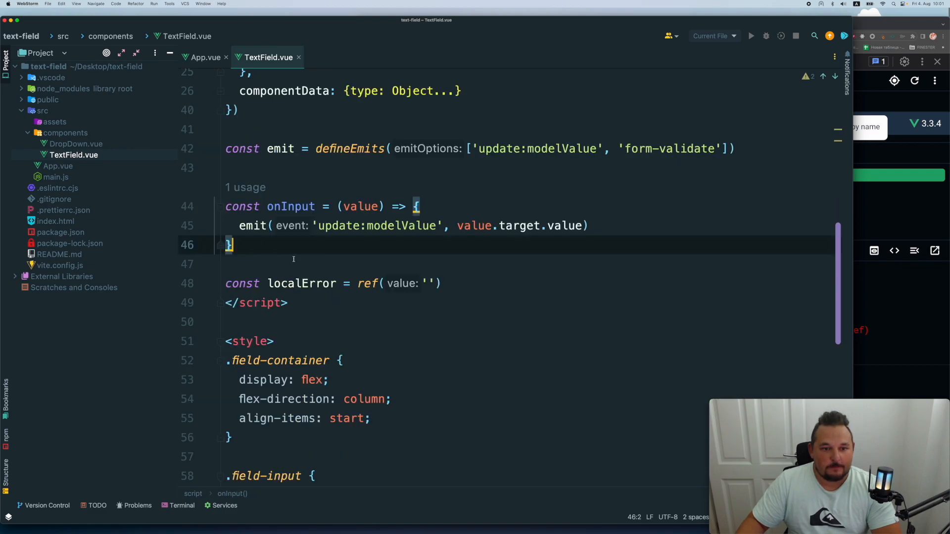
type("const validate")
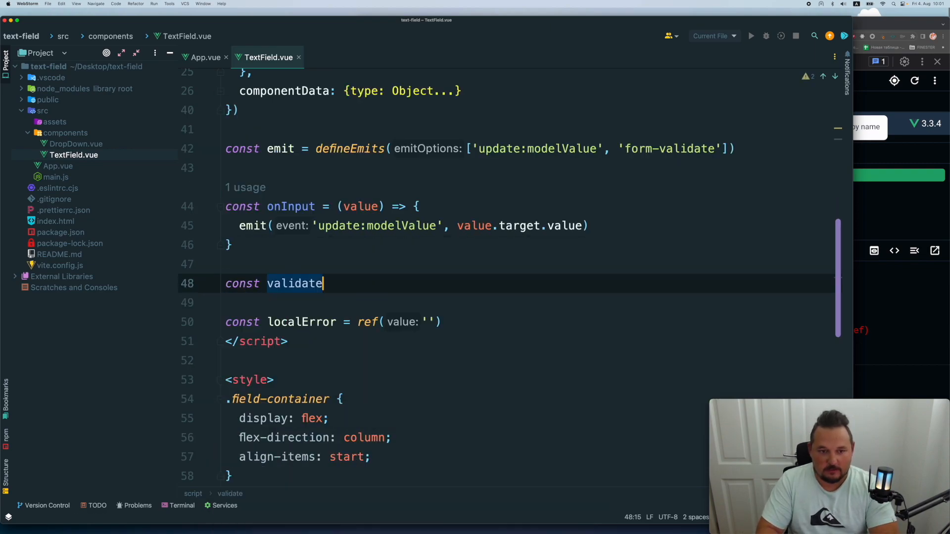
type("= ()")
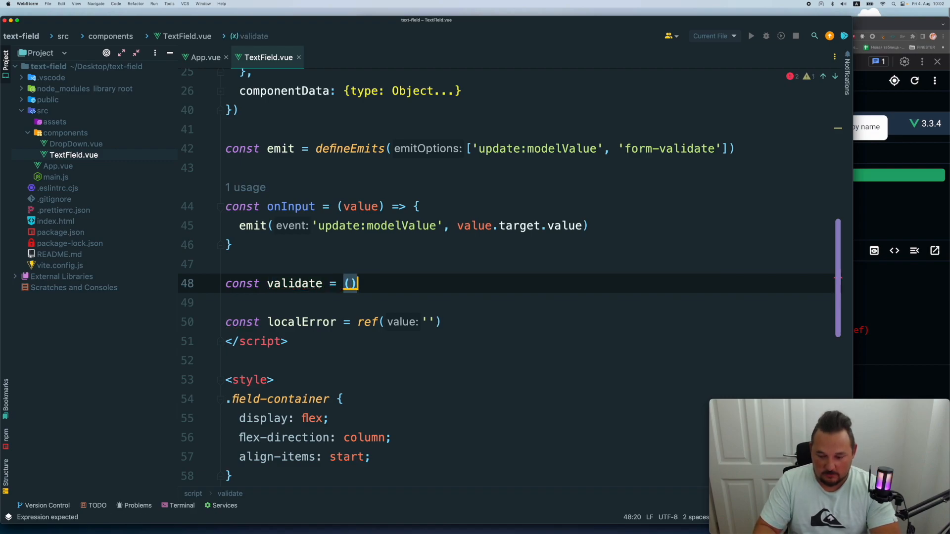
type("=> {")
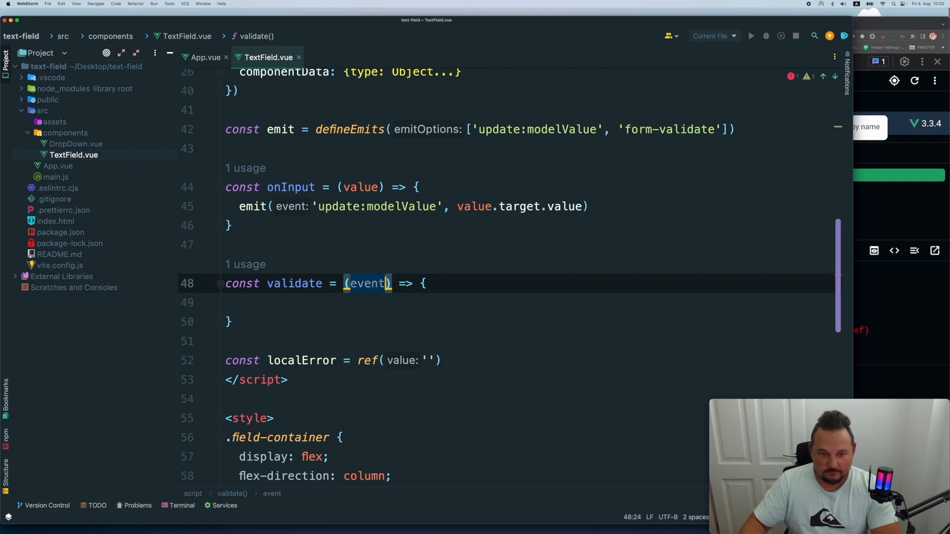
left_click(242, 302)
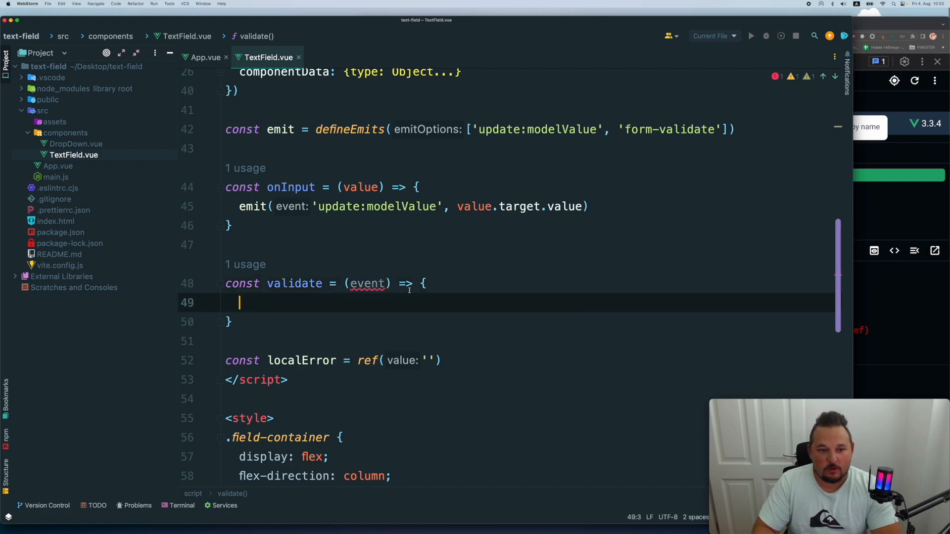
mouse_move(338, 235)
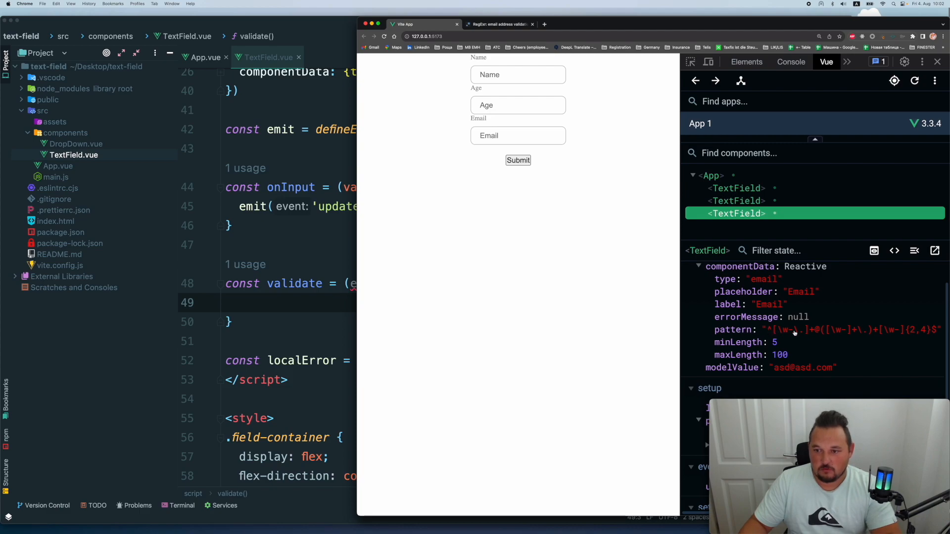
mouse_move(866, 329)
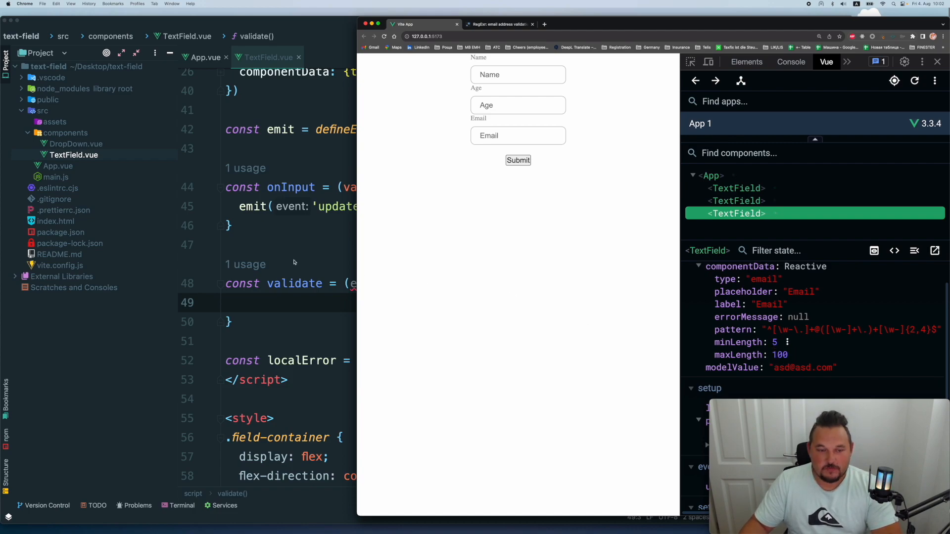
Step: Declare isPatternValid as !!event.target.value.match(componentData.pattern) in validate
type("const isPa")
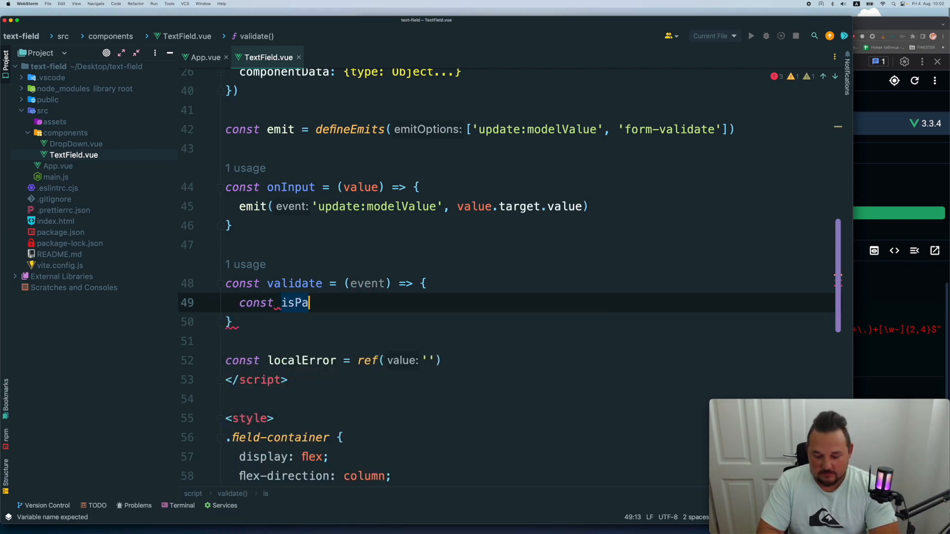
type("tternValie =")
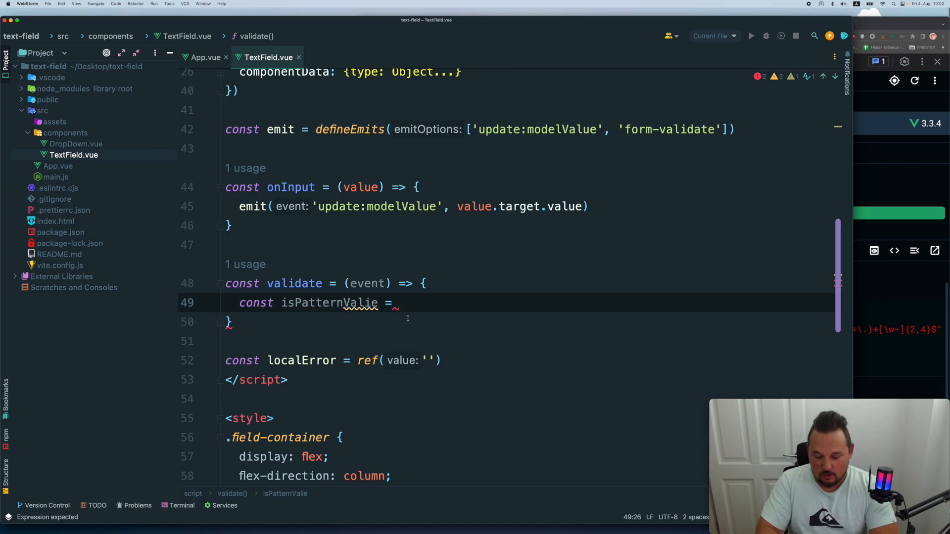
type("event.tar")
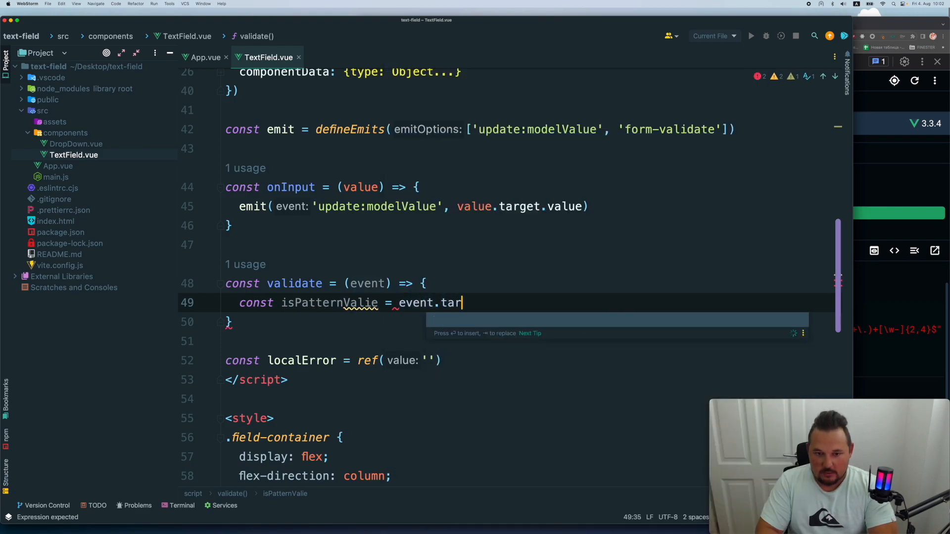
type("get.value.")
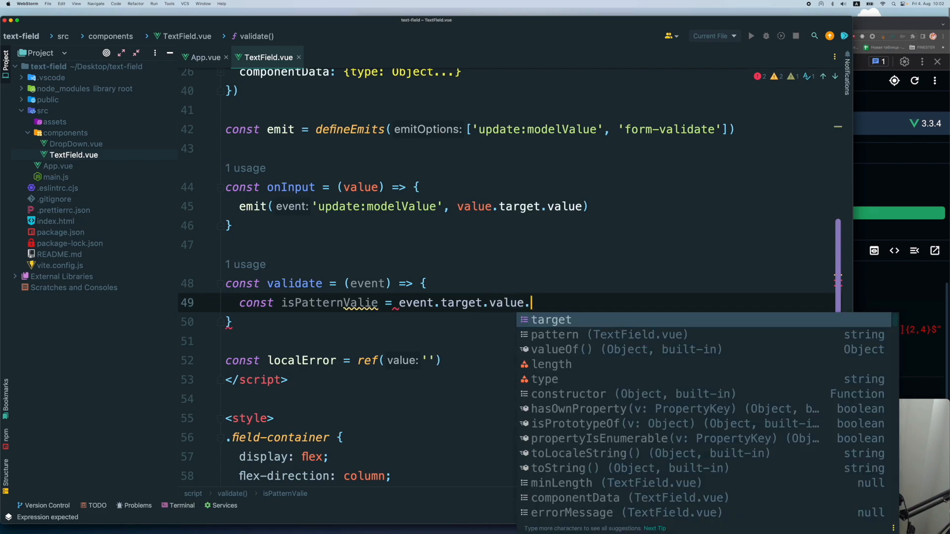
type("match(props.componentData")
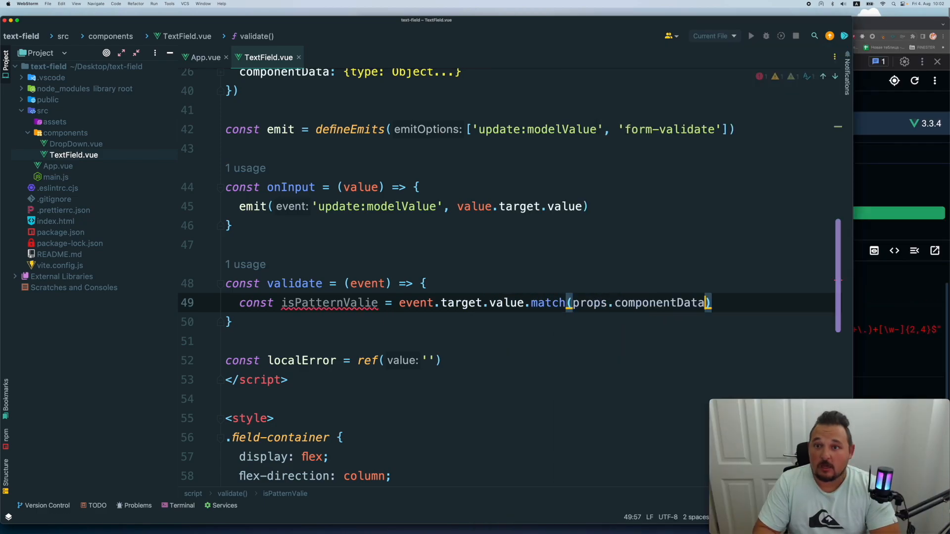
type(".pattern")
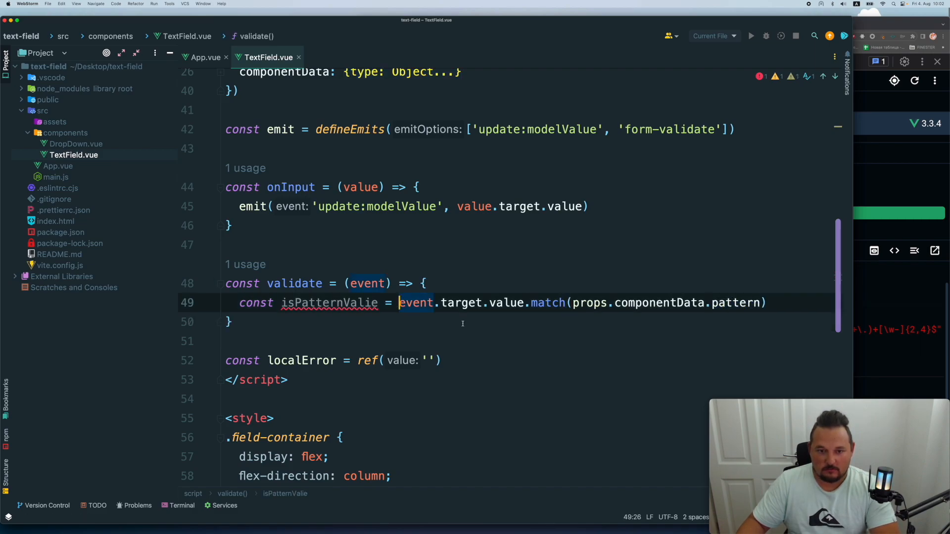
type("!!")
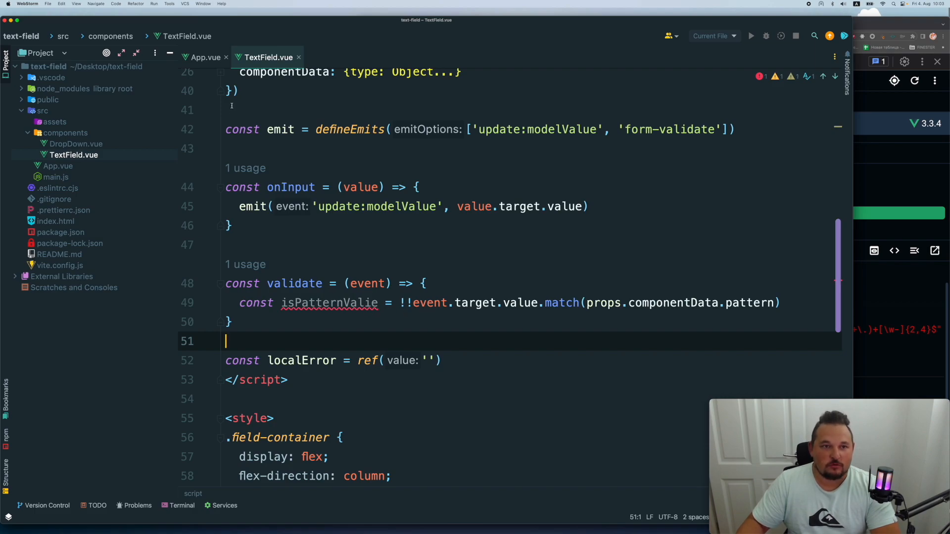
Step: Wrap the match in a ternary so isPatternValid defaults to true without a pattern
left_click(202, 57)
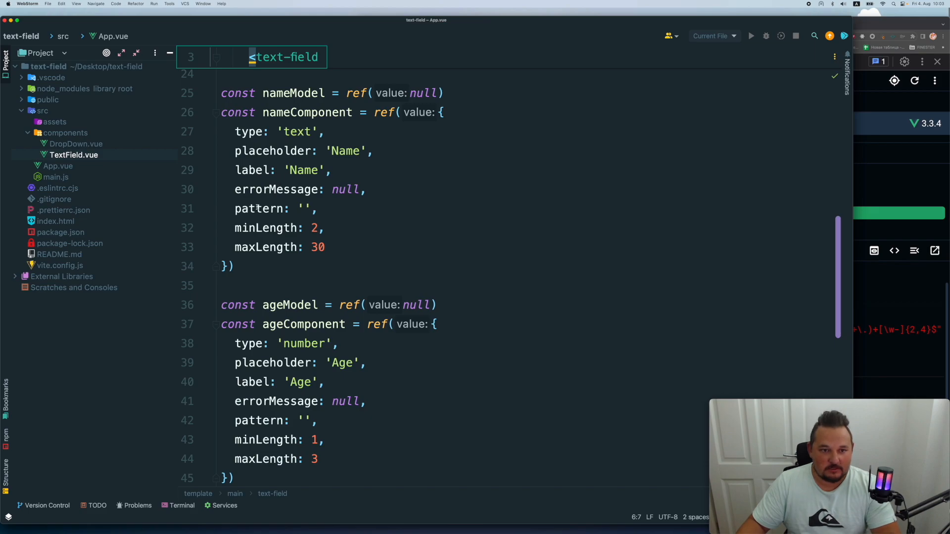
left_click(267, 56)
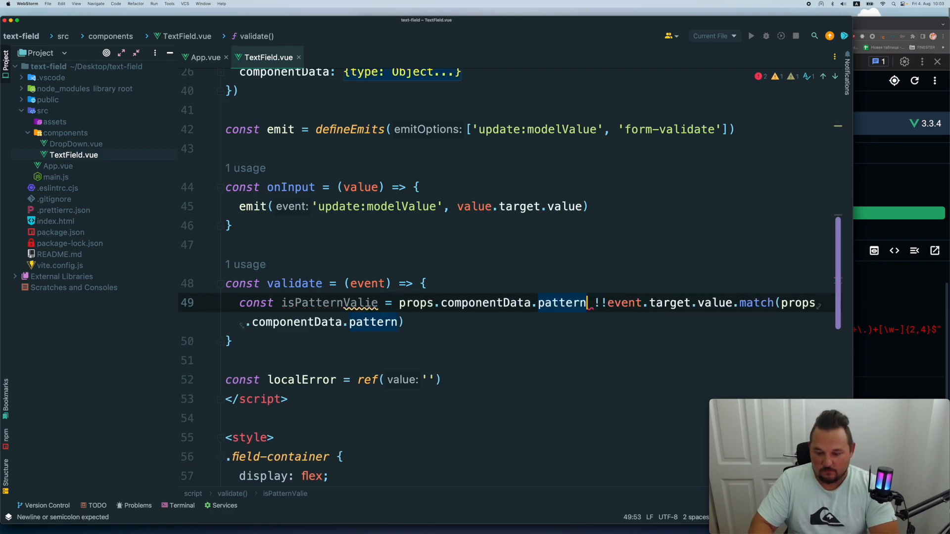
type("?")
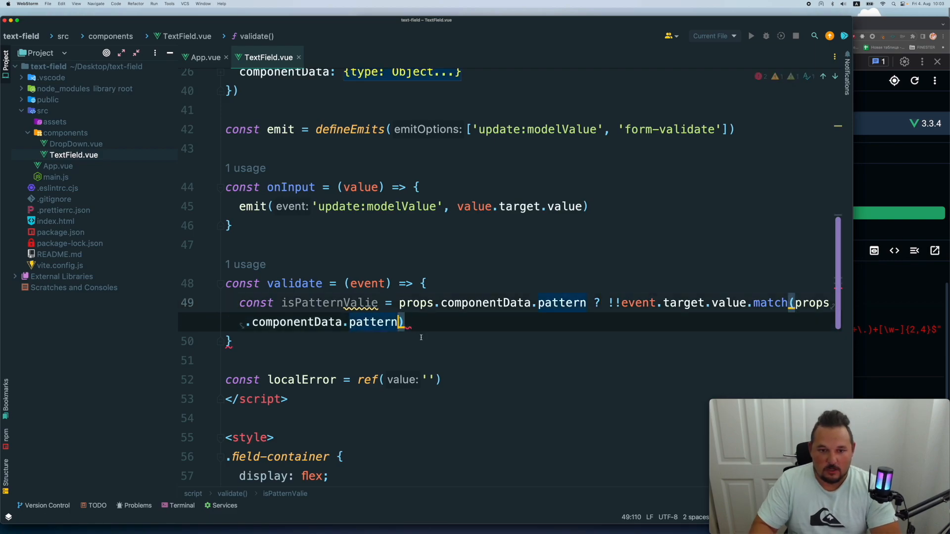
type(": true")
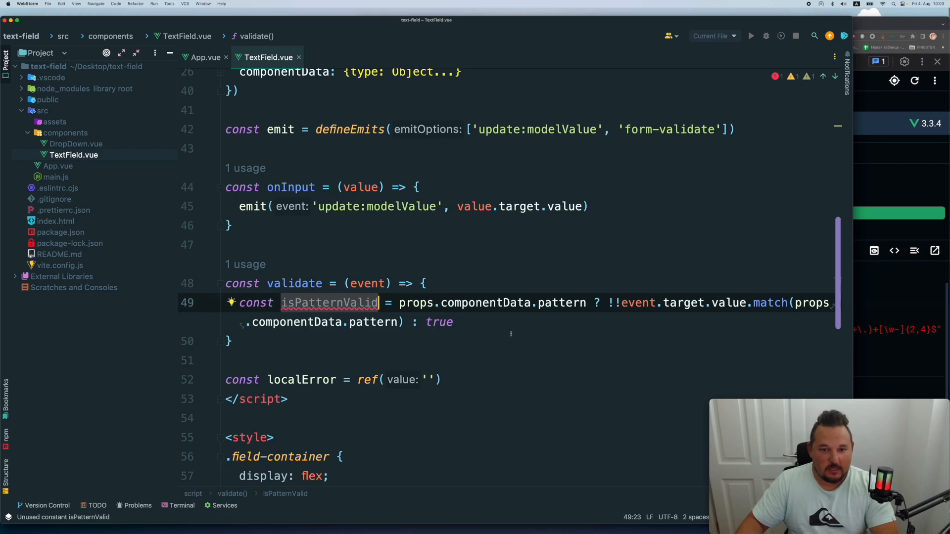
Step: Declare isLengthValid: event.target.value >= componentData.minLength && <= componentData.maxLength
type("const")
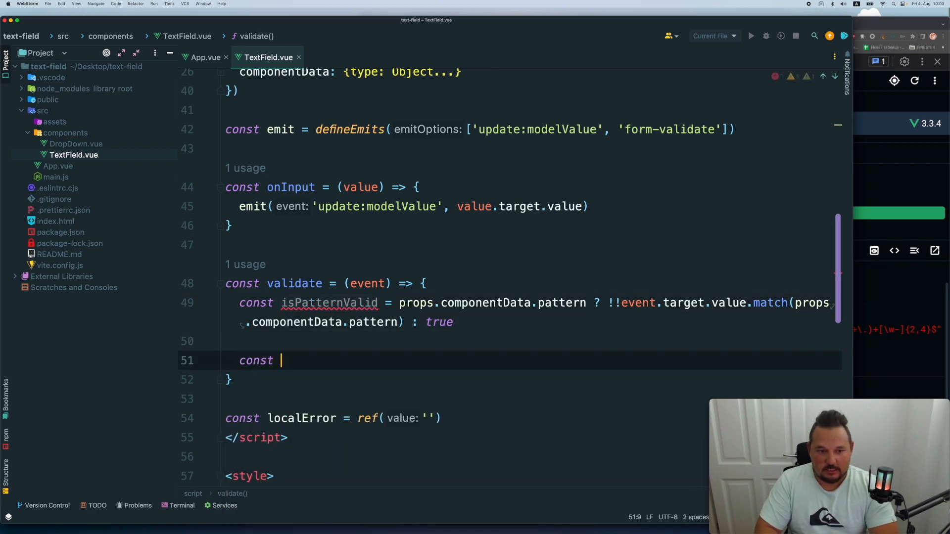
type("is")
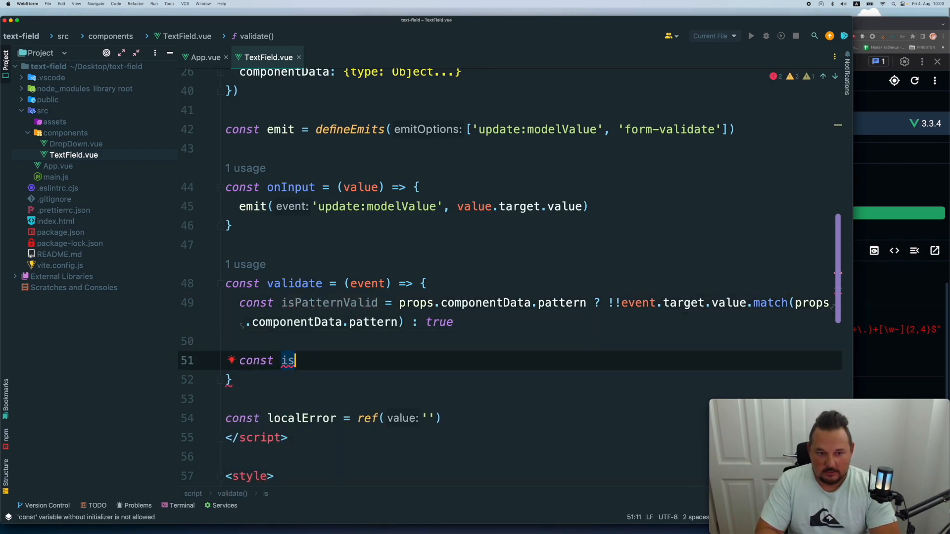
type("Length")
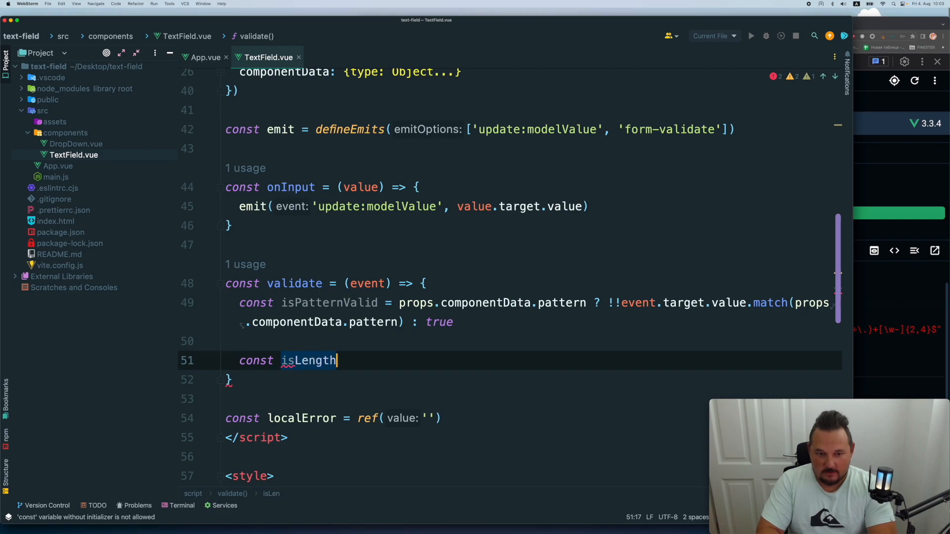
type("Valid =")
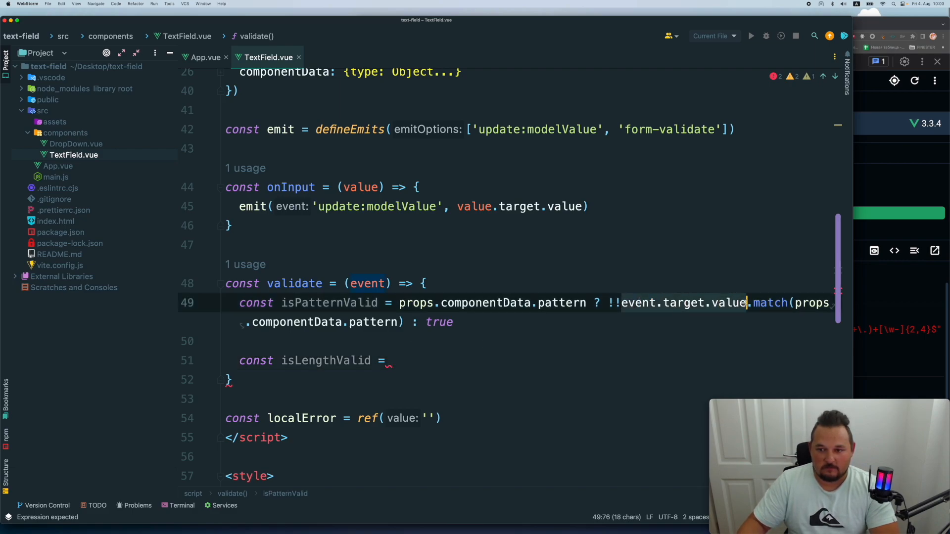
type("event.target.value")
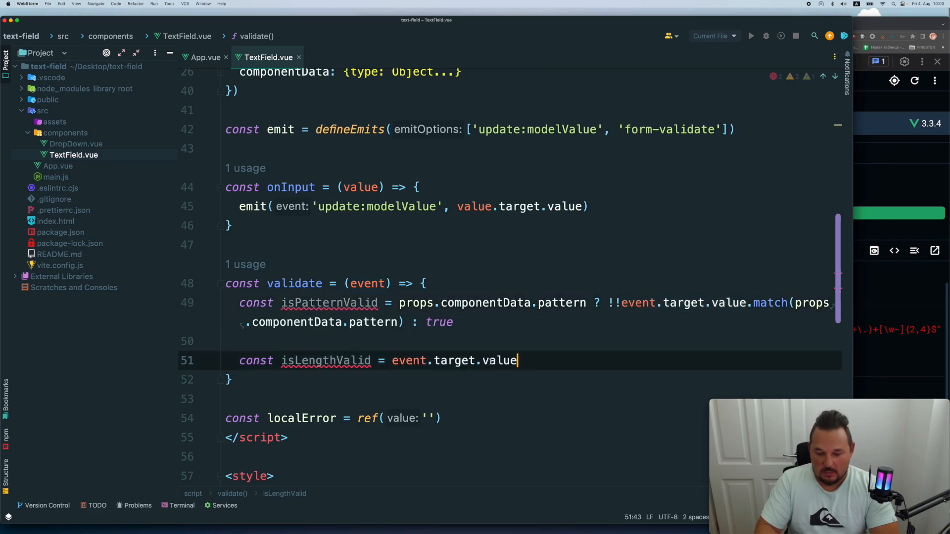
type(">")
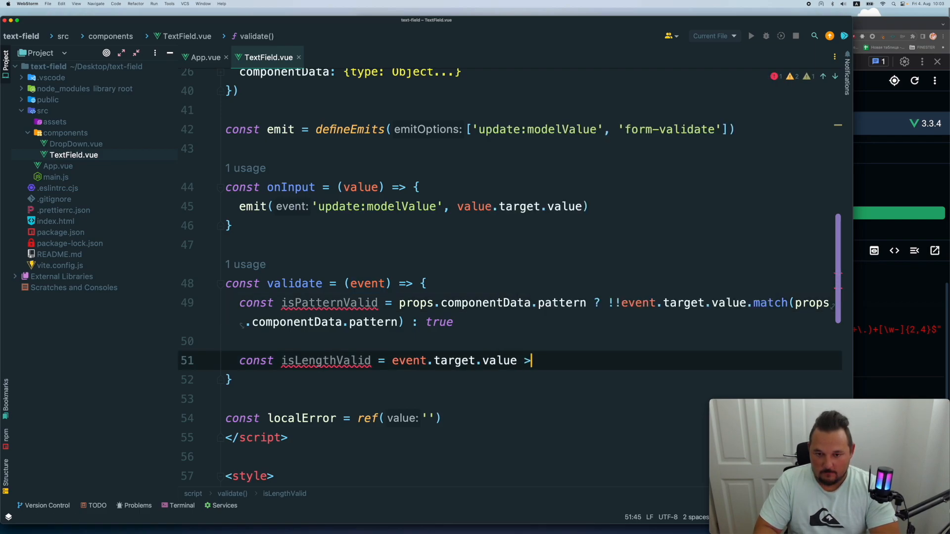
type("=")
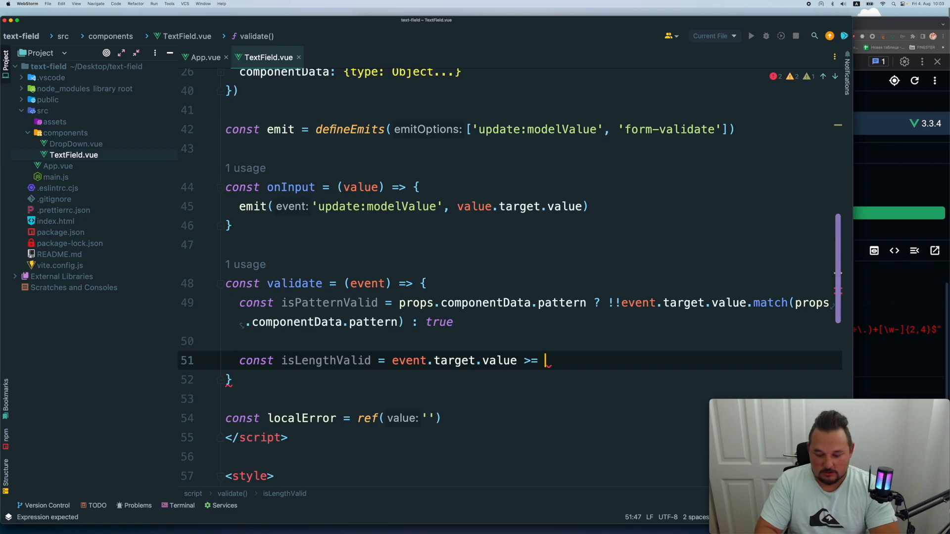
type("props.componentData")
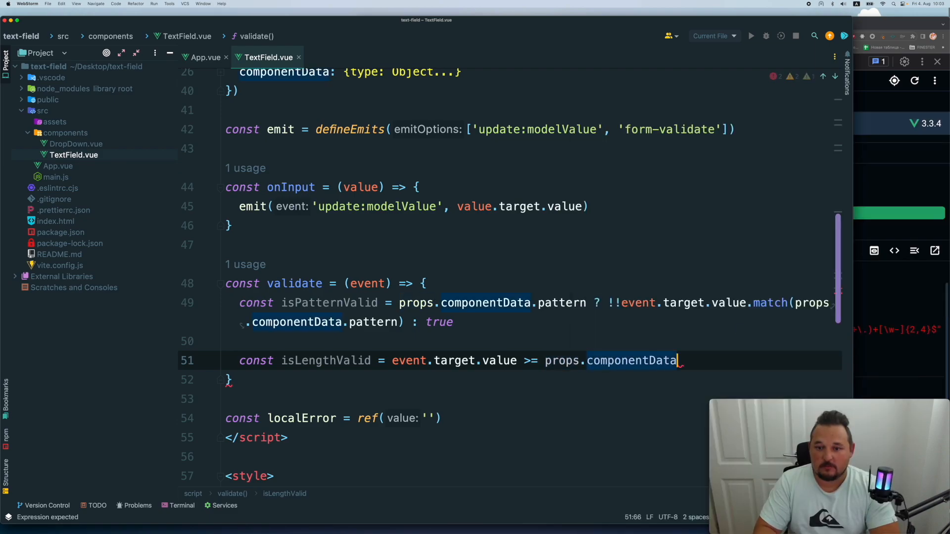
type("minLength")
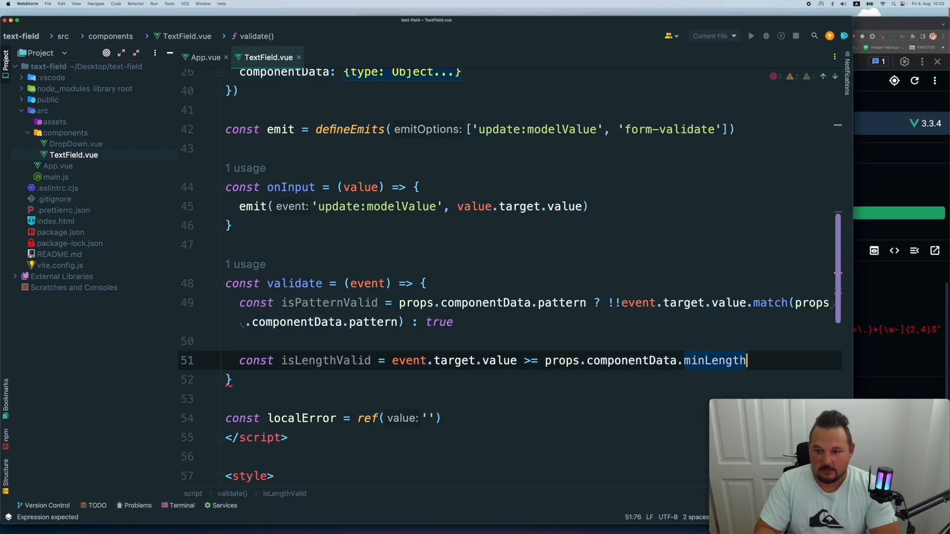
type("&&")
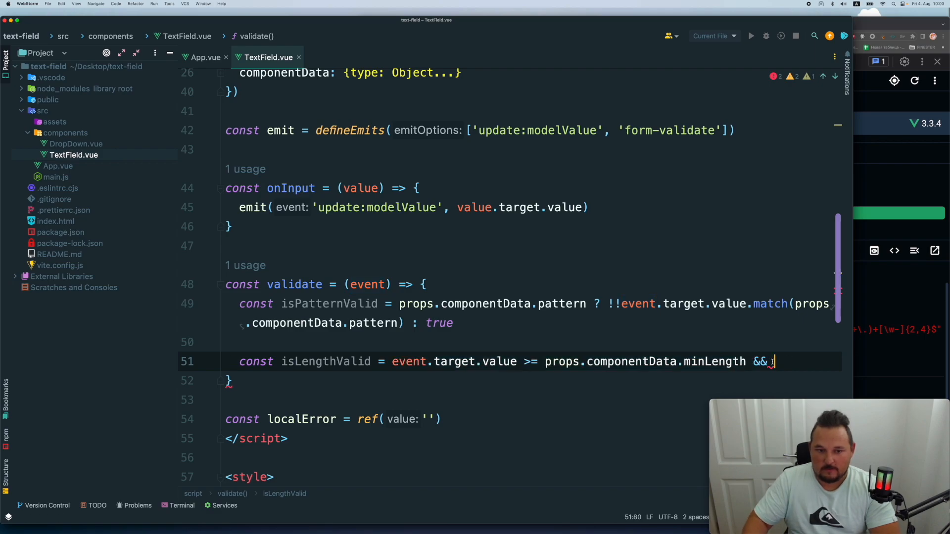
type("event.target.value >= props.componentData.minLength")
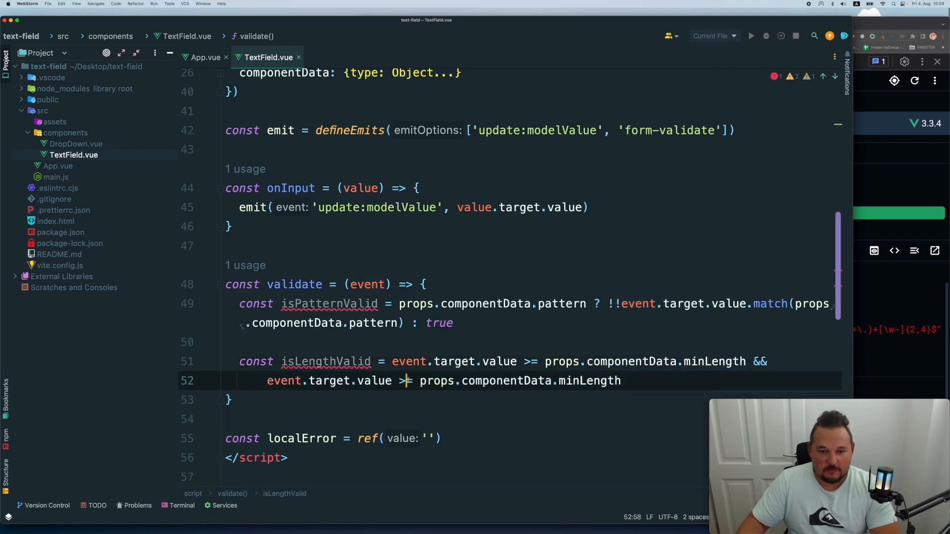
type("<=")
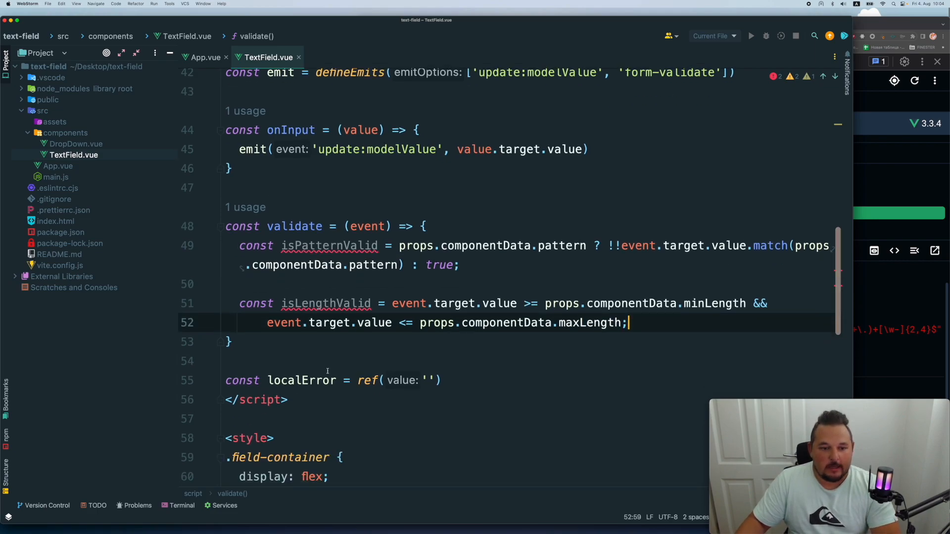
key("Enter")
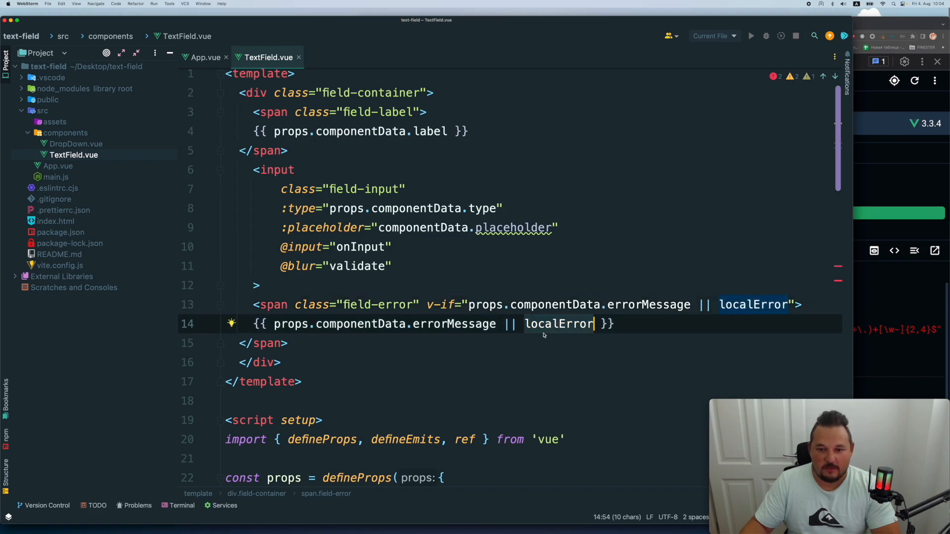
scroll("down", 3)
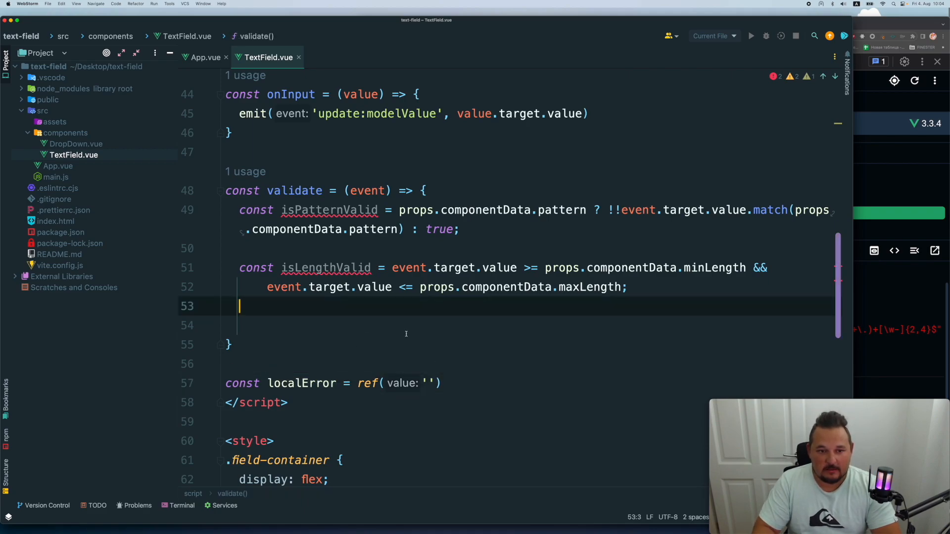
Step: Set localError to 'Please enter a valid value!' when !isPatternValid || !isLengthValid
type("if (")
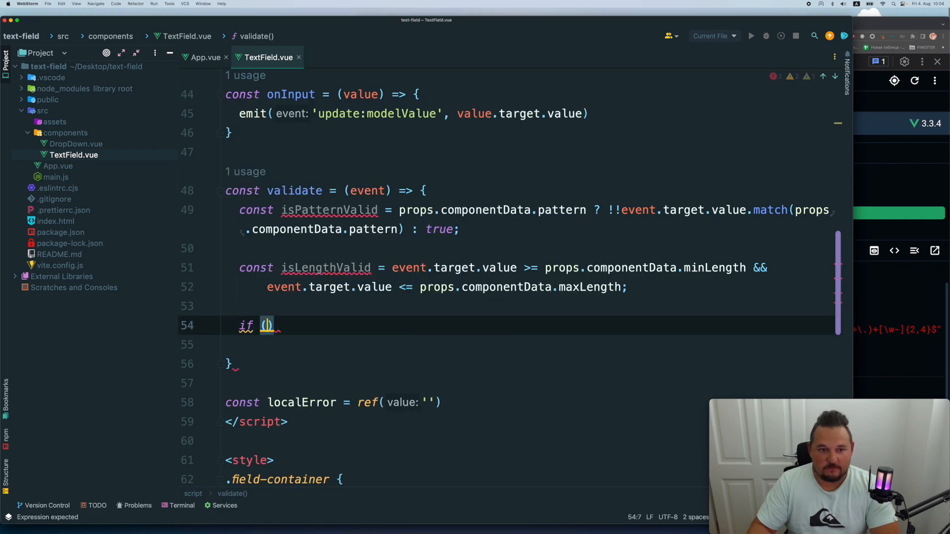
type("!!")
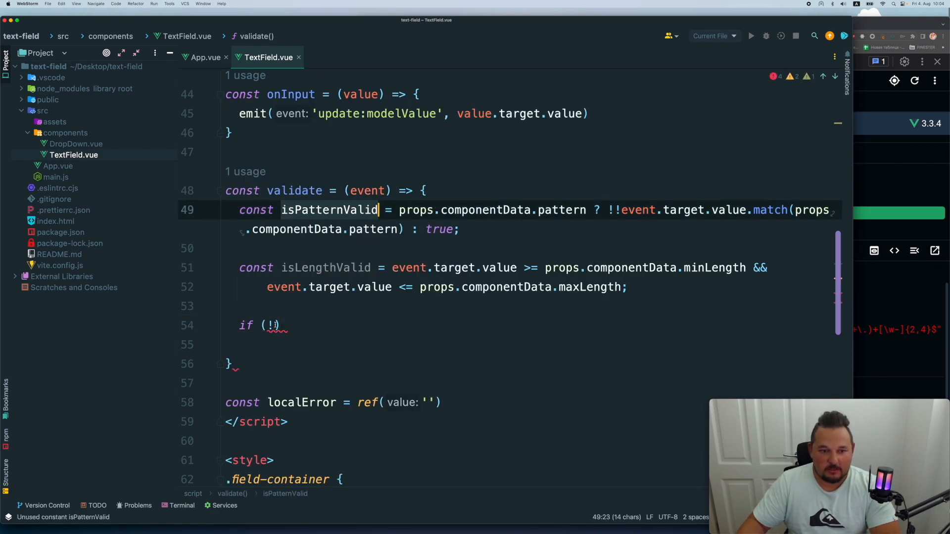
type("isPatternValid ||")
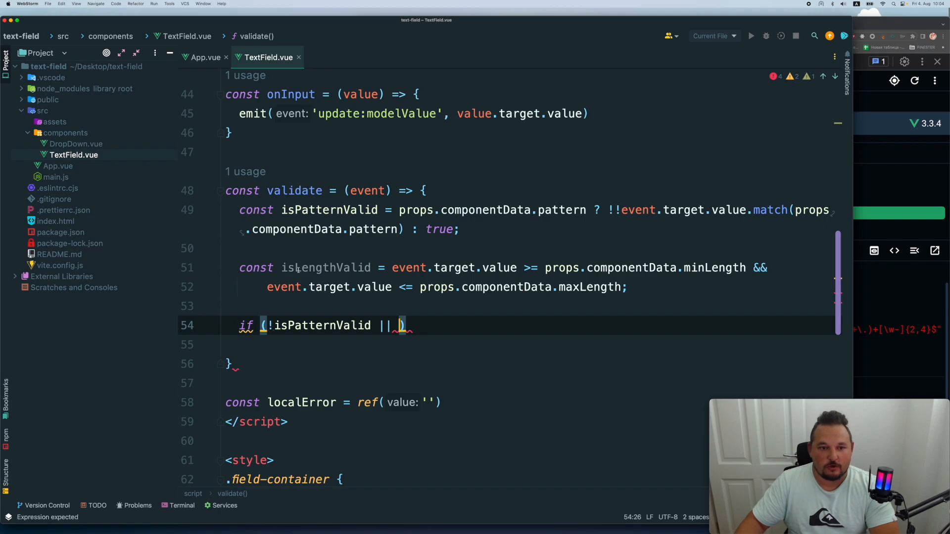
type("!isLengthValid")
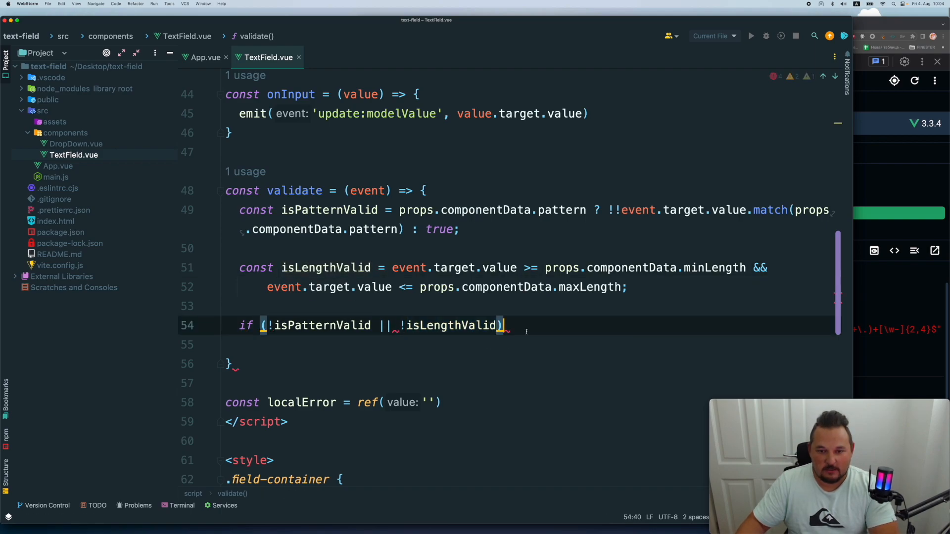
type("localError.")
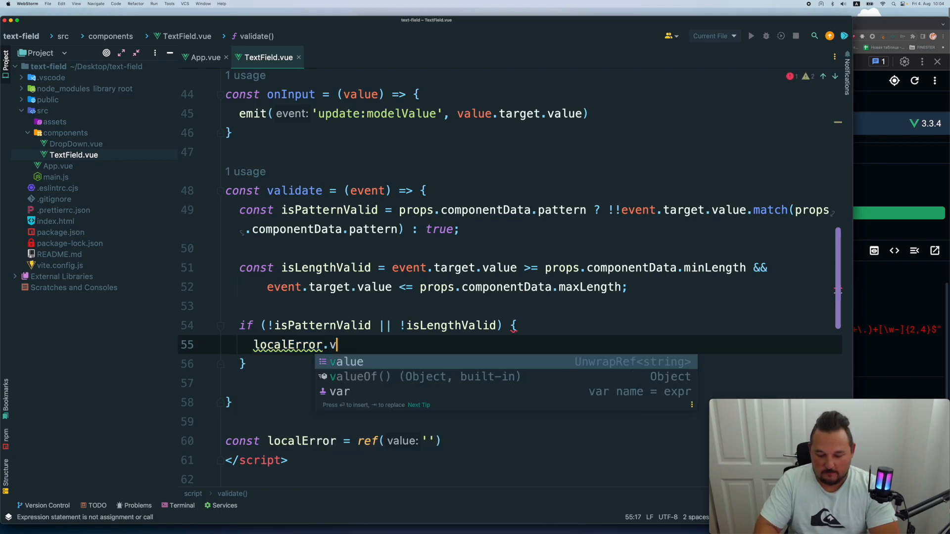
type("value = ;")
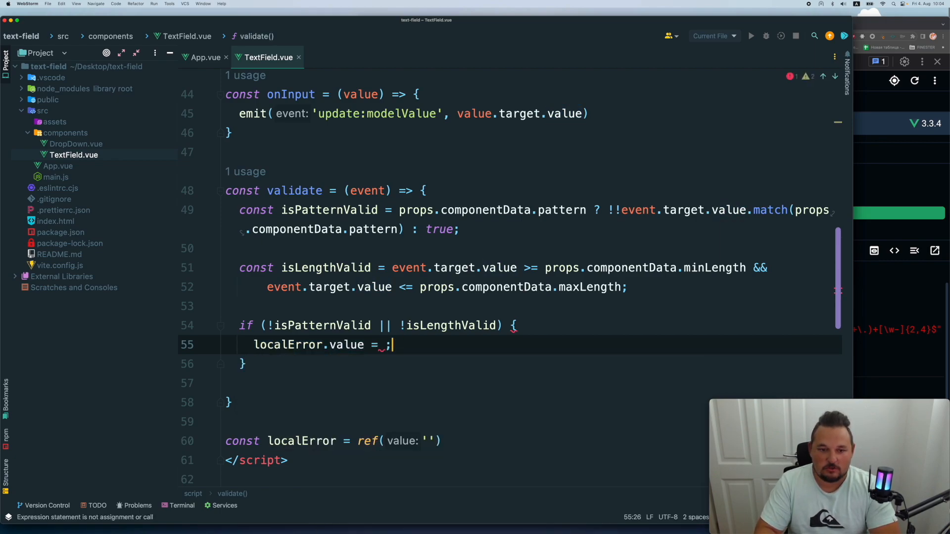
type("'")
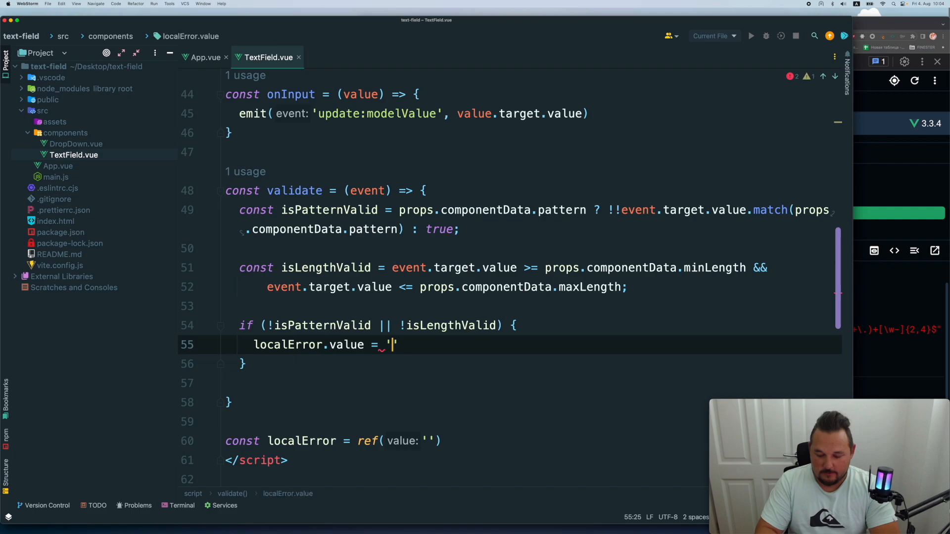
type("Please enter")
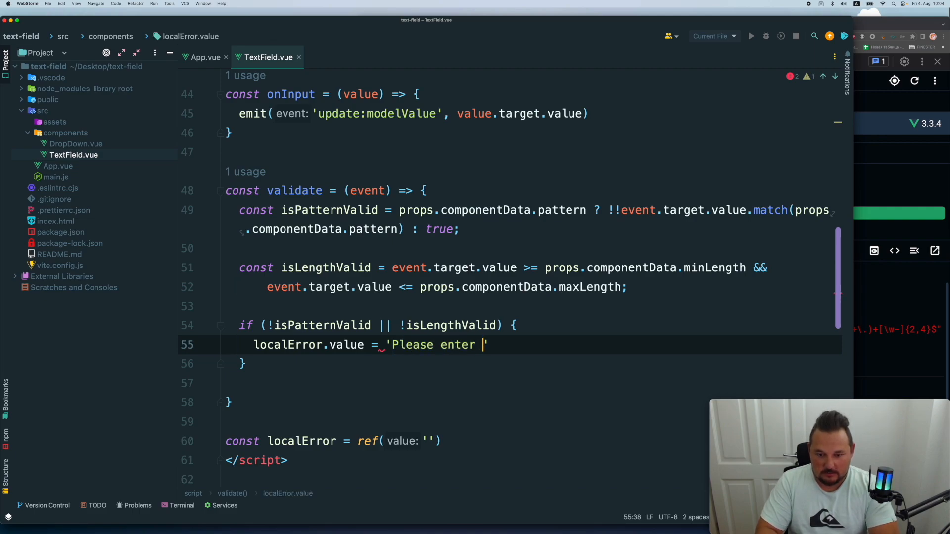
type("a valid valu")
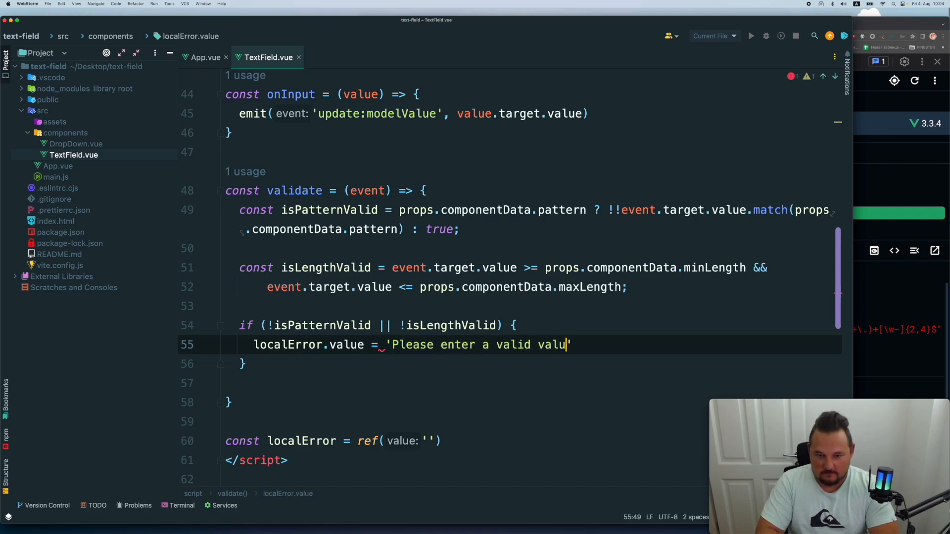
type("e!'")
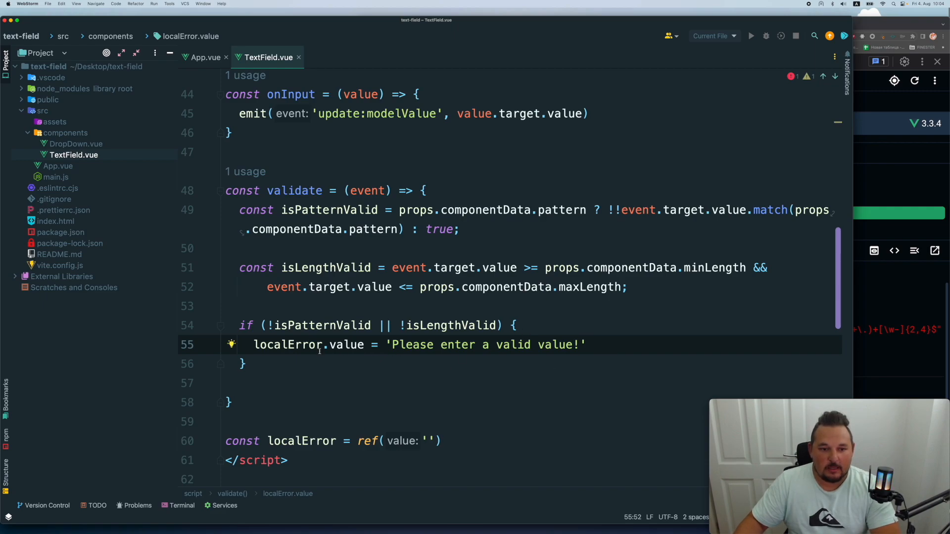
Step: Start an else branch that resets localError.value to an empty string
left_click(243, 362)
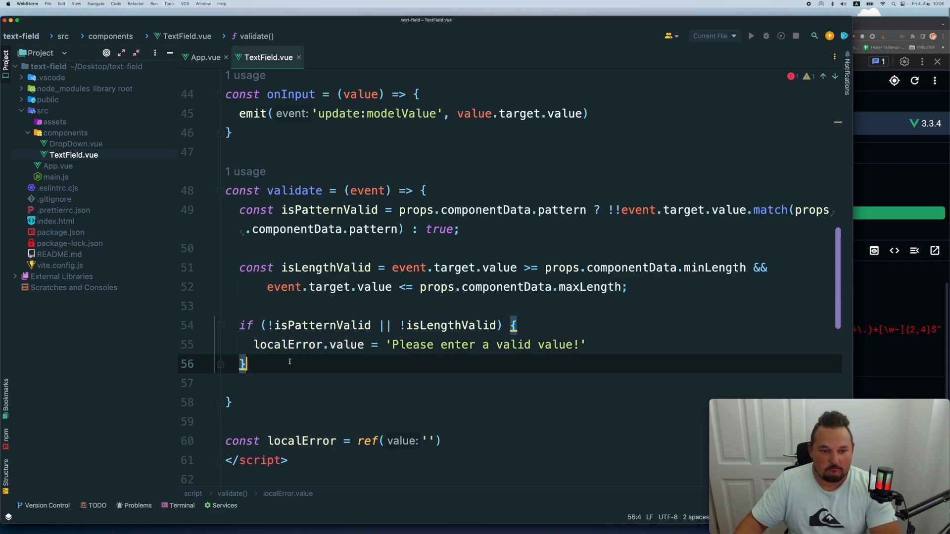
type("else {")
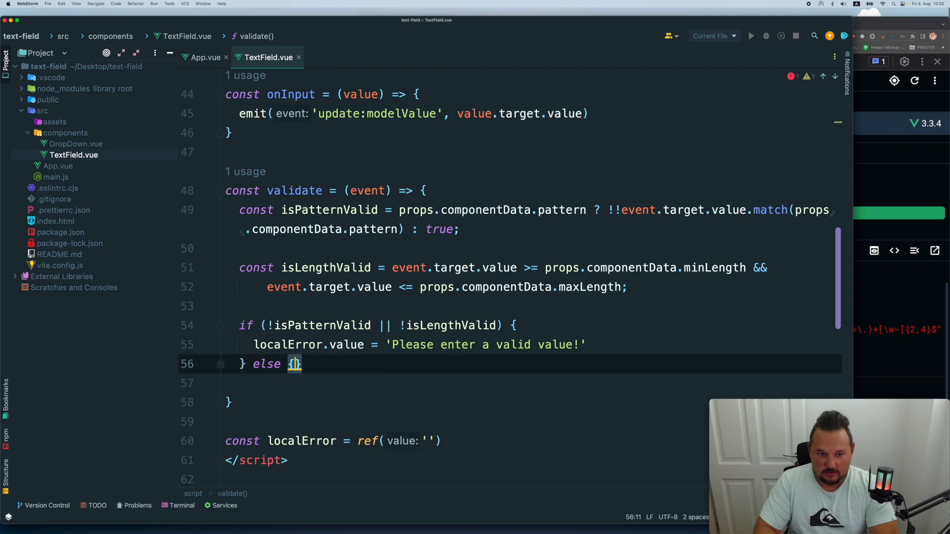
type("localError.value = '")
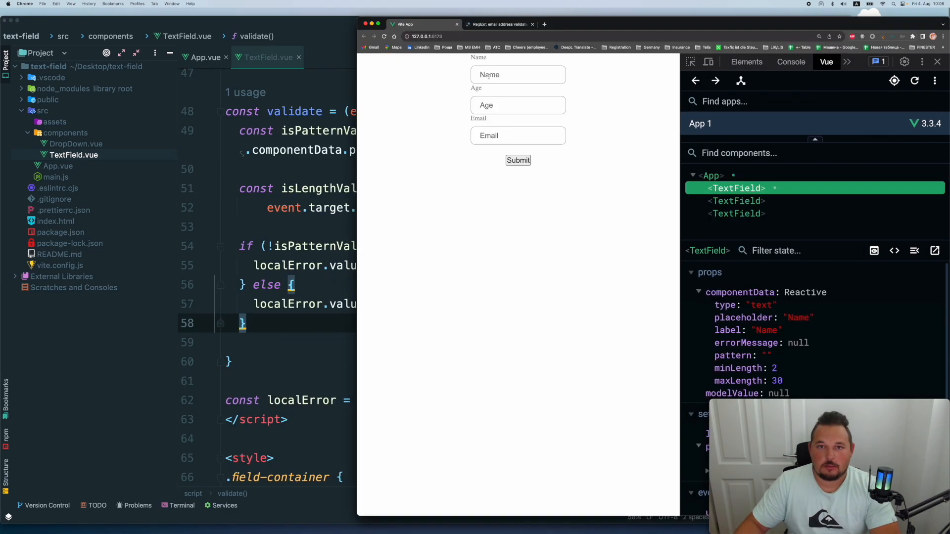
Step: Fix the length check to compare the value's .length against the limits
type("a")
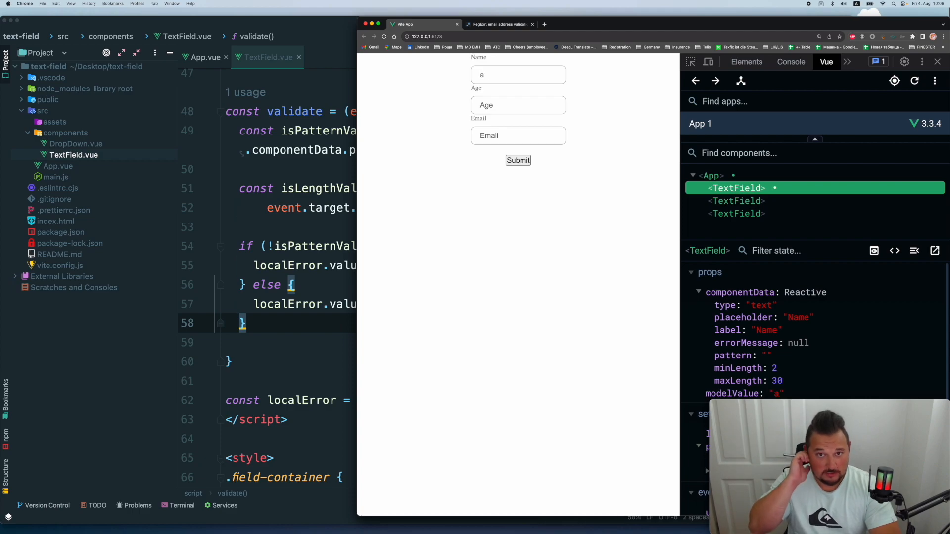
left_click(517, 160)
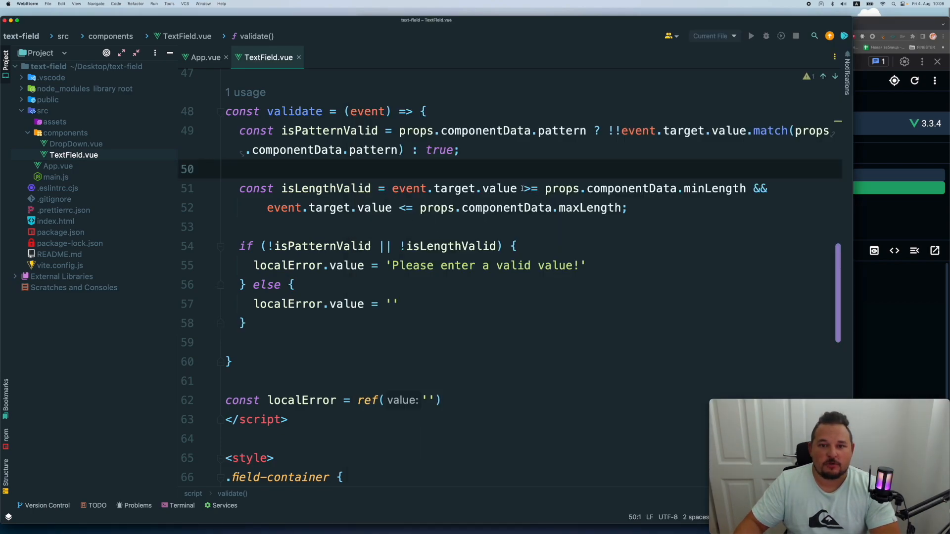
type(".length")
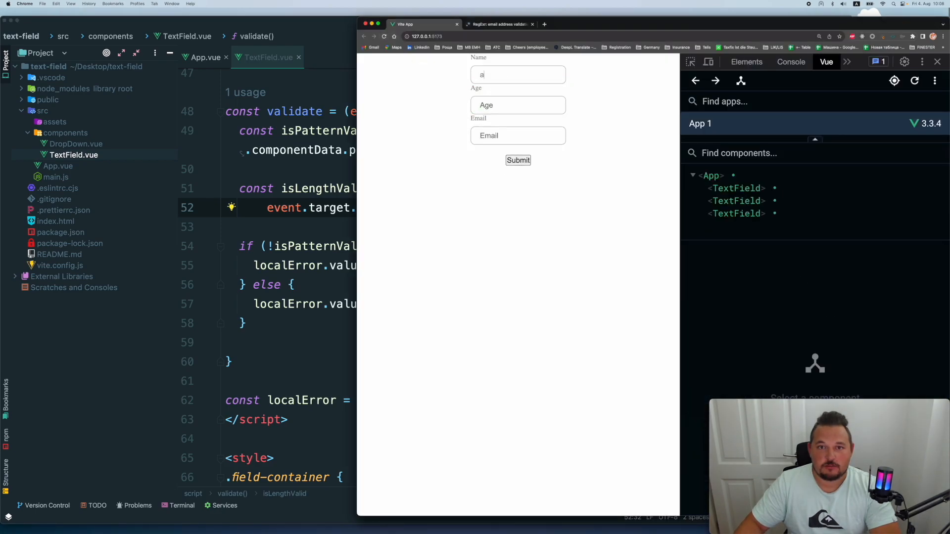
Step: Enter sample values 'sd', '1' and 'asd@asd' into the form fields
type("sd")
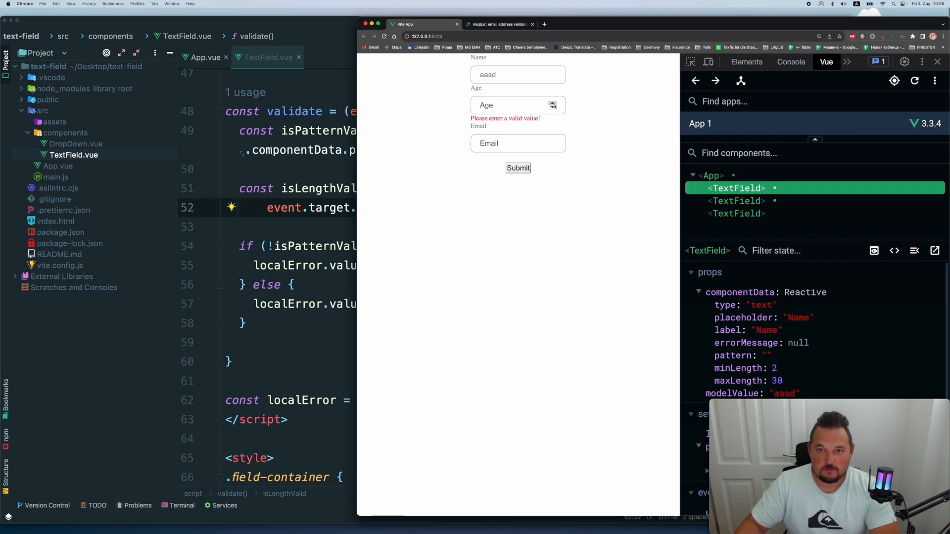
type("1")
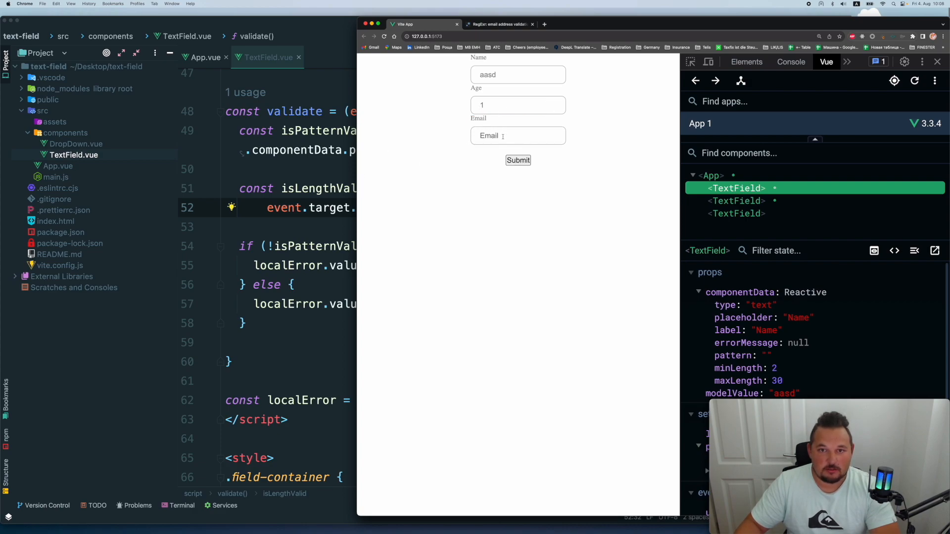
type("asd@")
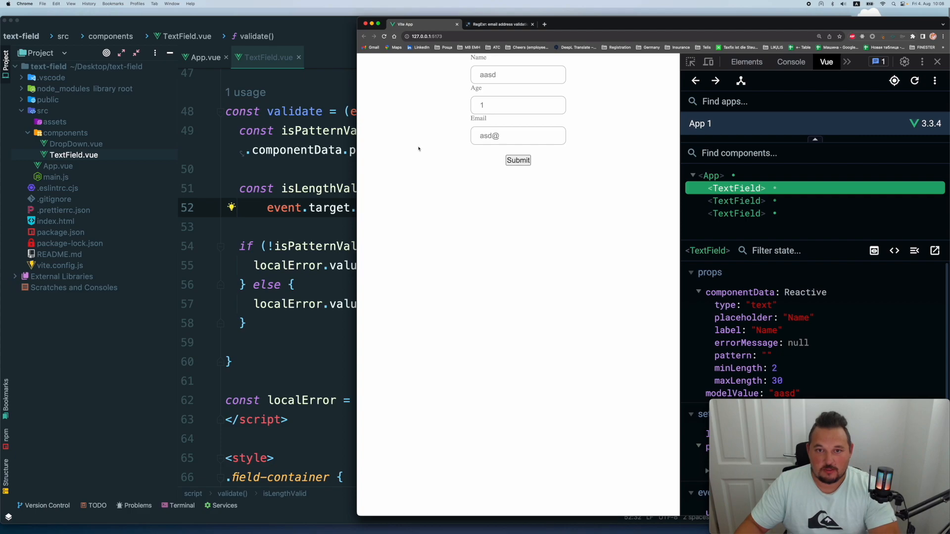
type("asd")
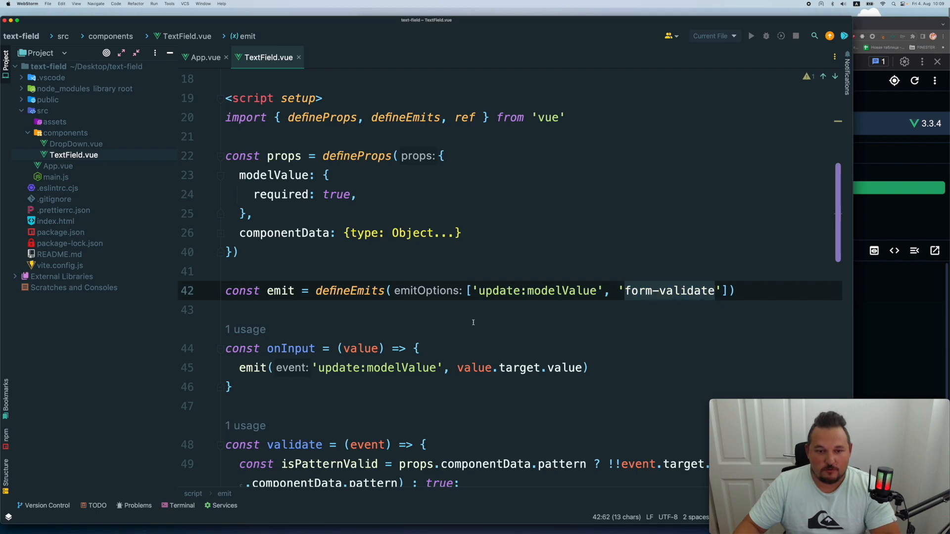
Step: End validate with emit('form-validate', …) reporting whether both checks pass
scroll("down", 3)
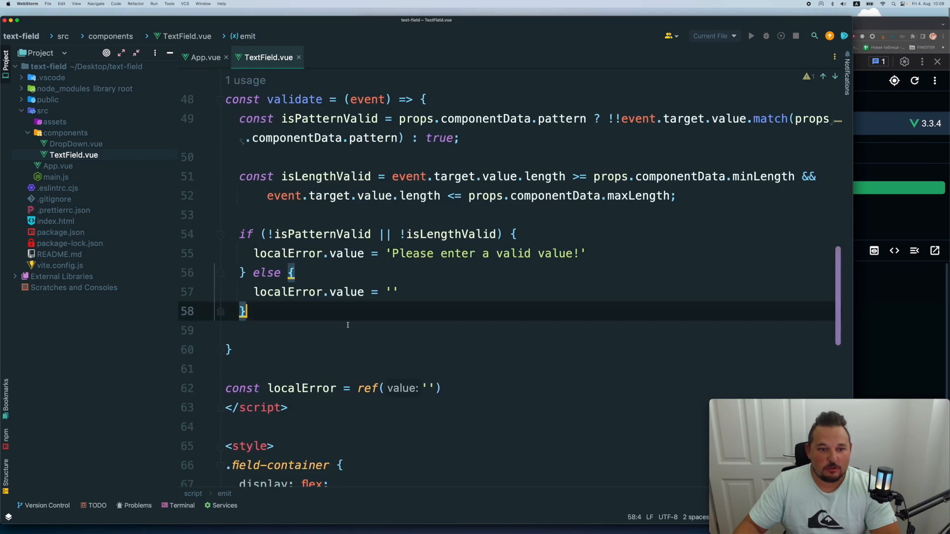
type("emit()")
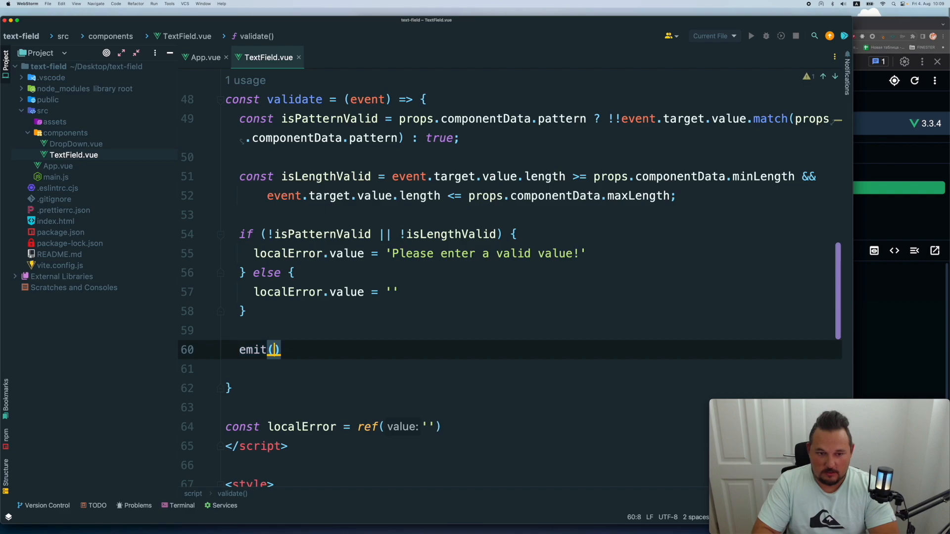
type("event: 'form-validate'")
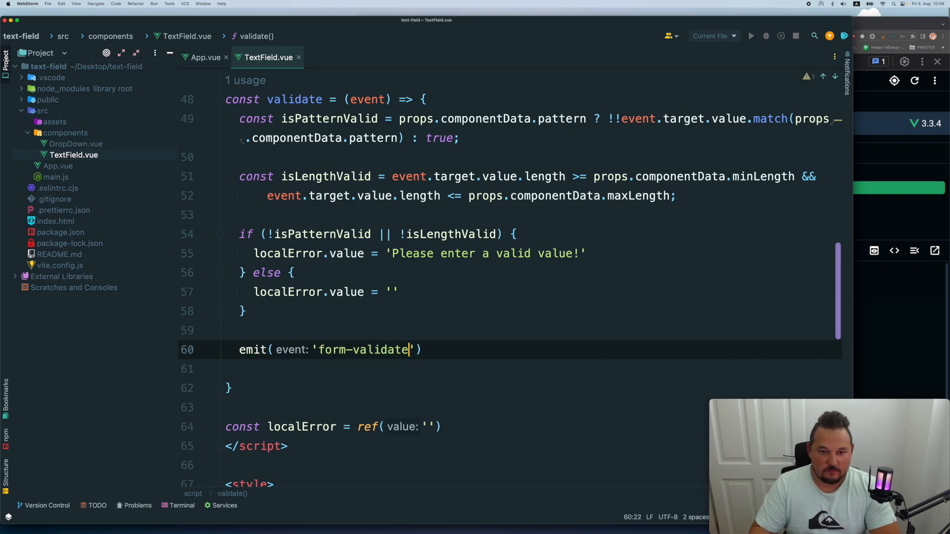
type(",")
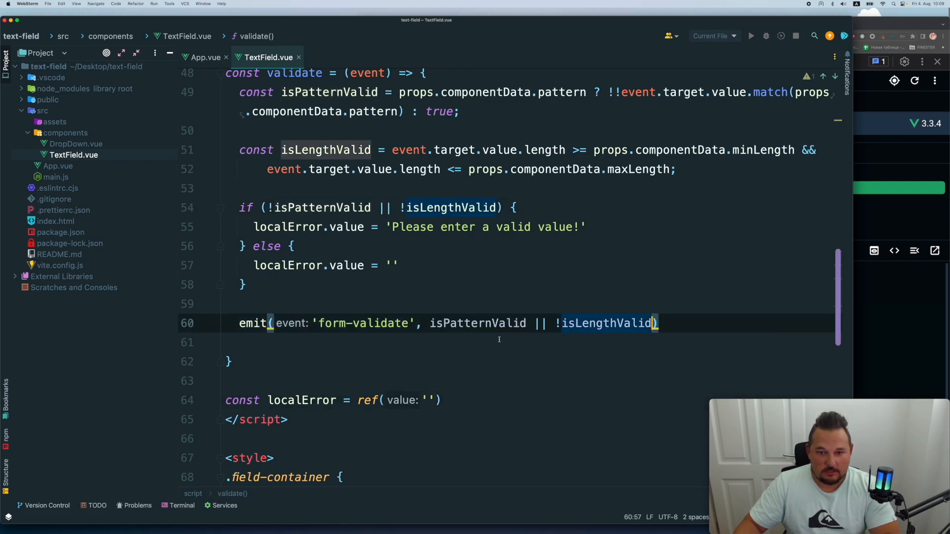
key("backspace")
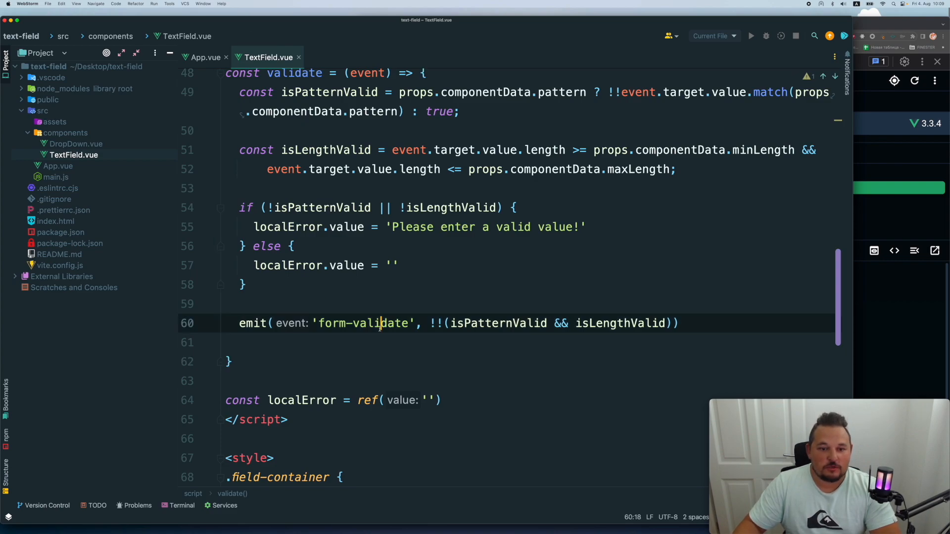
double_click(364, 323)
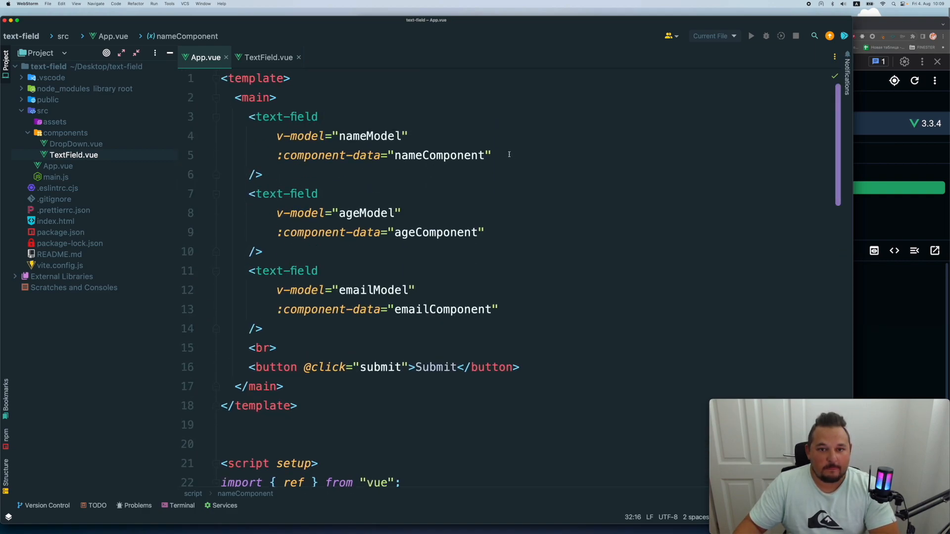
key("enter")
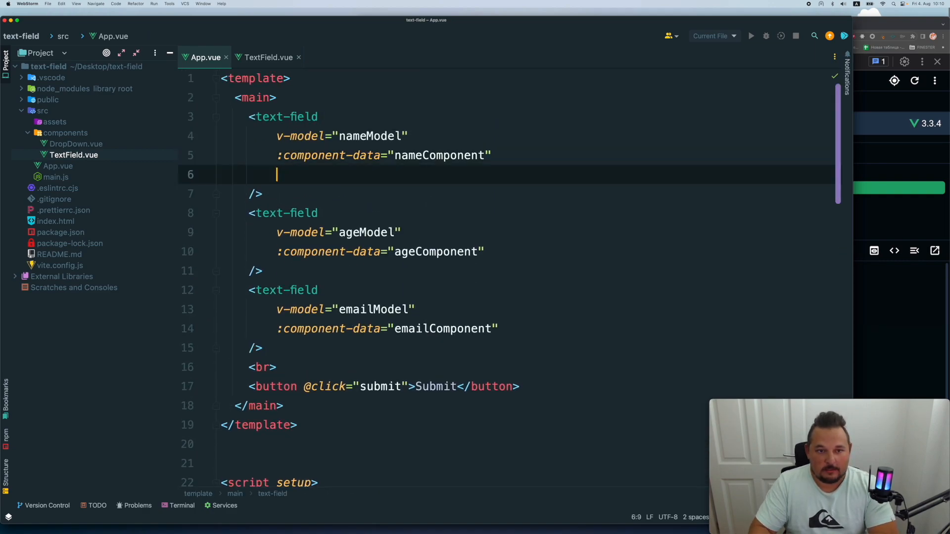
type("@form-validate=\"")
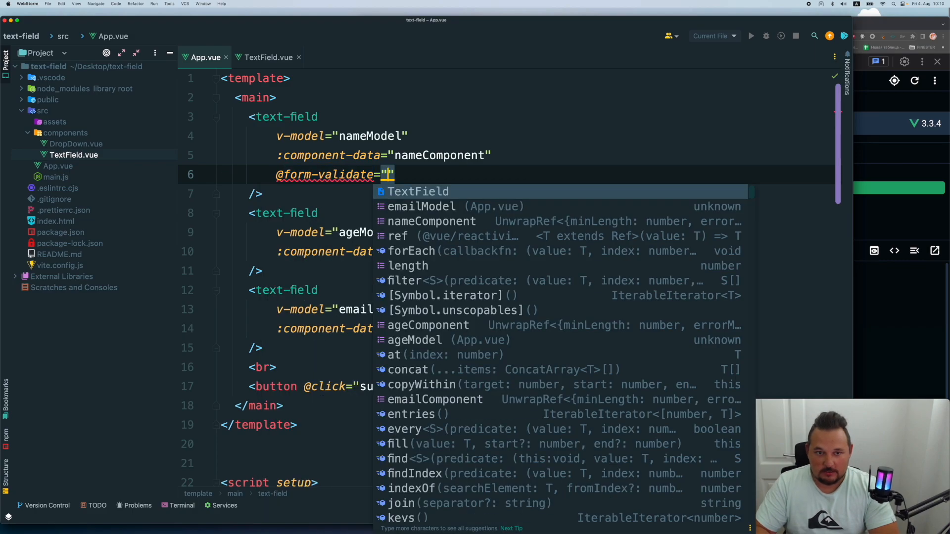
type("val")
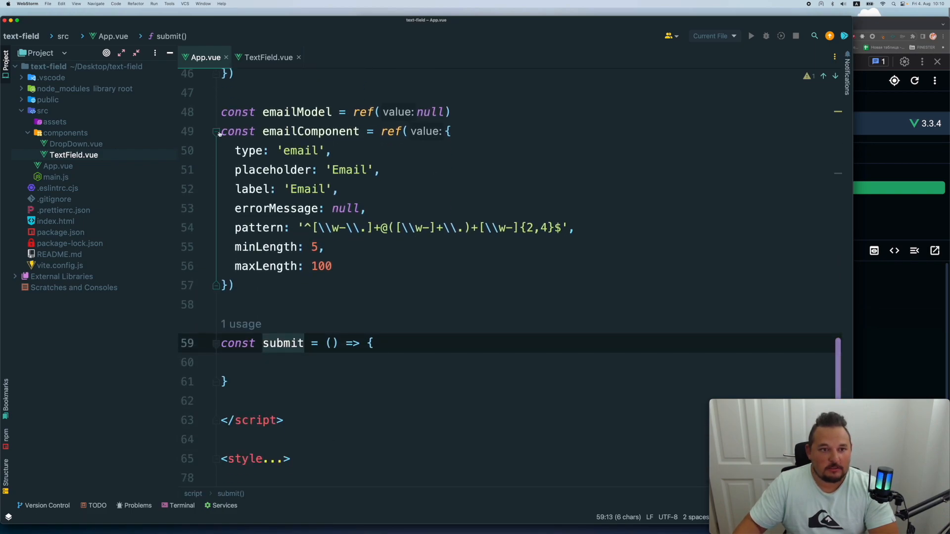
Step: Define an empty validateForm = (isValid) => {} function above submit
left_click(216, 132)
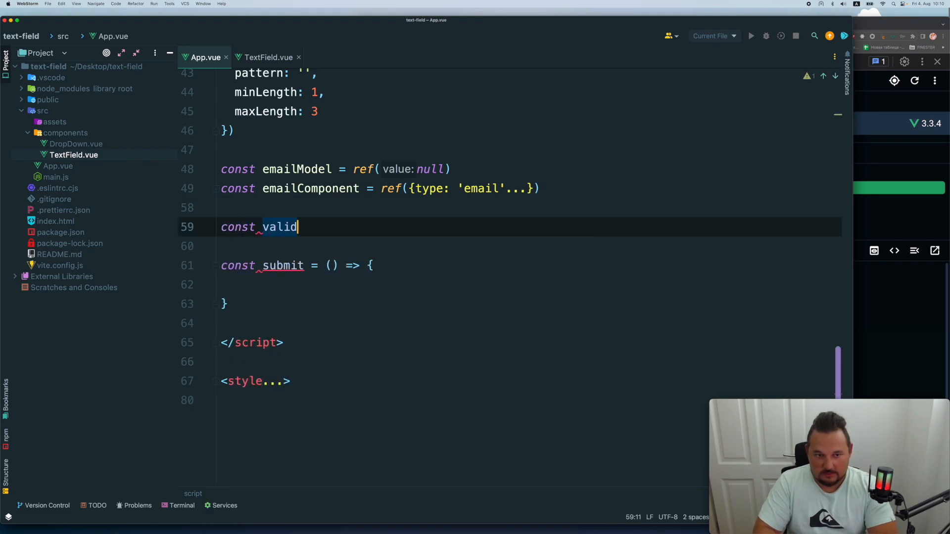
type("ateForm = () => {")
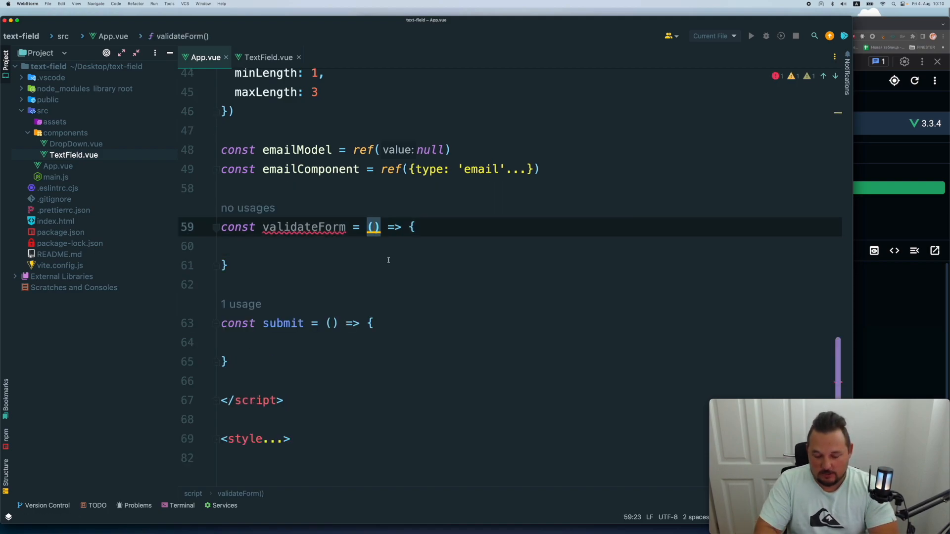
type("isValid")
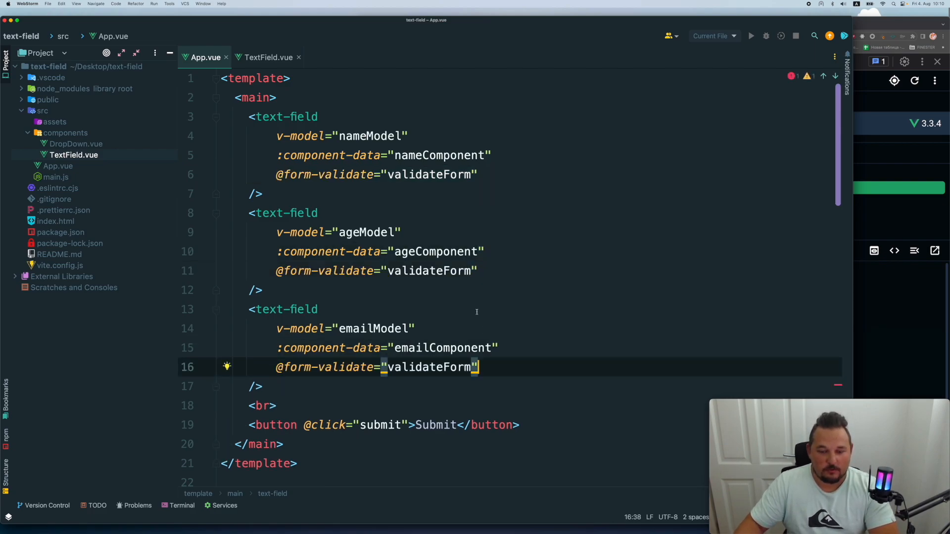
scroll("down", 3)
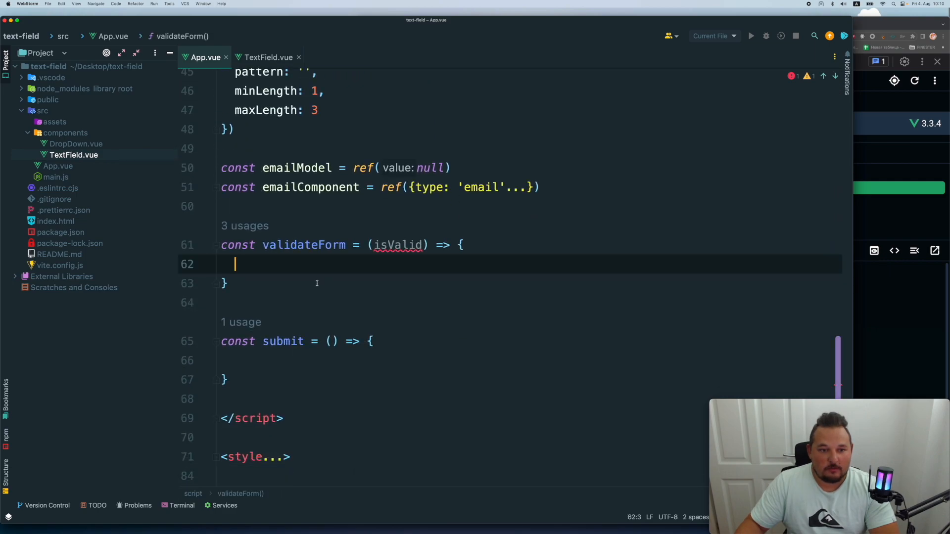
Step: Declare isFormValid = ref(true) and set isFormValid.value = isValid in validateForm
double_click(304, 244)
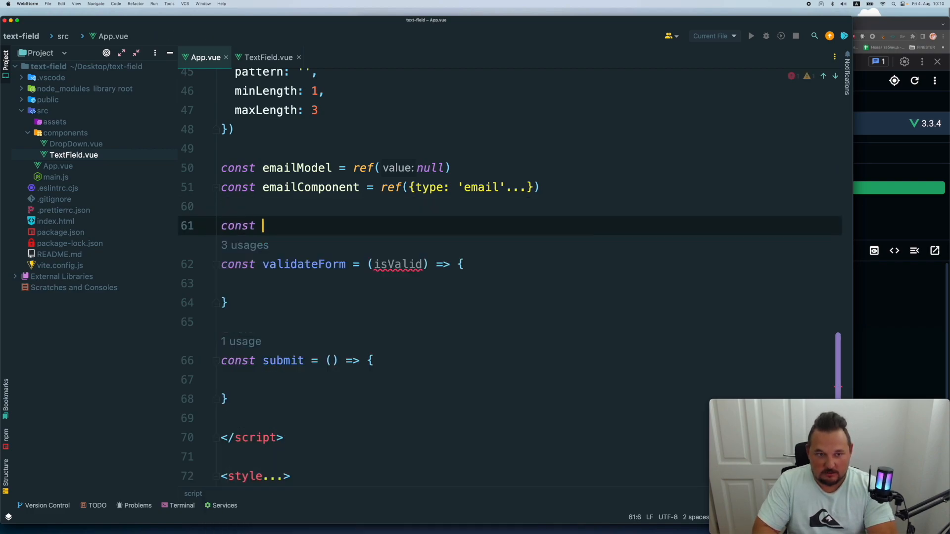
type("isForm")
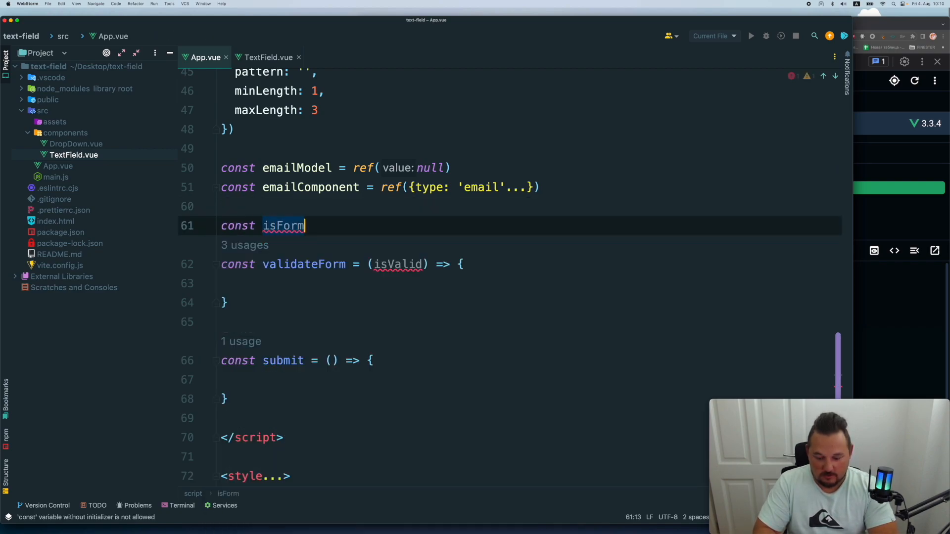
type("Valid = ref(true")
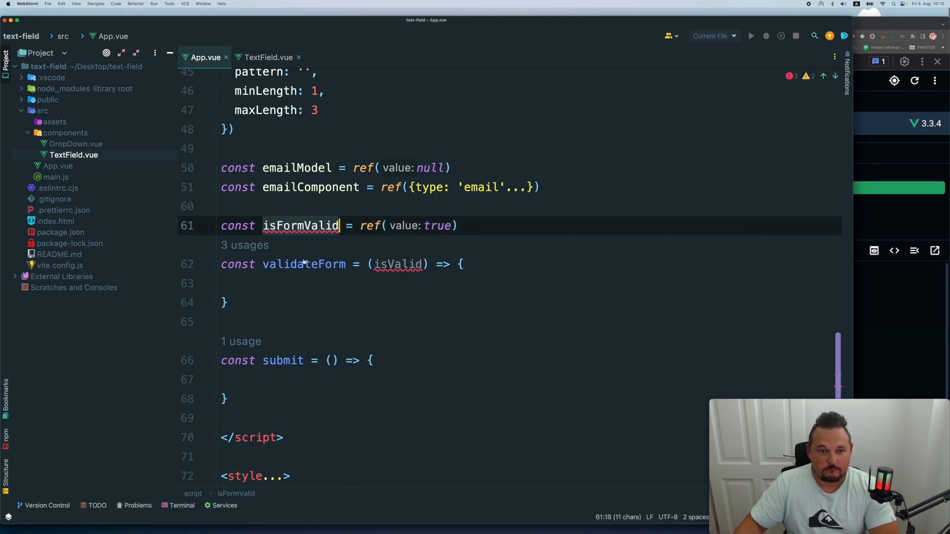
type("isFormValid.value")
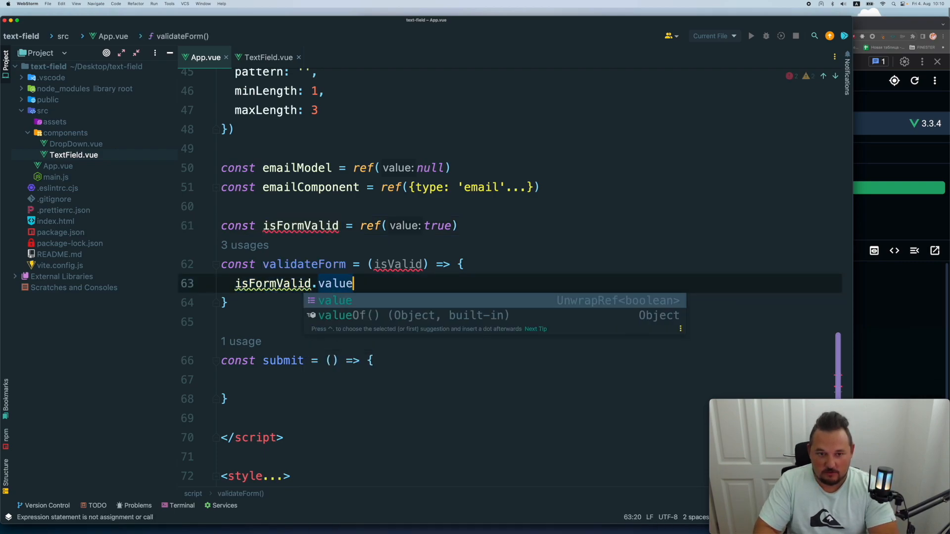
type("= isValid")
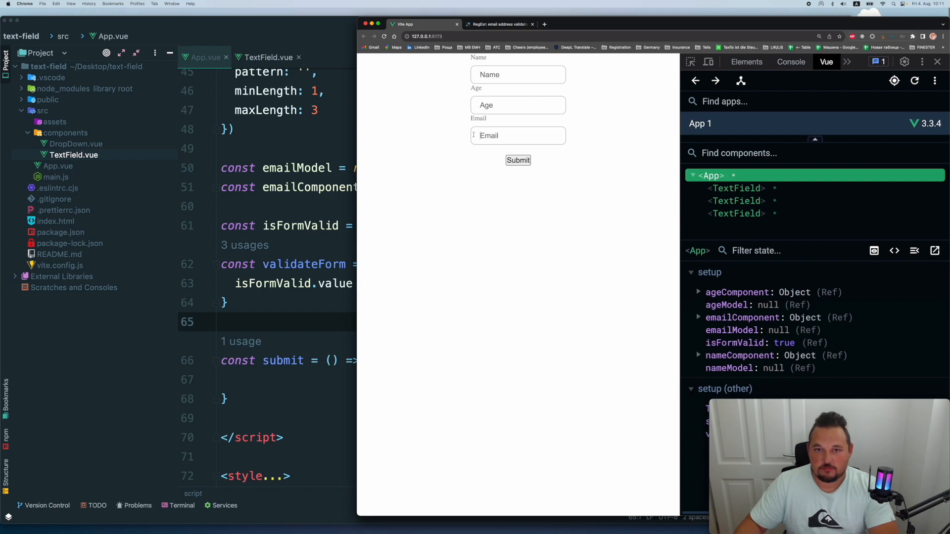
Step: Enter email 'asd@asd' and log isFormValid.value with an 'isFormValid >>>>' label
type("asd@asd")
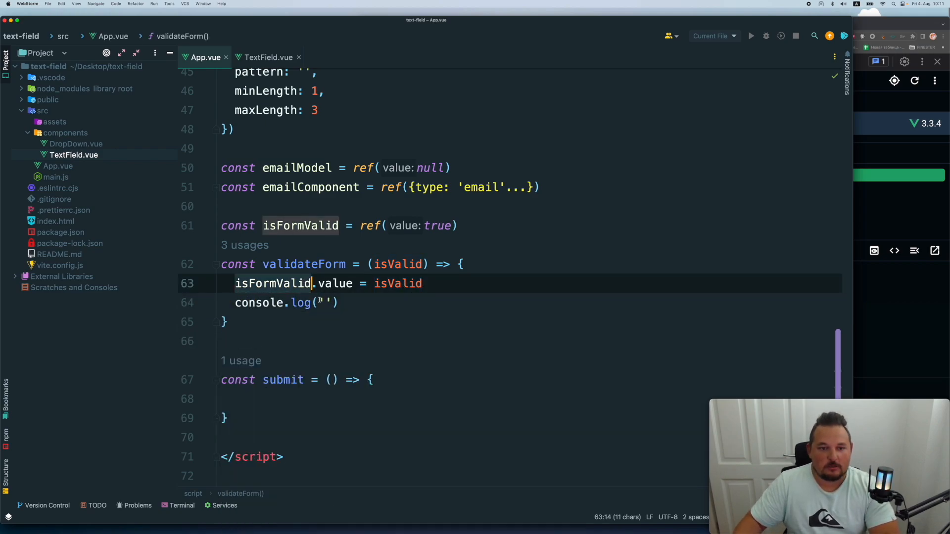
type("isFormValid >>>>")
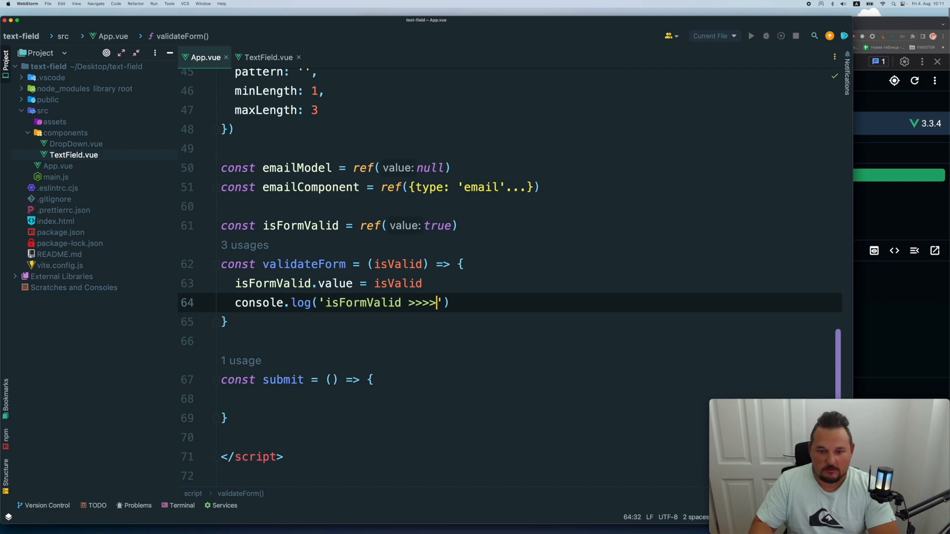
type(", isFormValid.va")
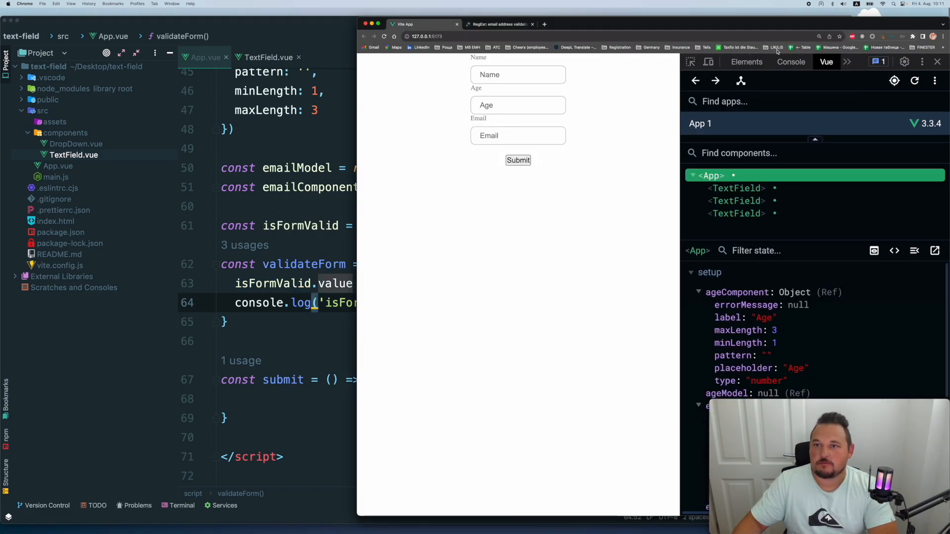
Step: Watch the console log isFormValid false with Age empty, then true once Age is 1
left_click(791, 61)
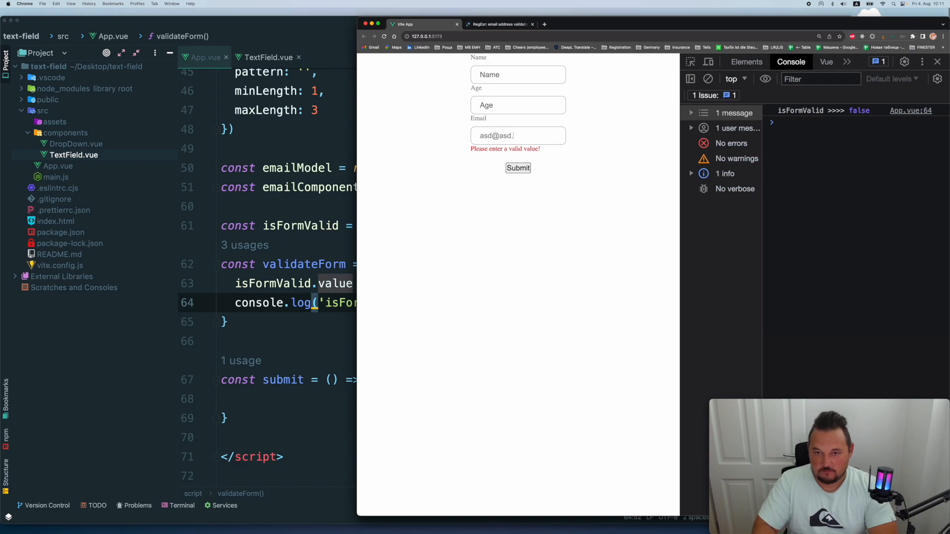
type("com")
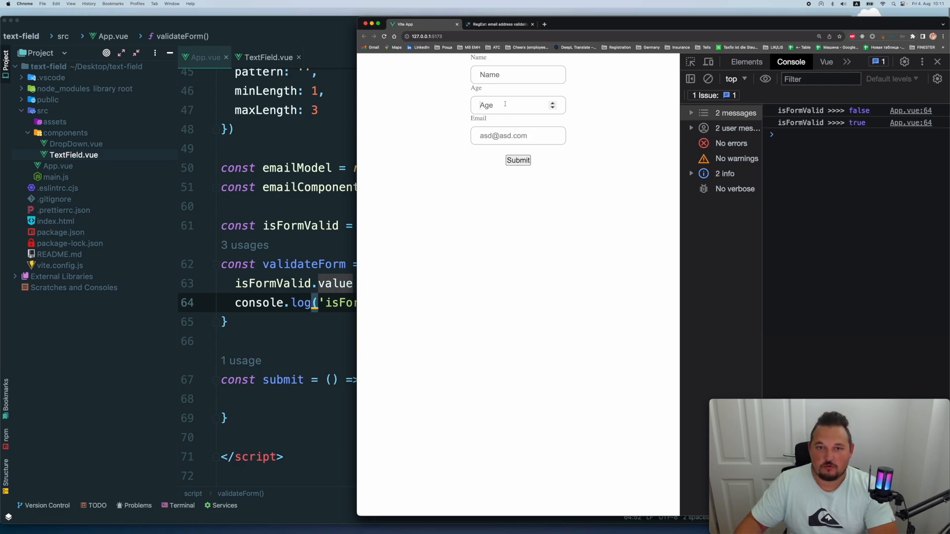
left_click(518, 159)
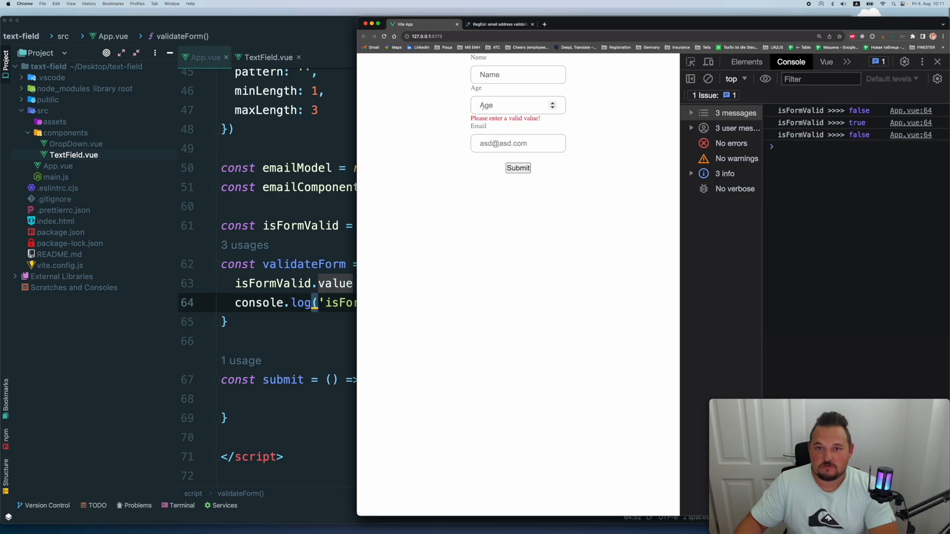
type("1")
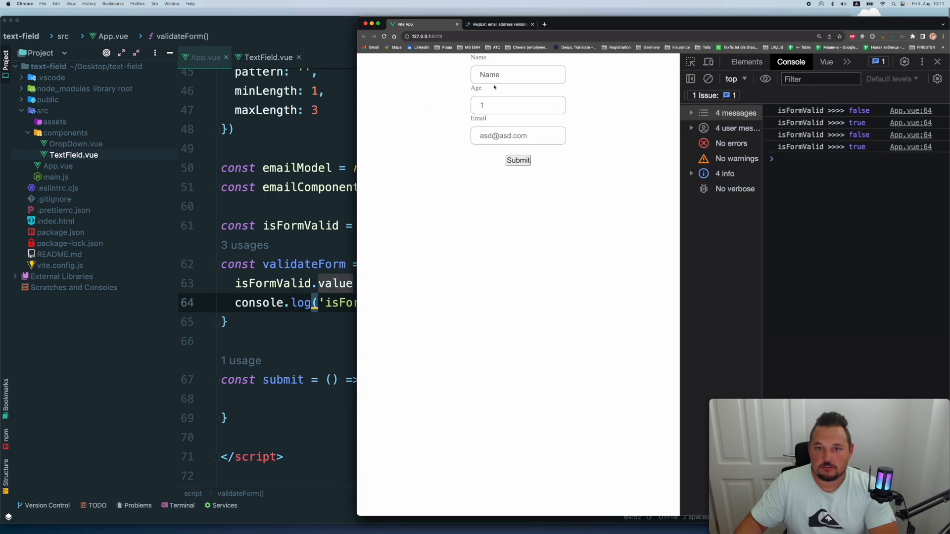
type("sia")
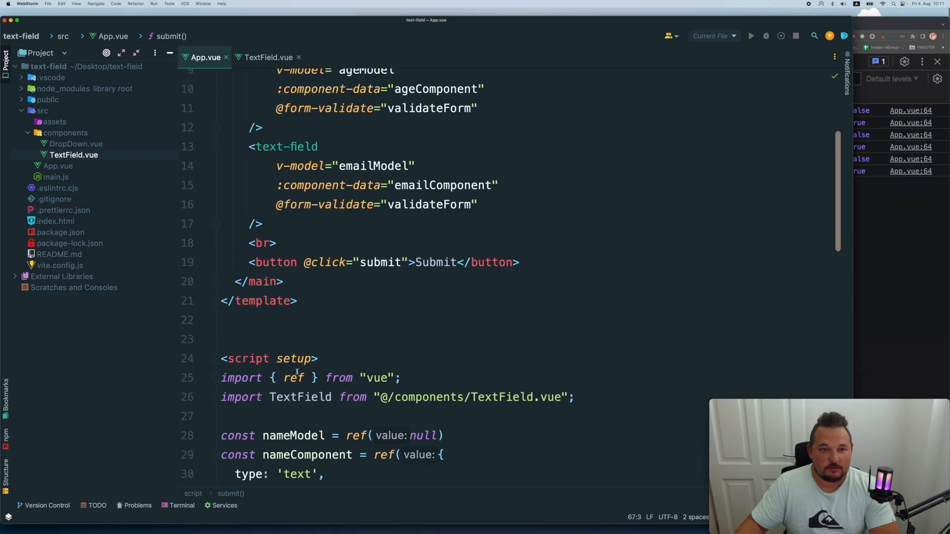
Step: In submit, alert 'Form not valid!' when isFormValid.value is false
scroll("down", 3)
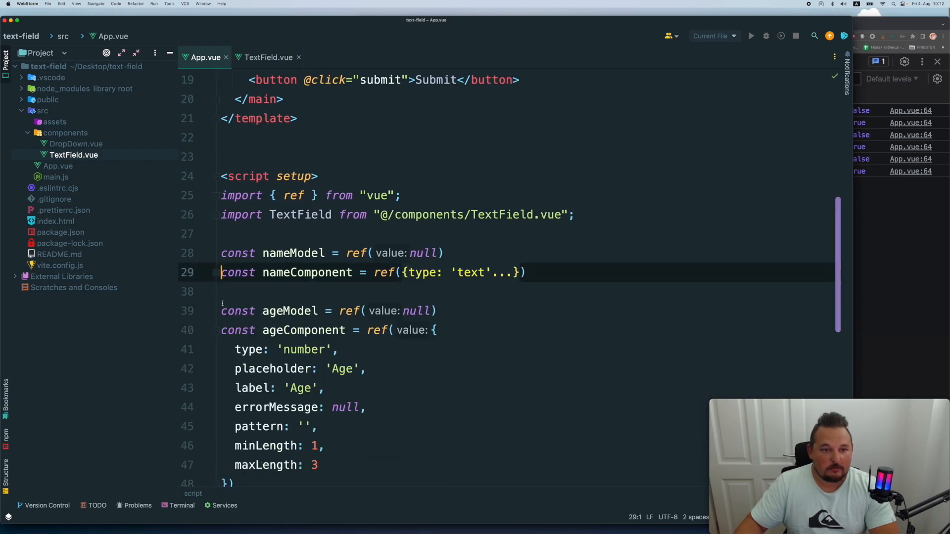
scroll("down", 3)
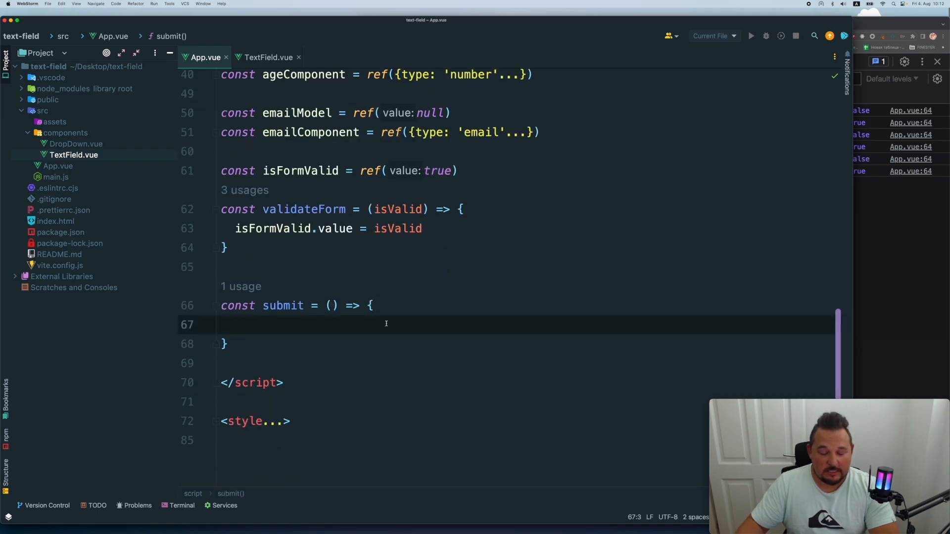
type("if (!")
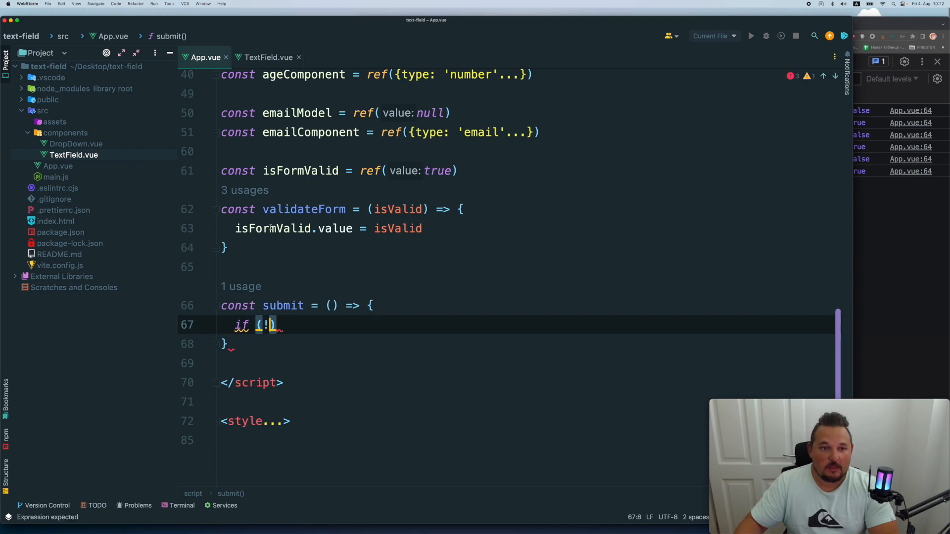
type("isFormValid.value")
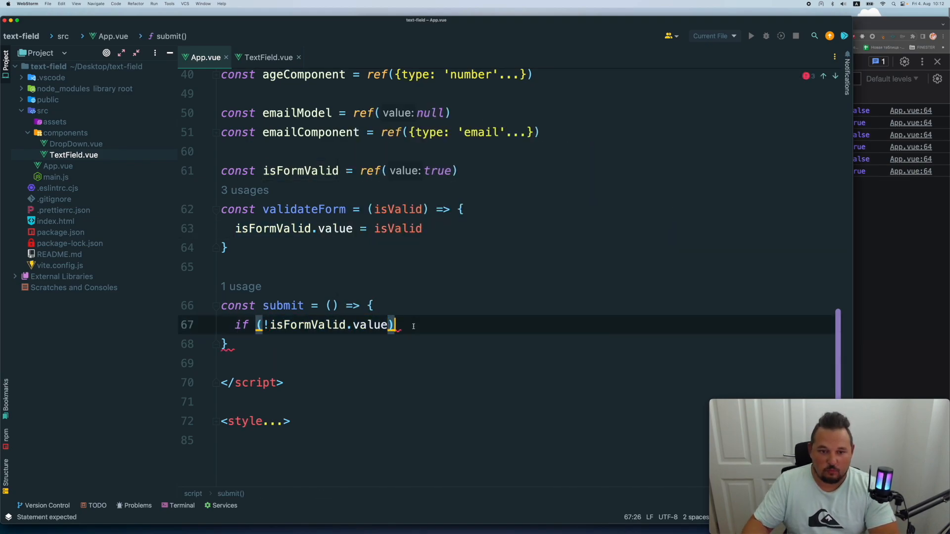
type("{}")
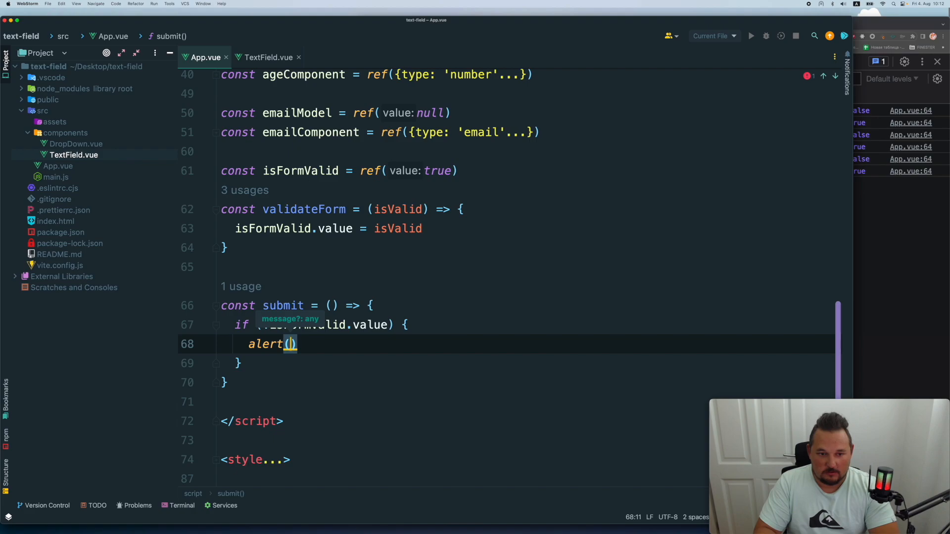
type("'Form'")
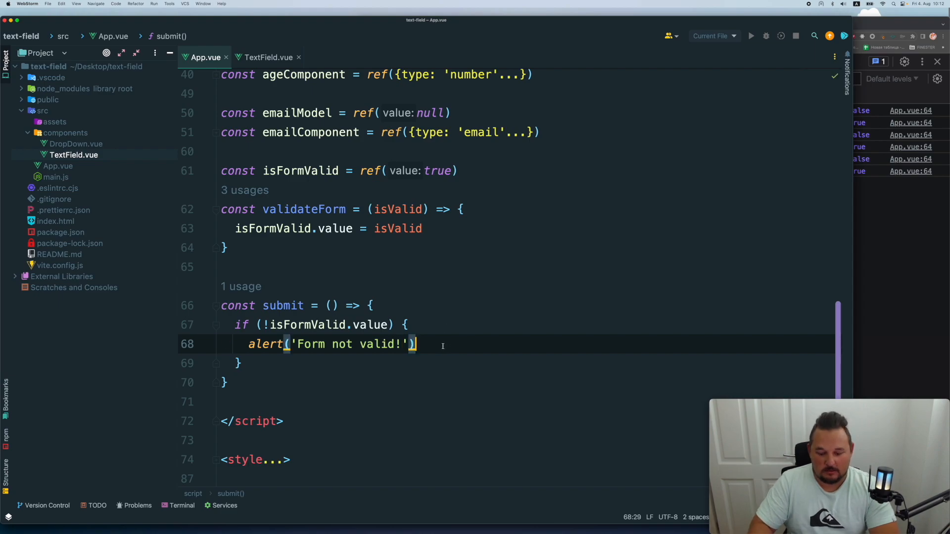
type("return")
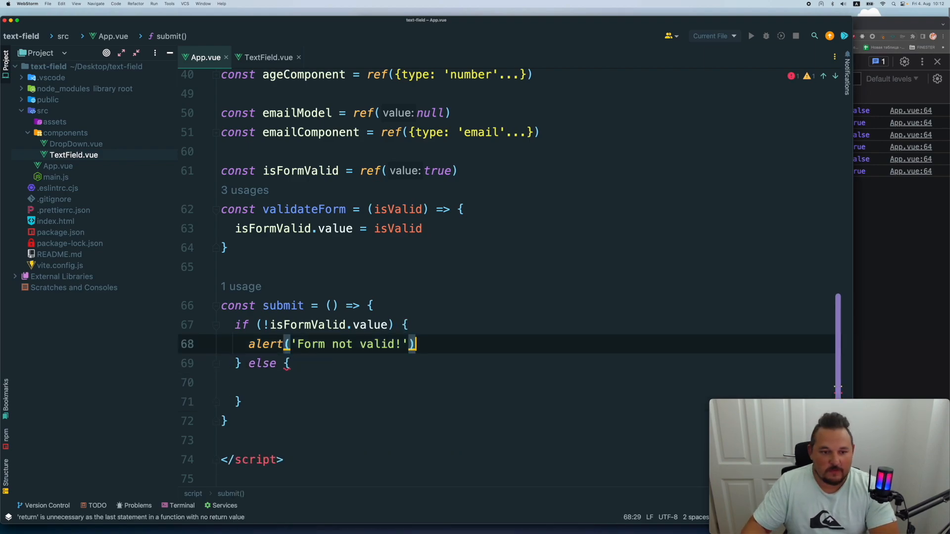
Step: Add an else branch that logs 'Form submitted' to the console
type("log")
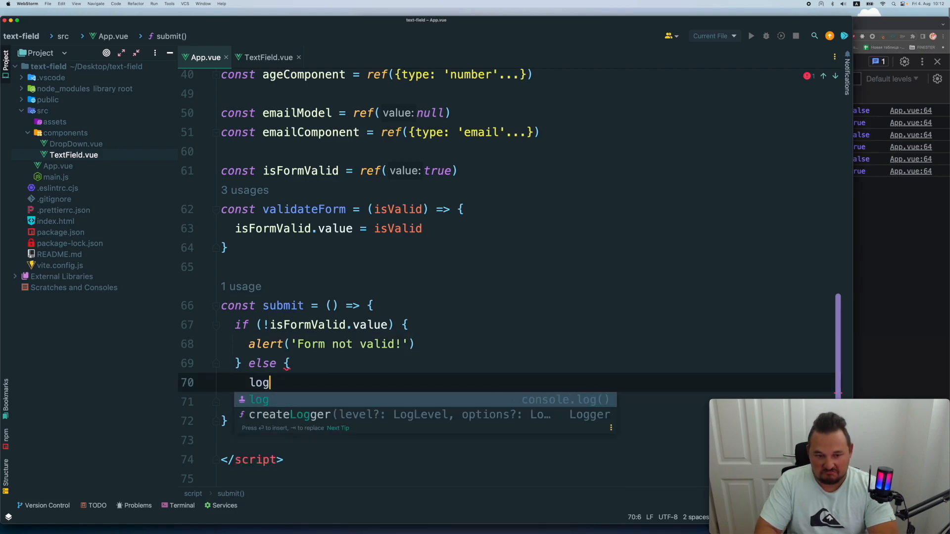
type("console.log('Form'")
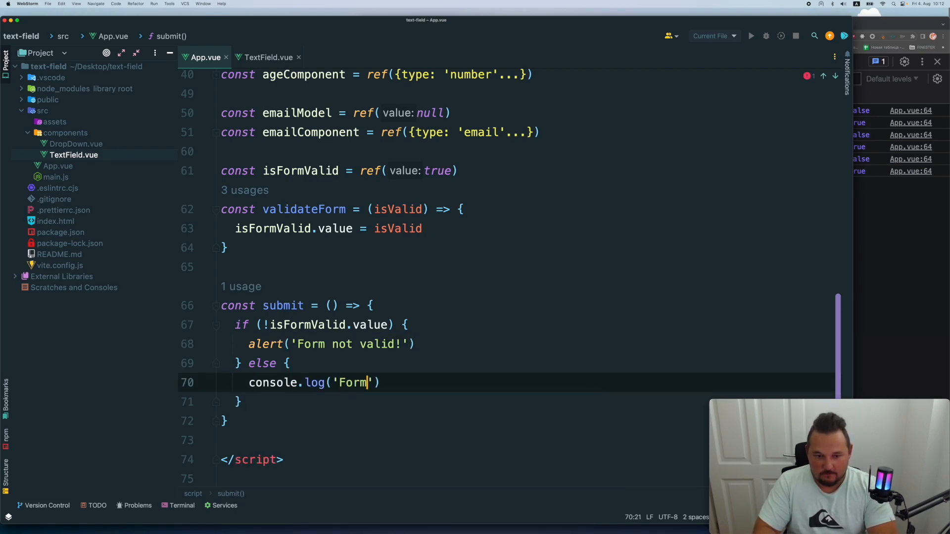
type("submitted")
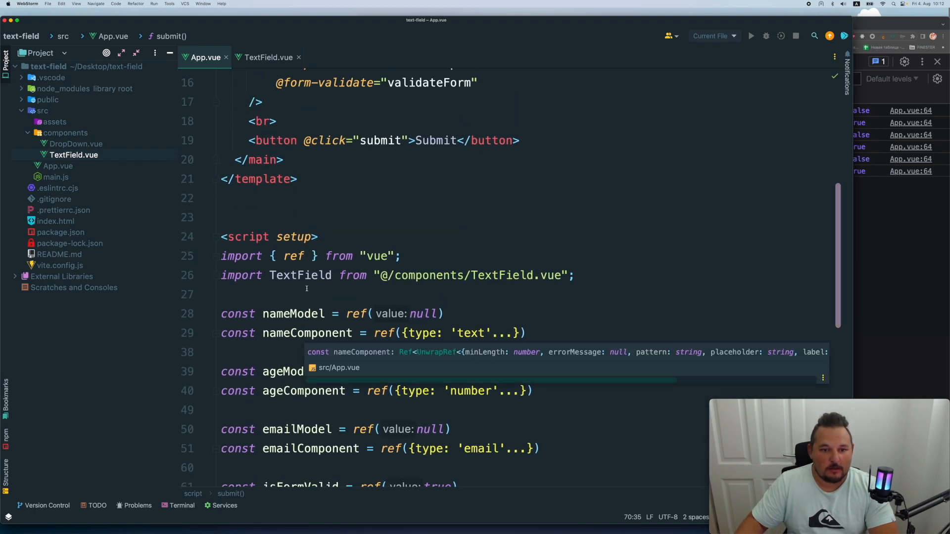
scroll("down", 3)
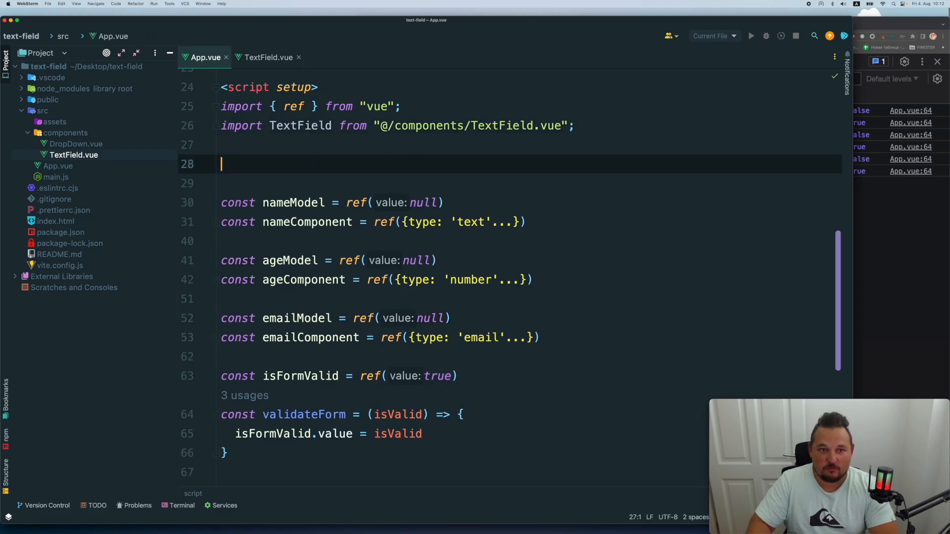
Step: Declare const user = ref({ name: '', age: '', email: '' }) above nameModel in App.vue
type("const user =")
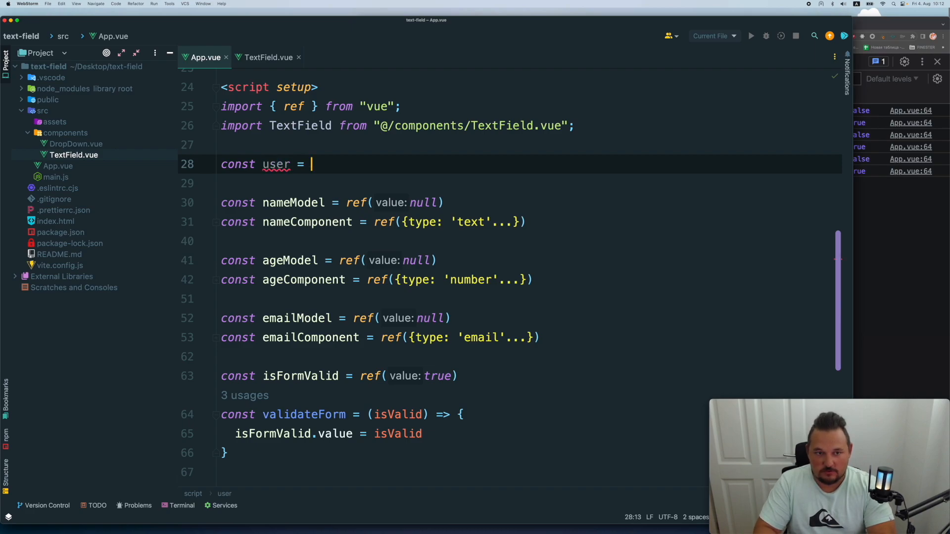
type("ref({")
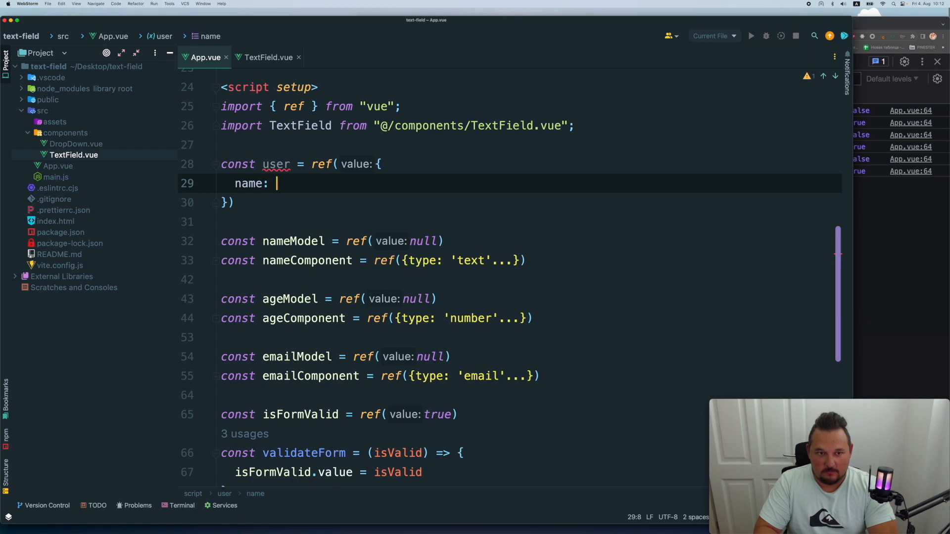
type("'',")
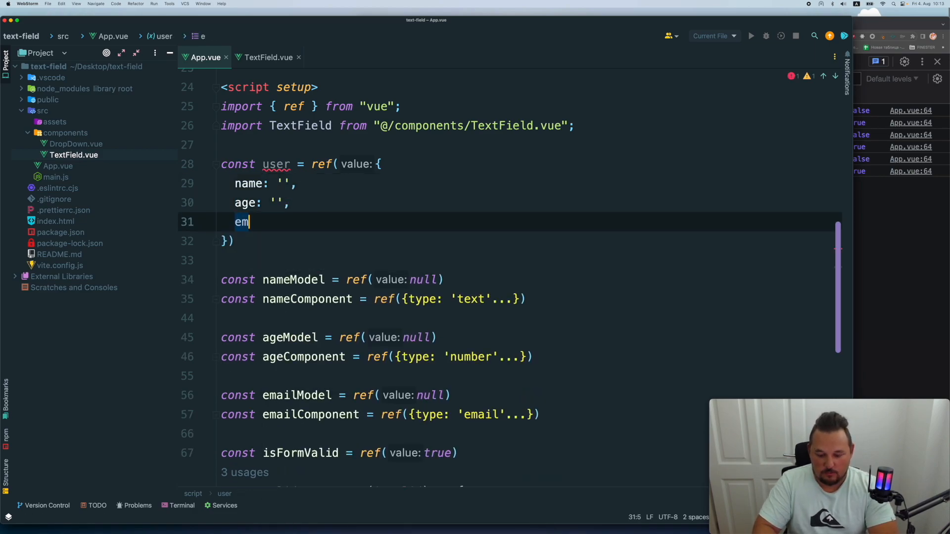
type("ail:")
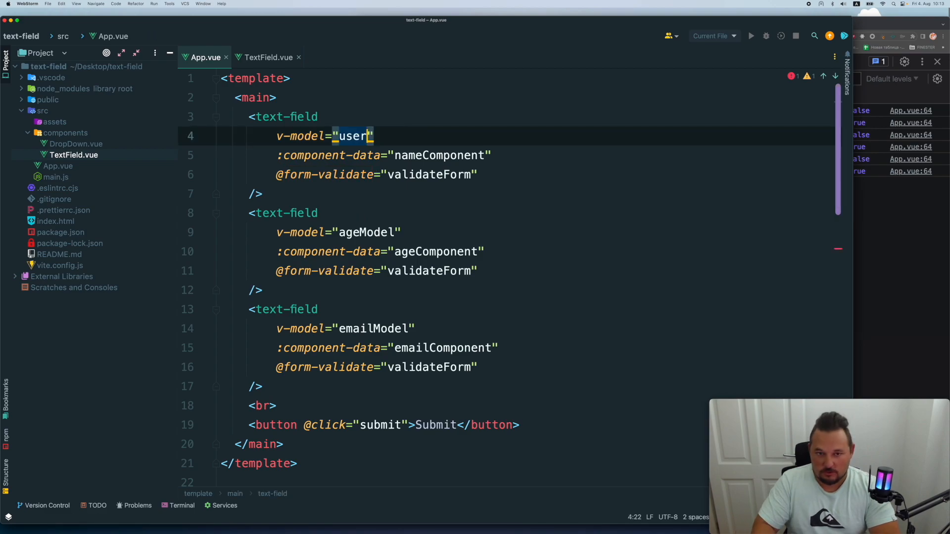
Step: Point the v-models at user.name, user.age and user.email, and log user.value on submit
type(".name")
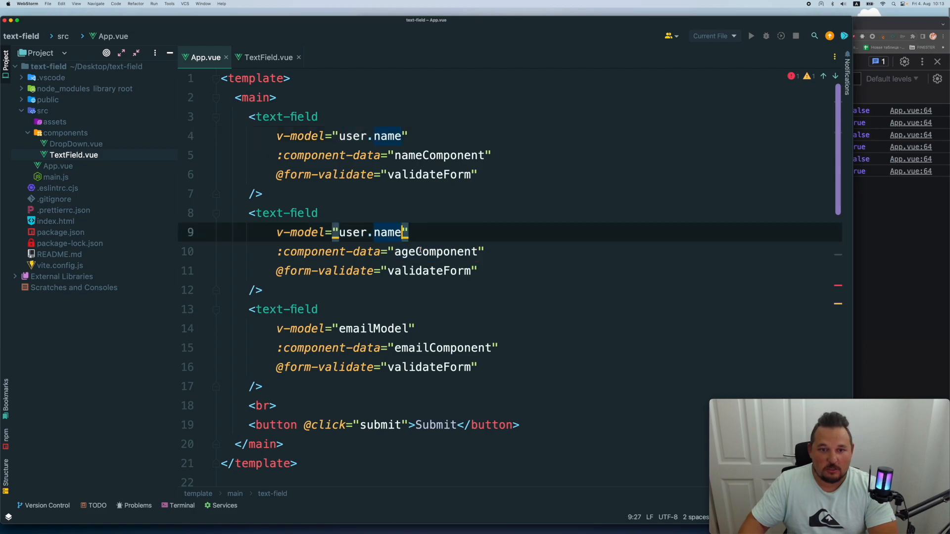
type("age")
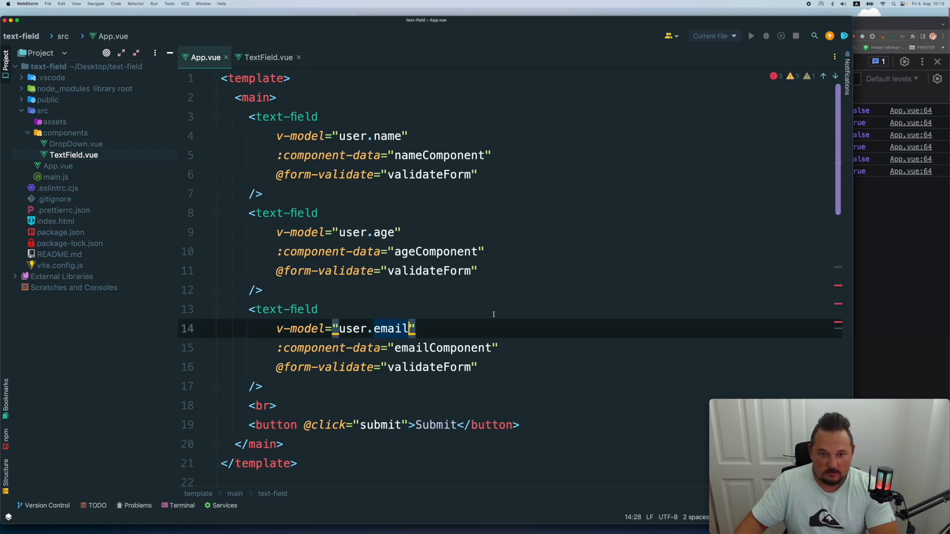
scroll("down", 3)
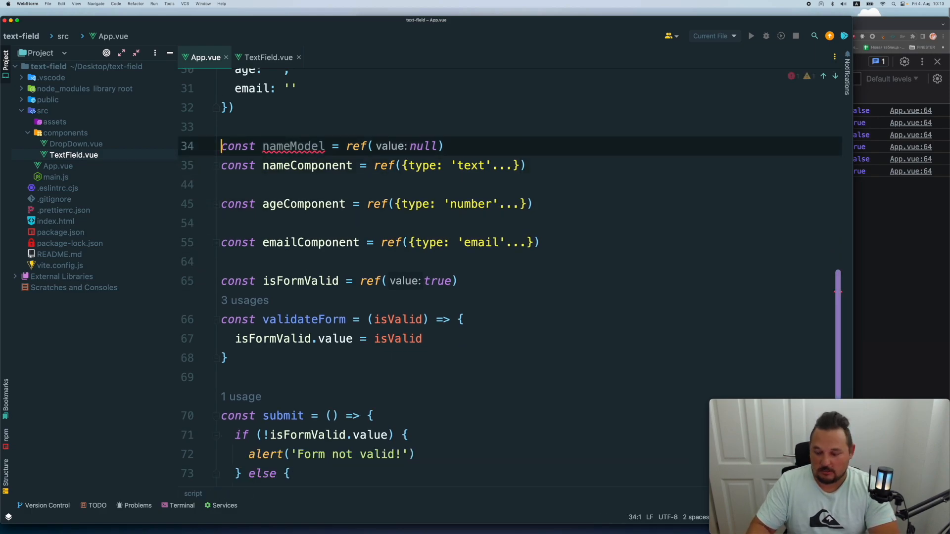
scroll("down", 3)
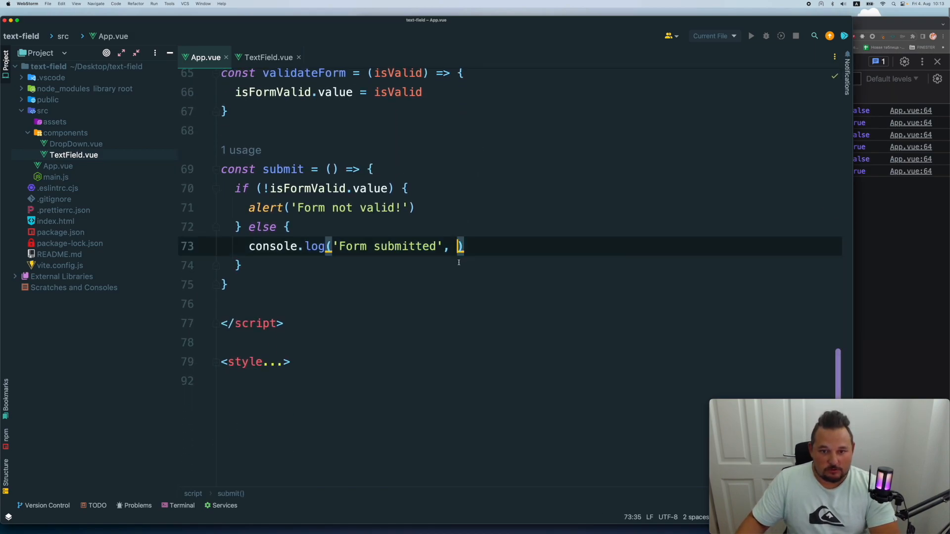
type("u")
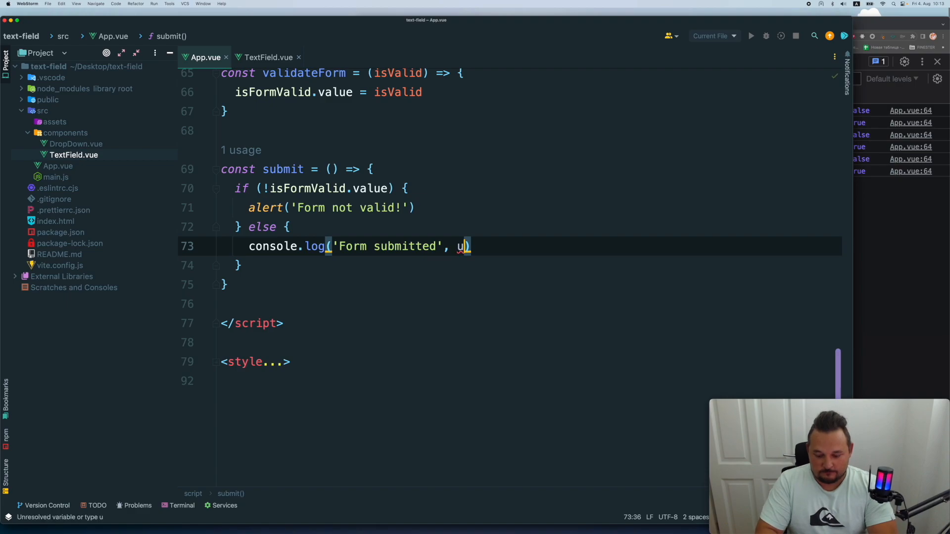
type("ser.value")
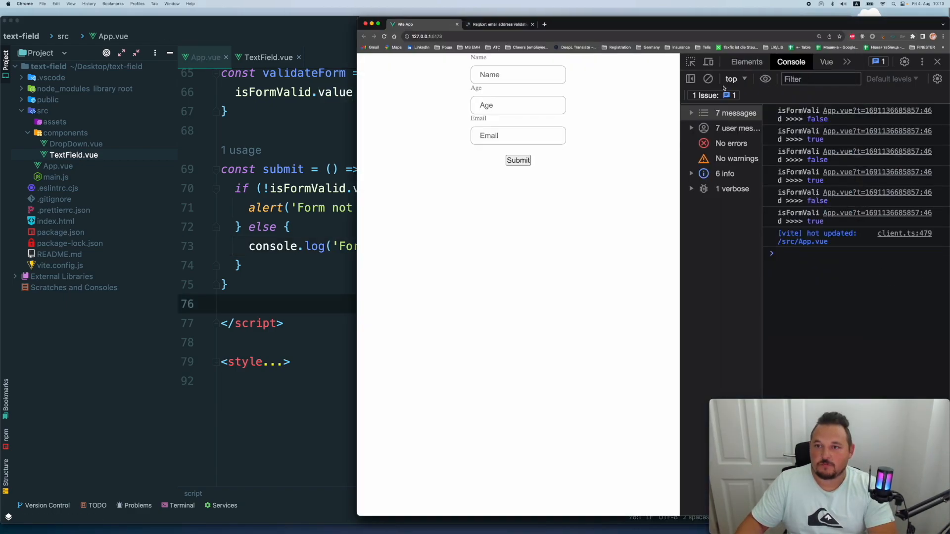
left_click(707, 79)
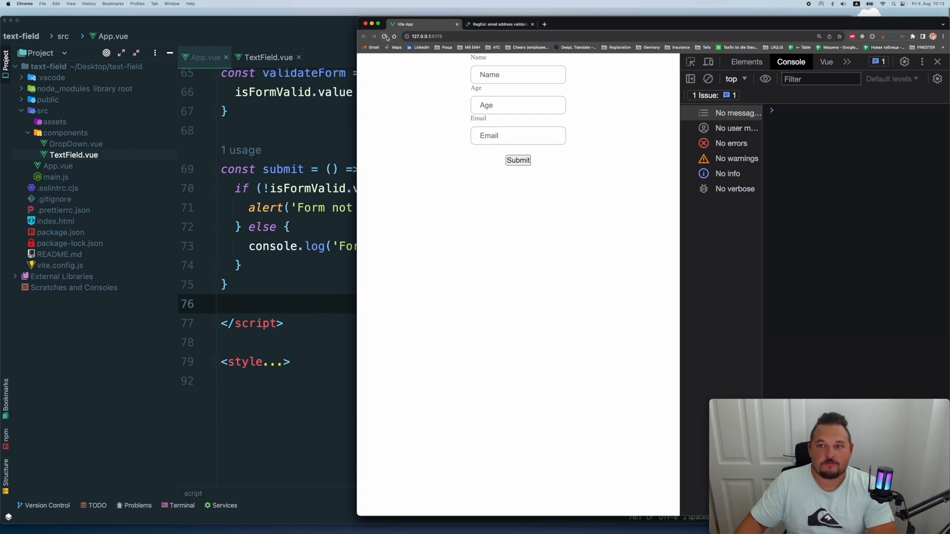
left_click(825, 61)
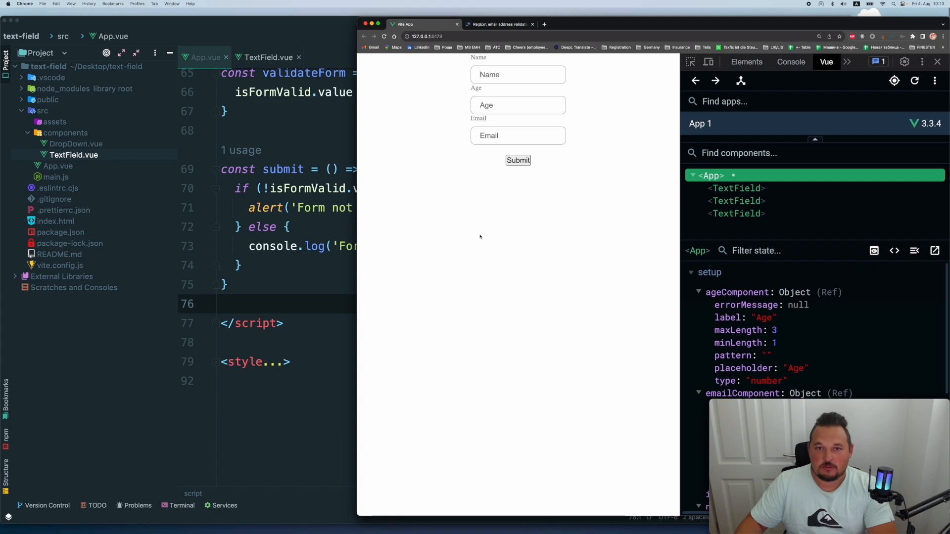
type("Tony")
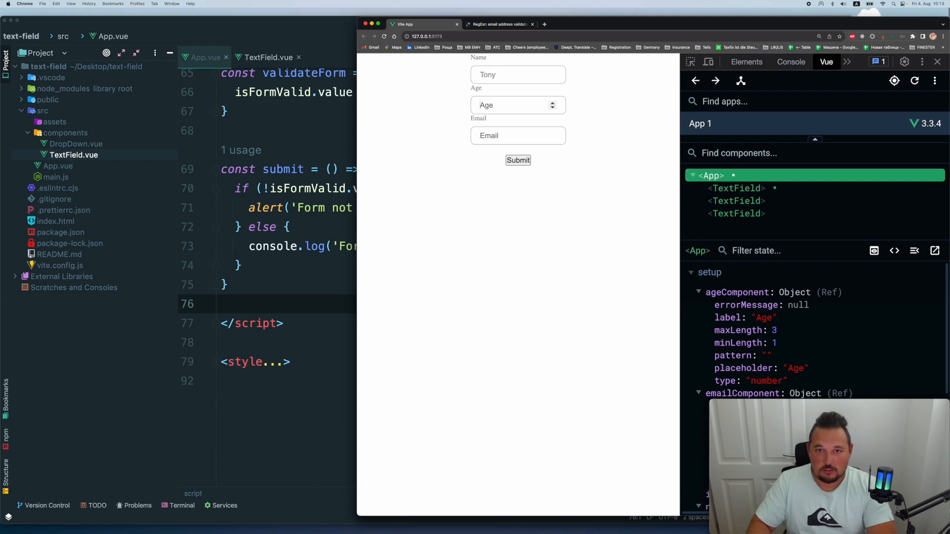
type("34")
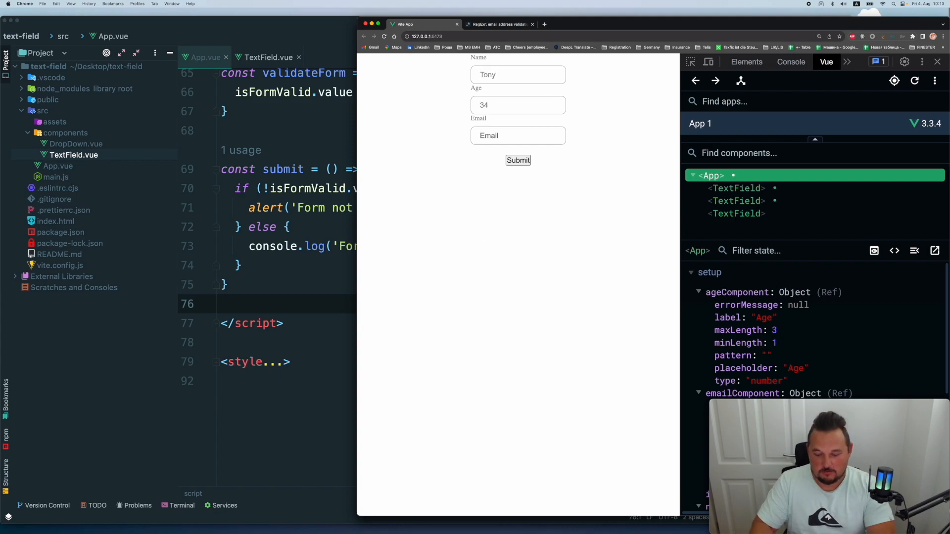
type("test@e")
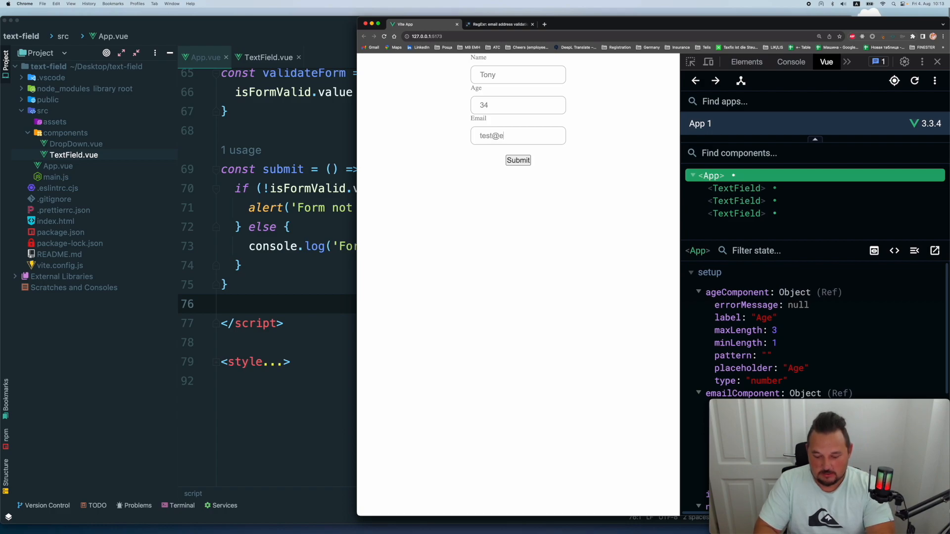
type("gmail.com")
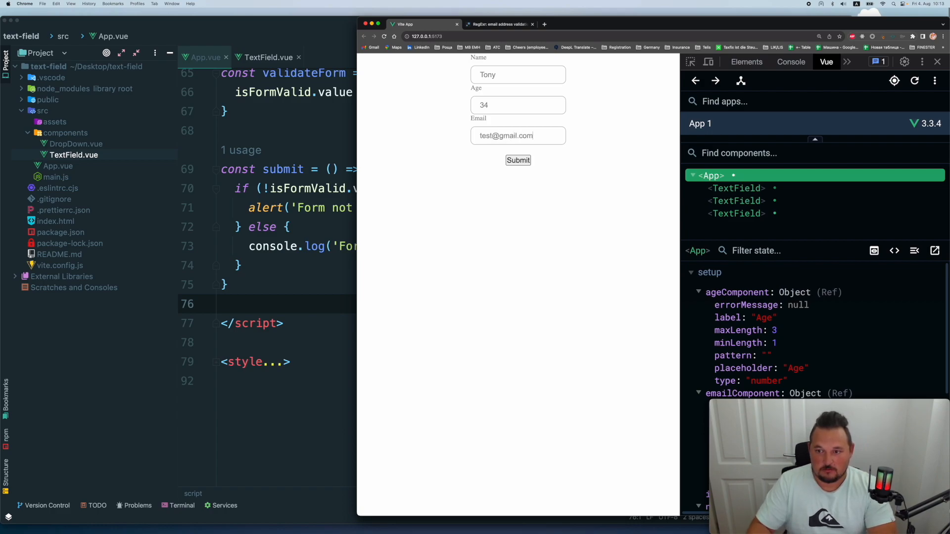
left_click(698, 292)
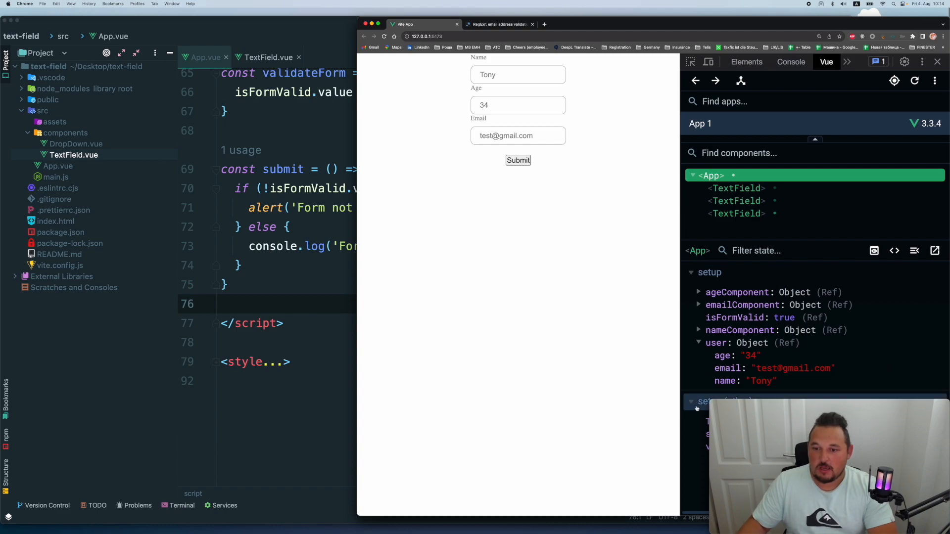
mouse_move(691, 401)
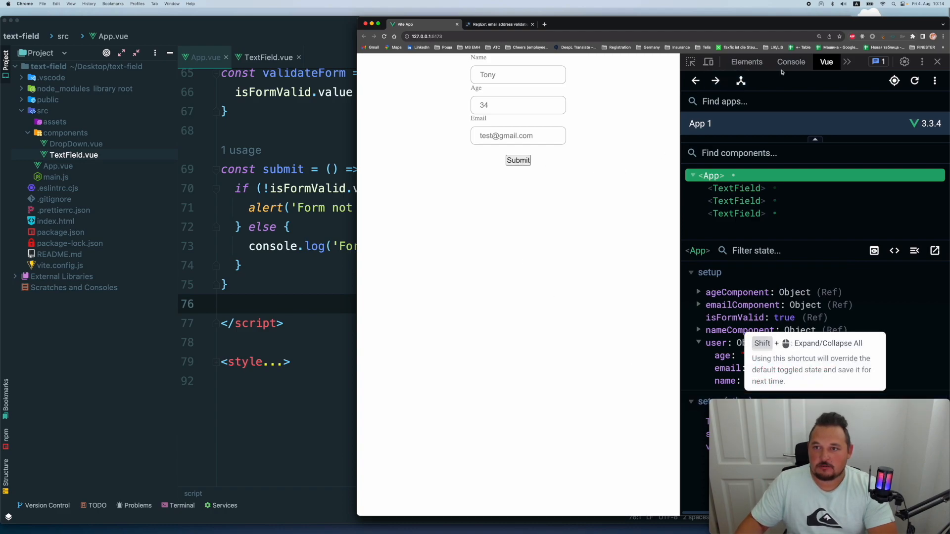
Step: Submit the form and expand the logged user object to verify name, age and email
left_click(790, 61)
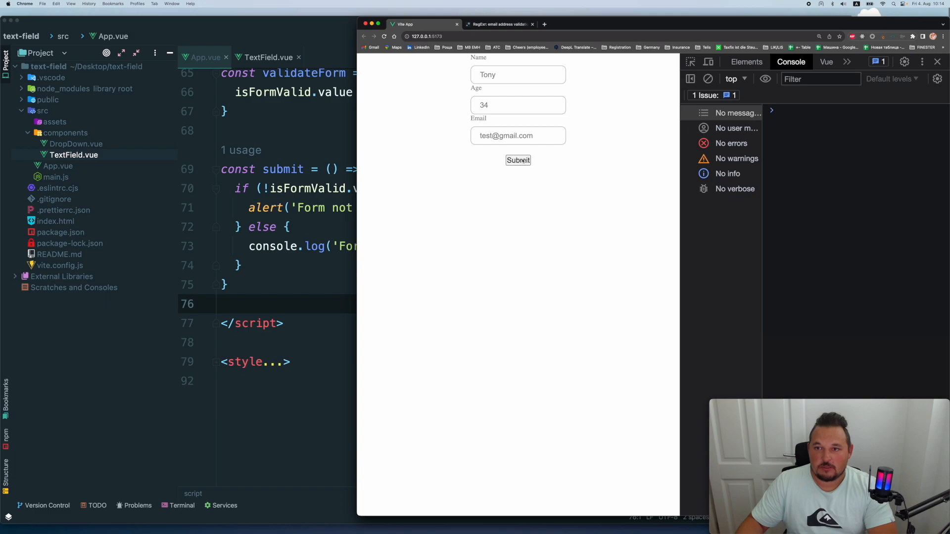
left_click(517, 160)
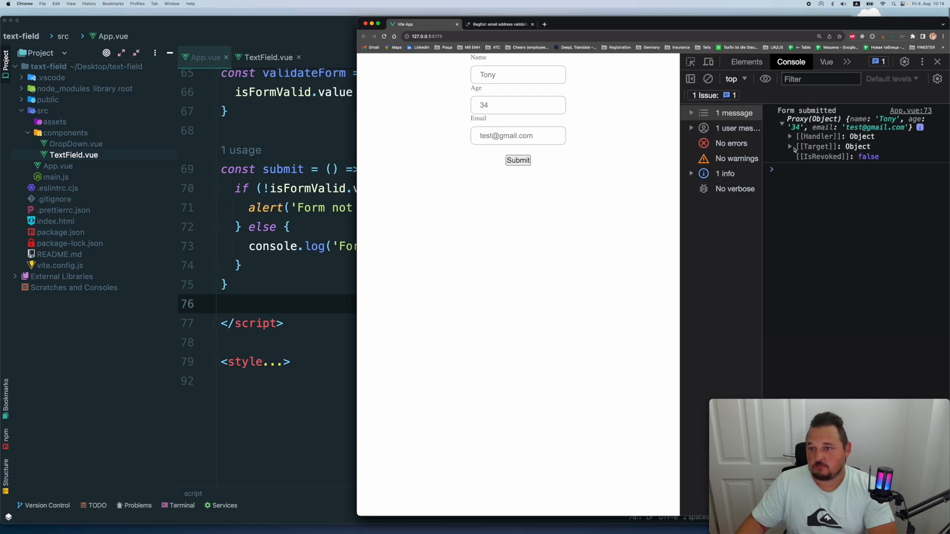
left_click(790, 146)
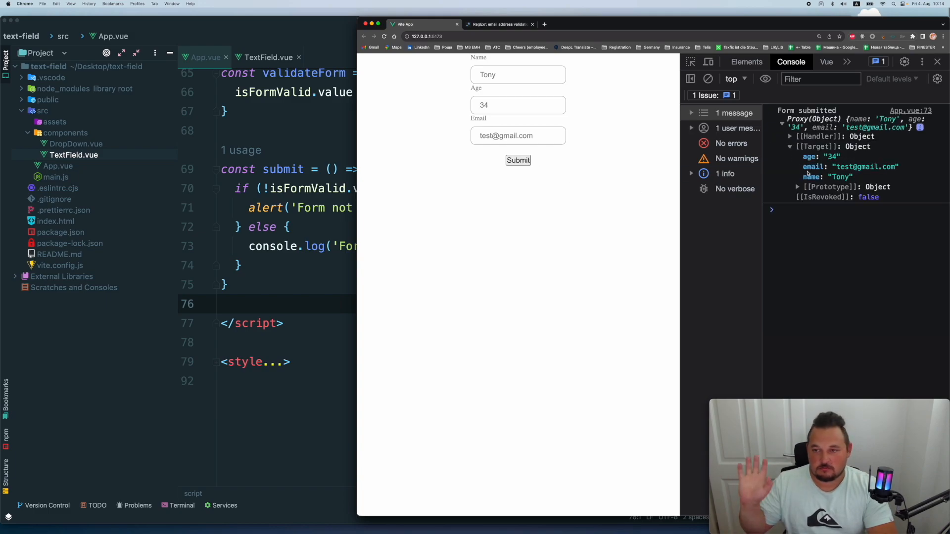
left_click(746, 62)
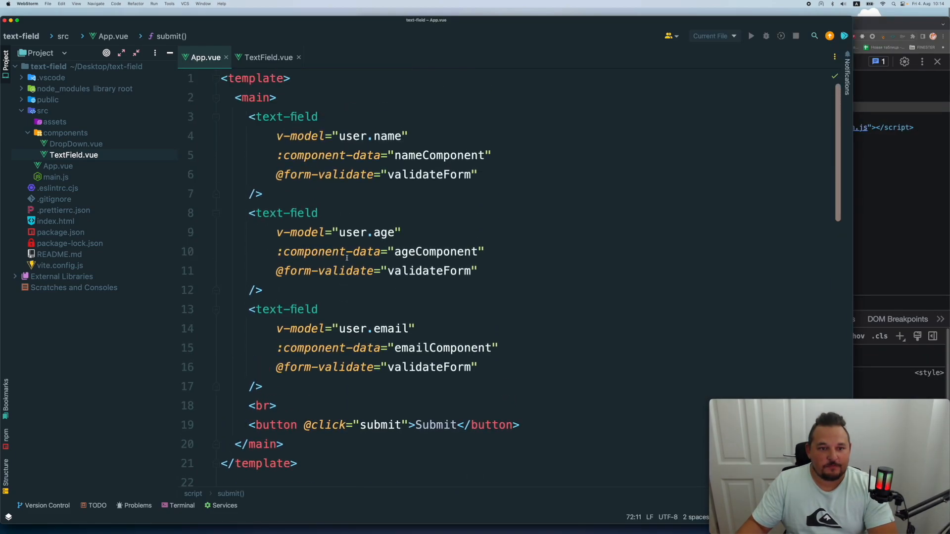
Step: Add :disabled="!isFormValid" to the Submit button in App.vue
scroll("down", 3)
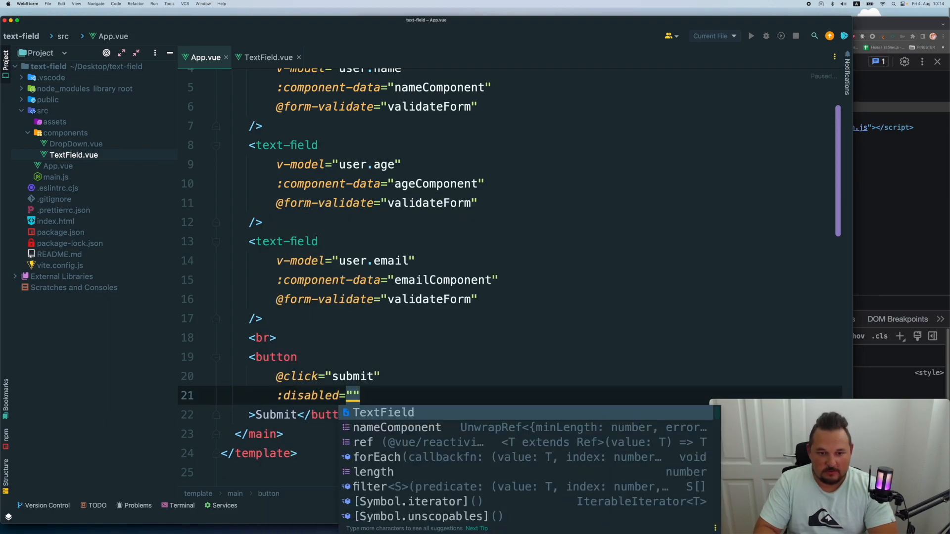
type("is")
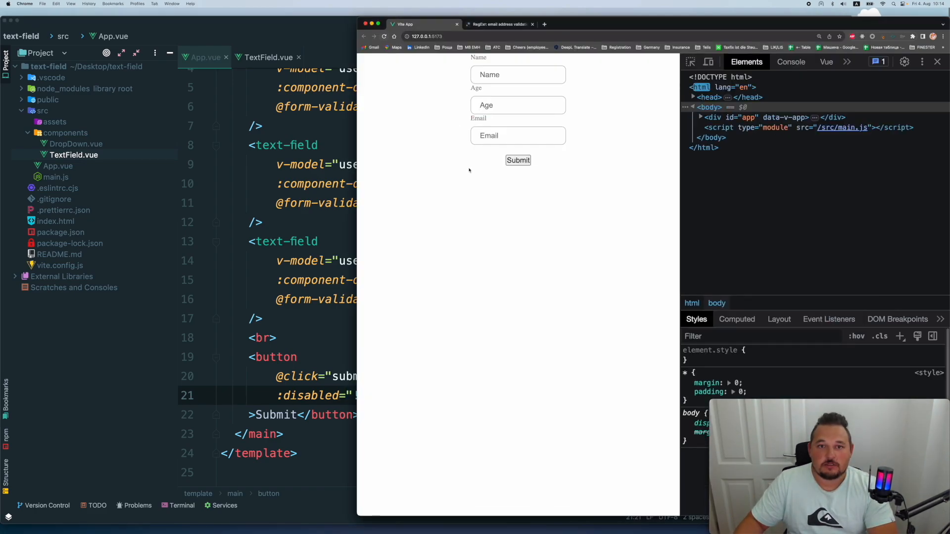
type("a")
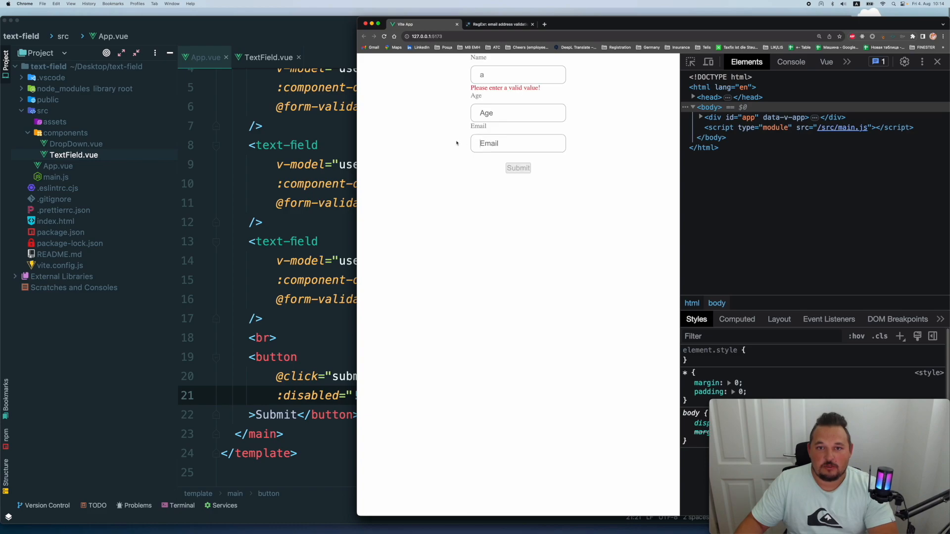
left_click(517, 168)
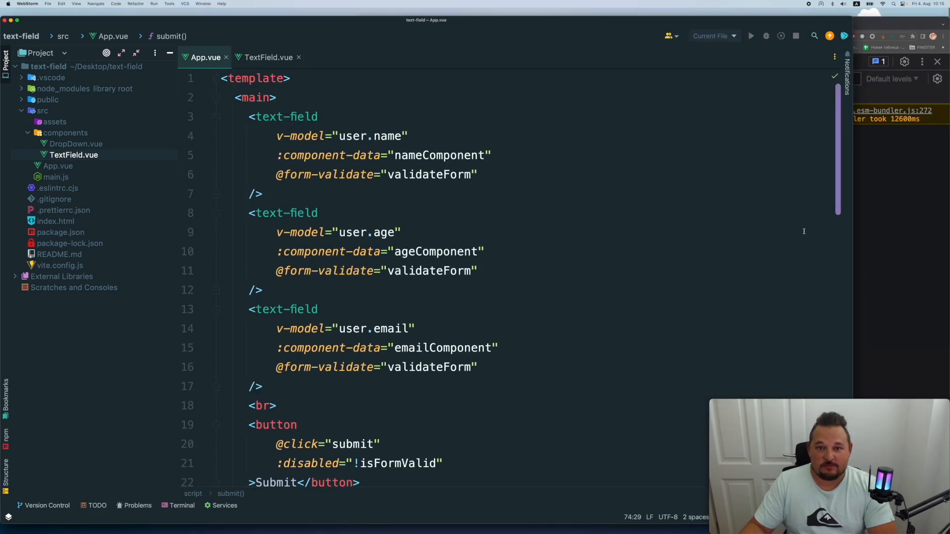
Step: Review the length and pattern checks in TextField.vue's validate() function
scroll("down", 3)
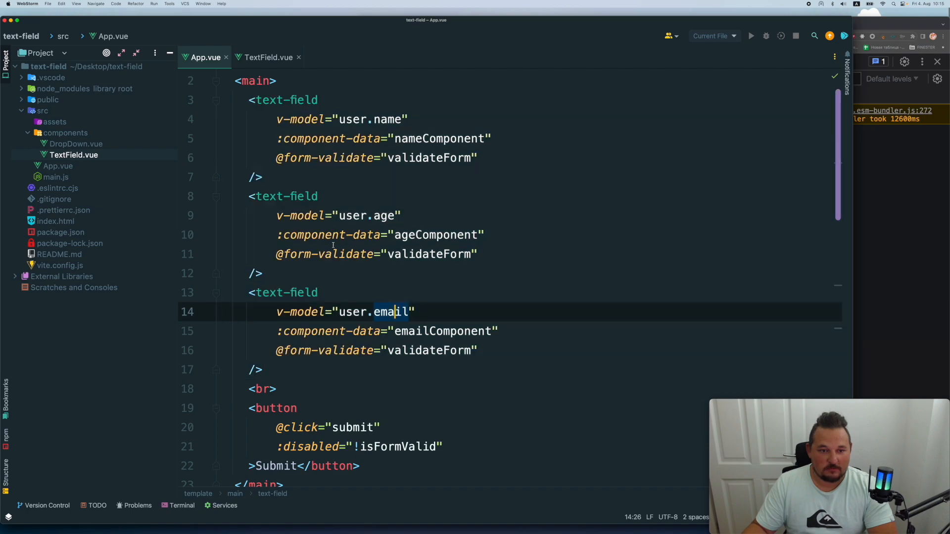
left_click(267, 57)
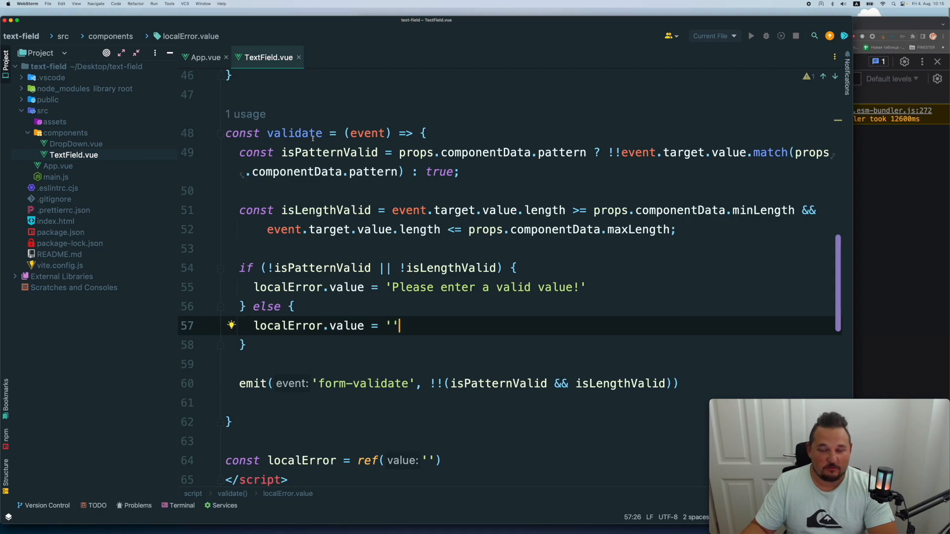
left_click(329, 152)
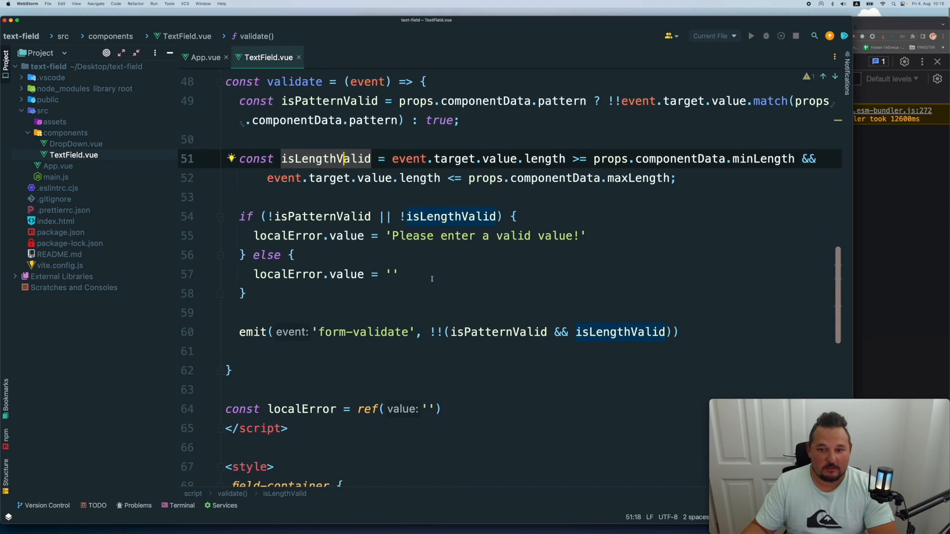
scroll("down", 3)
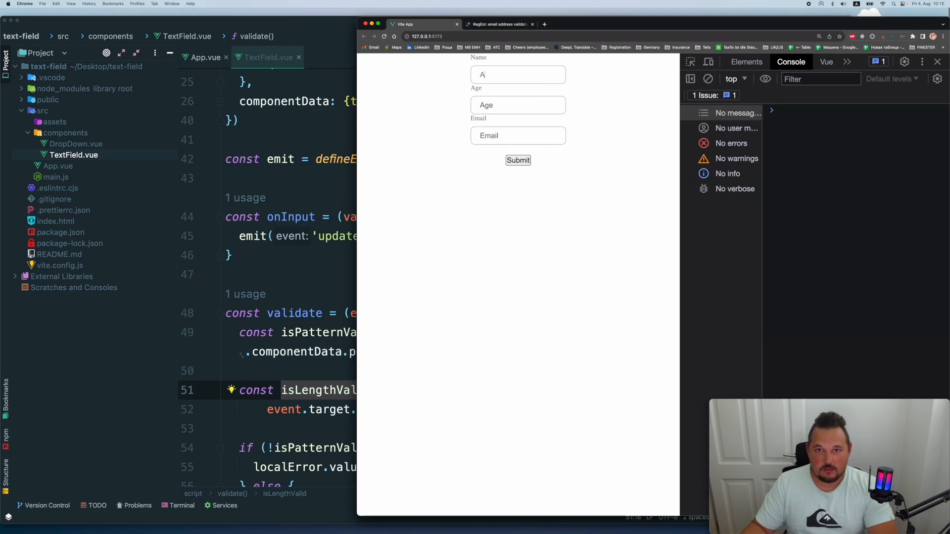
type("on")
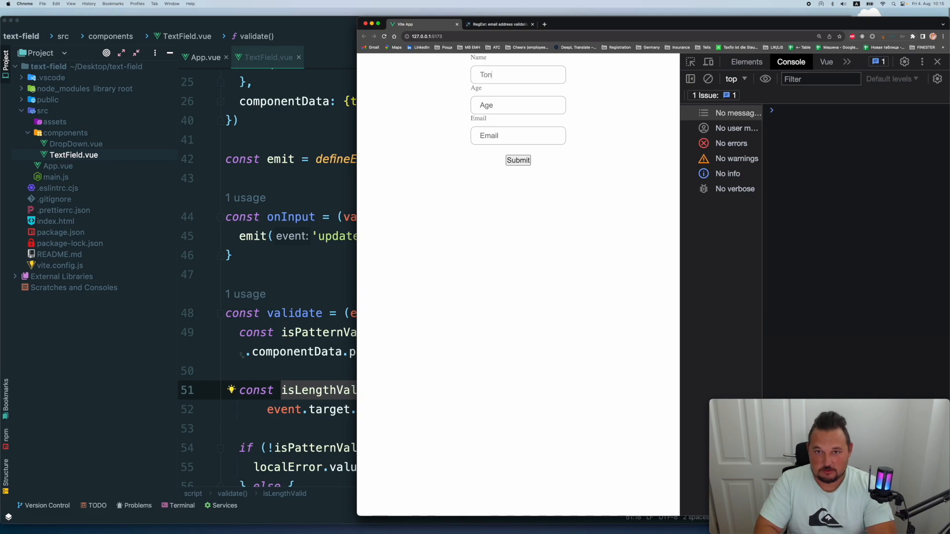
type("3")
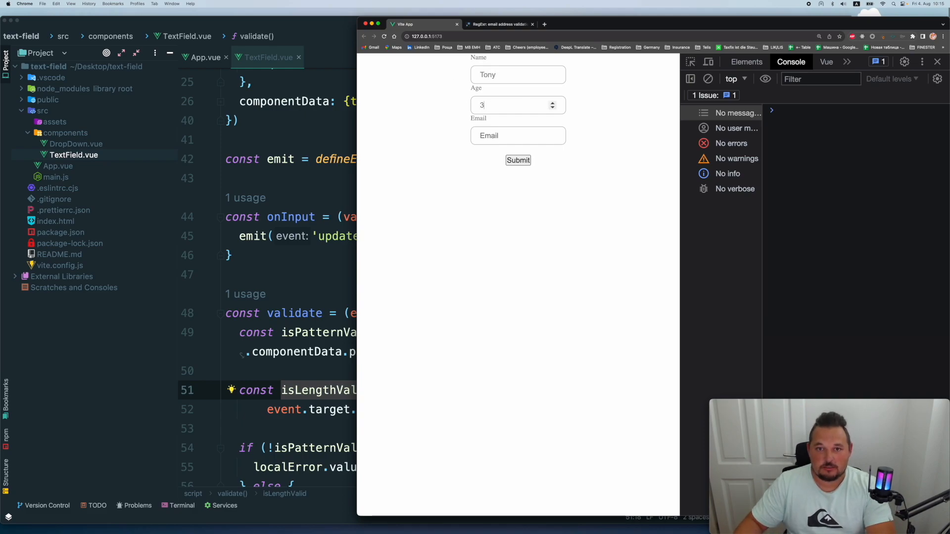
type("asd@")
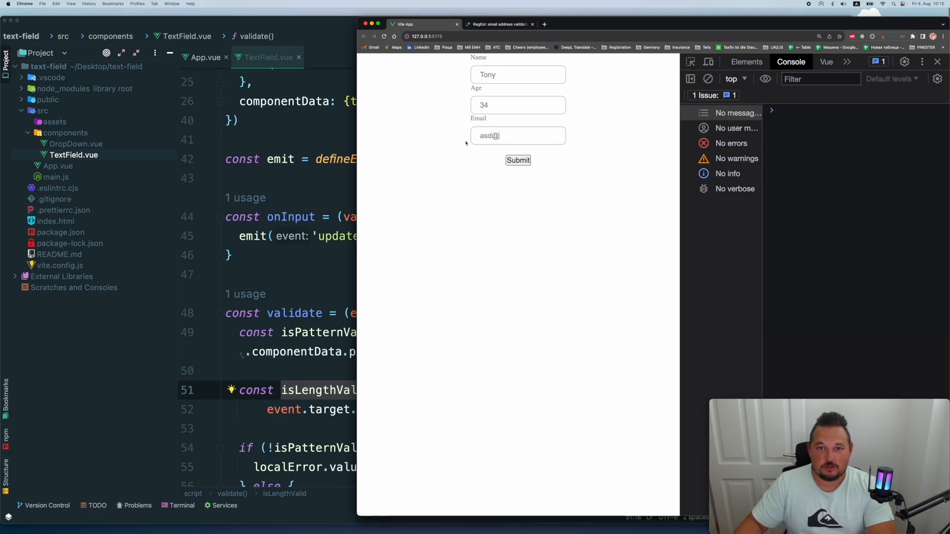
type("asd")
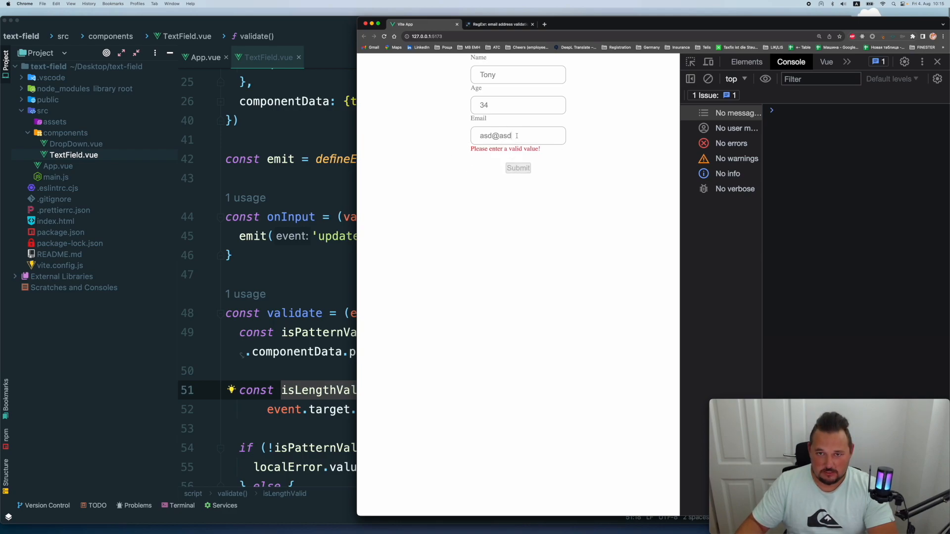
type(".com")
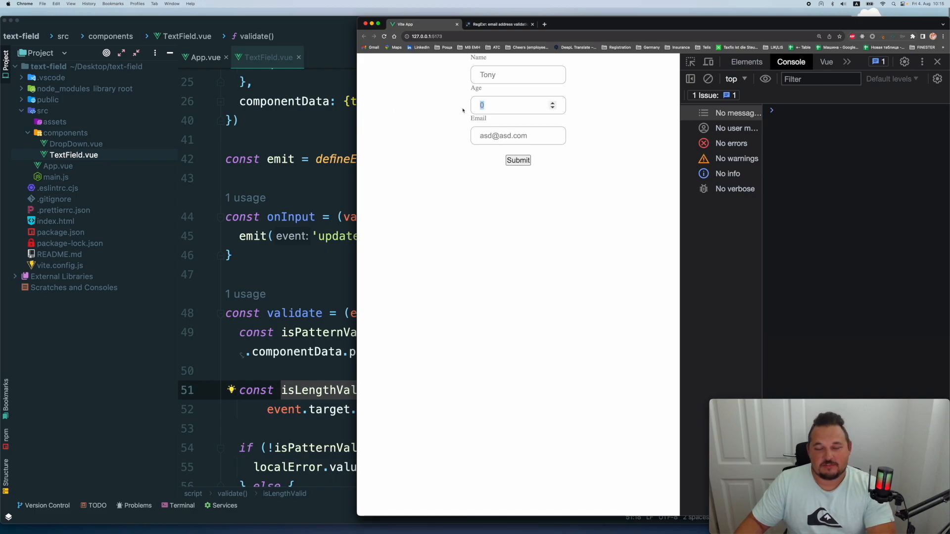
type("1")
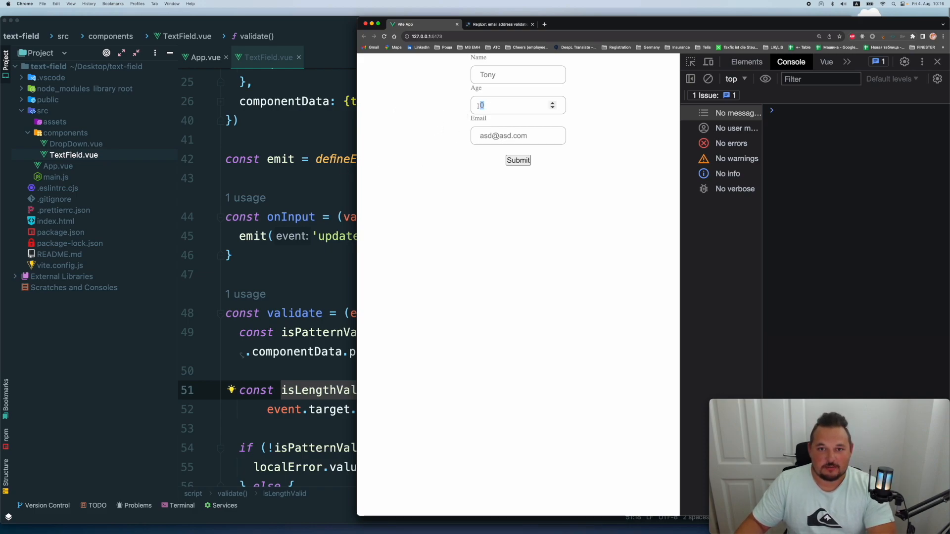
key("Backspace")
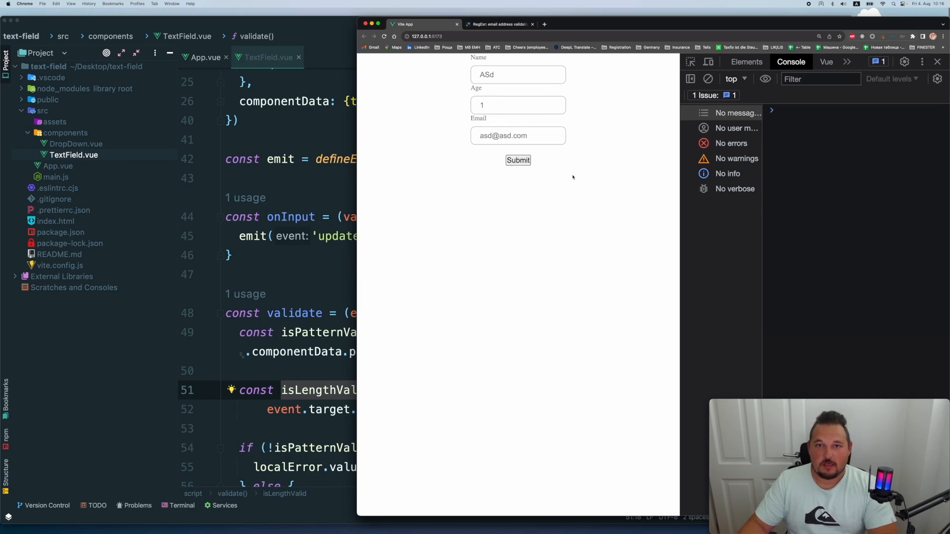
mouse_move(570, 180)
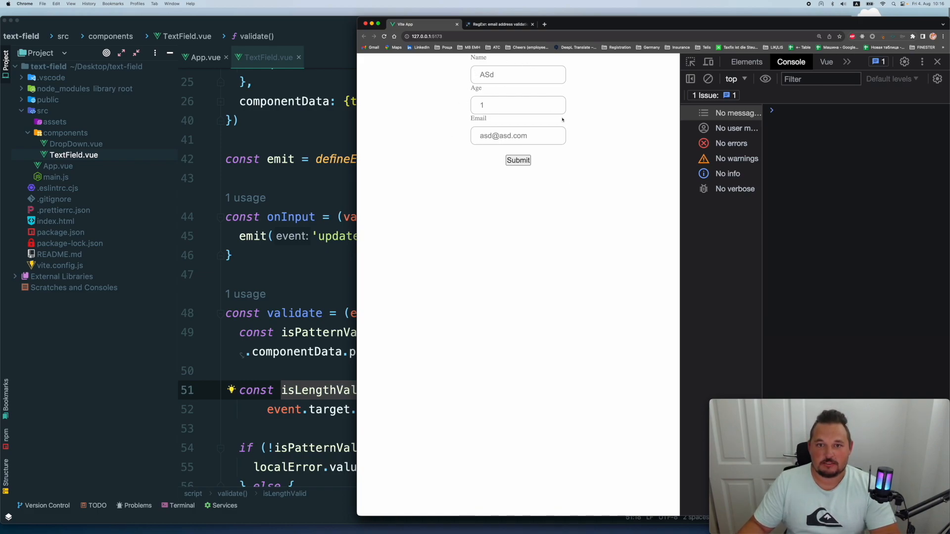
mouse_move(455, 136)
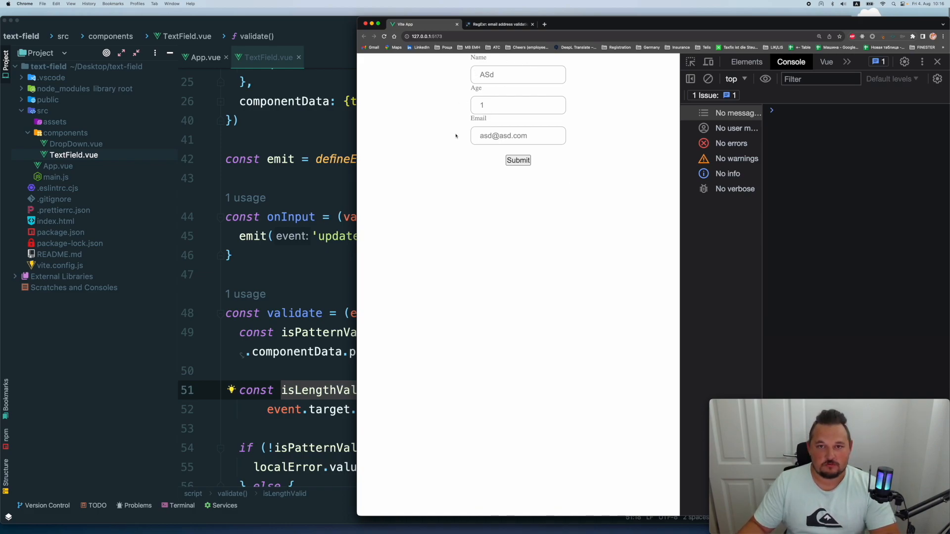
mouse_move(466, 135)
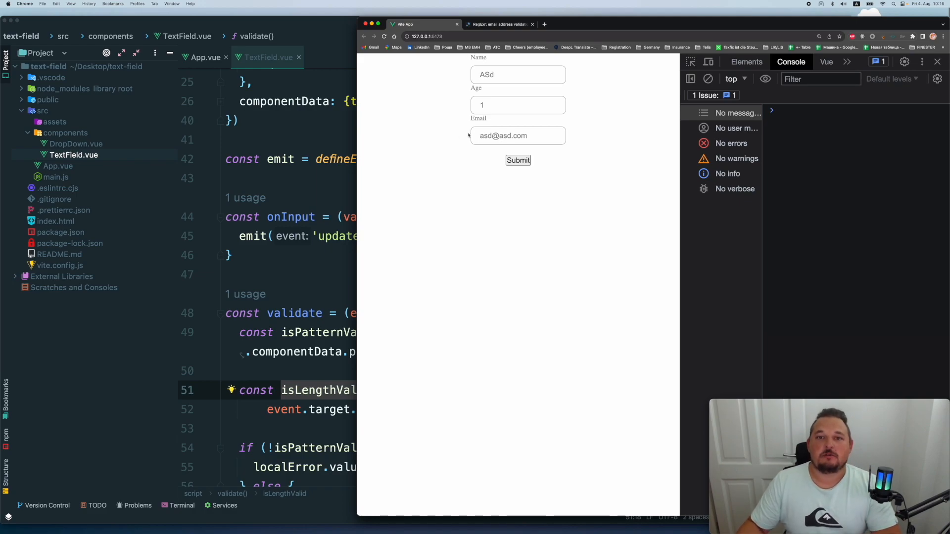